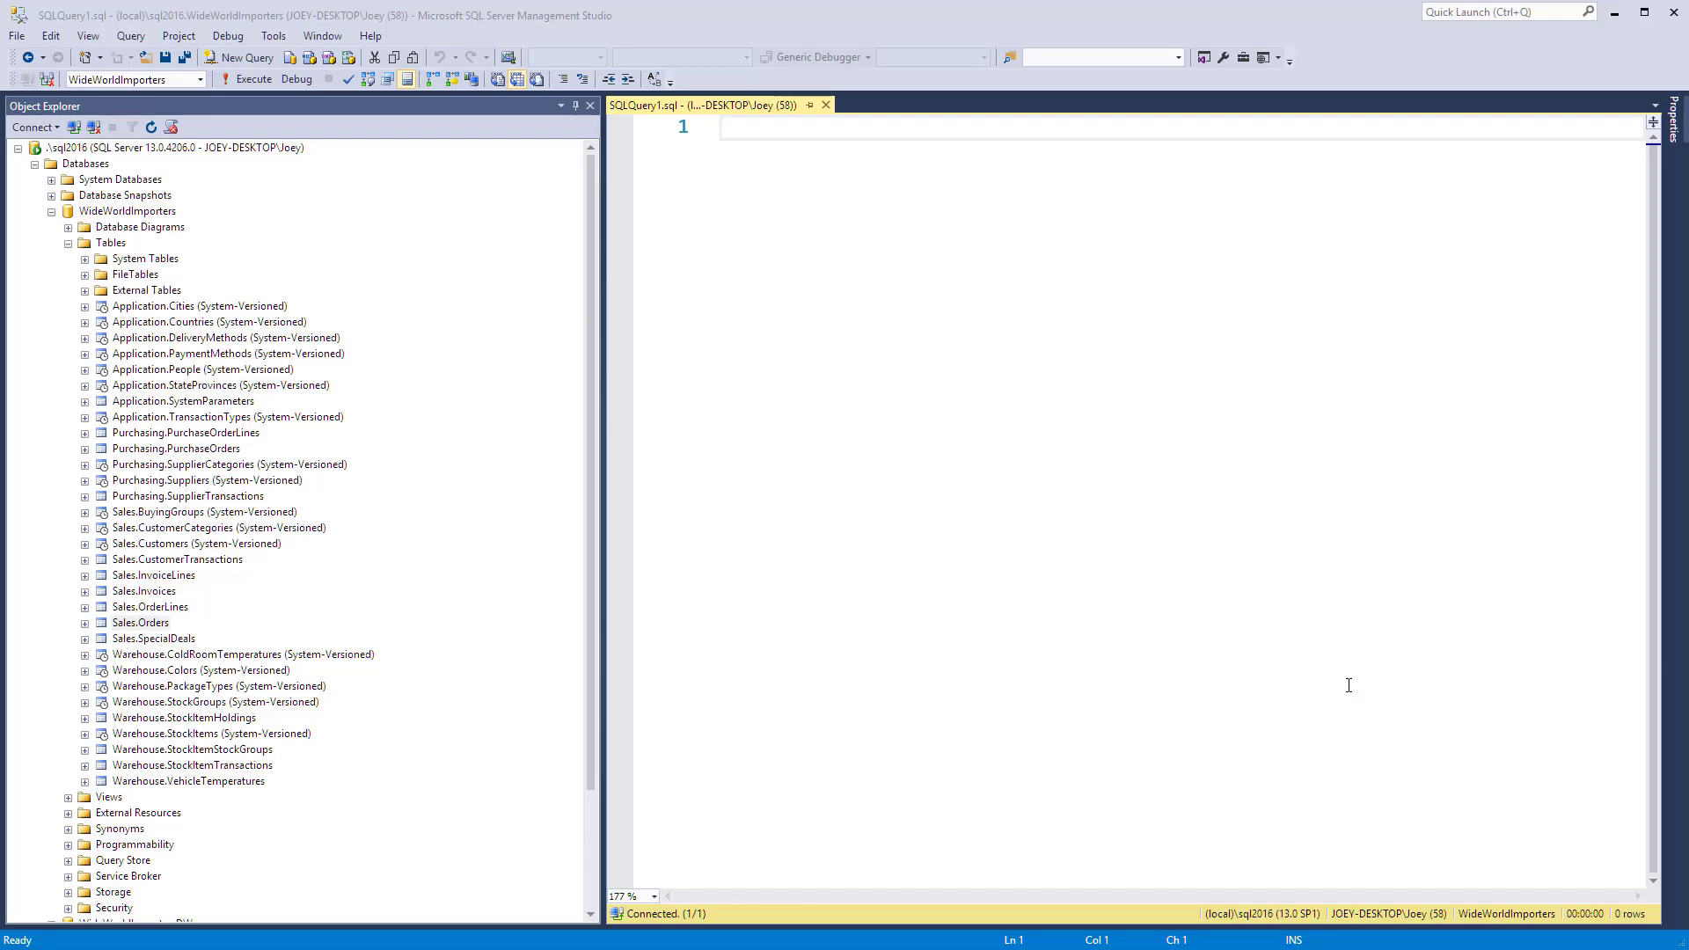
mouse_move(1223, 643)
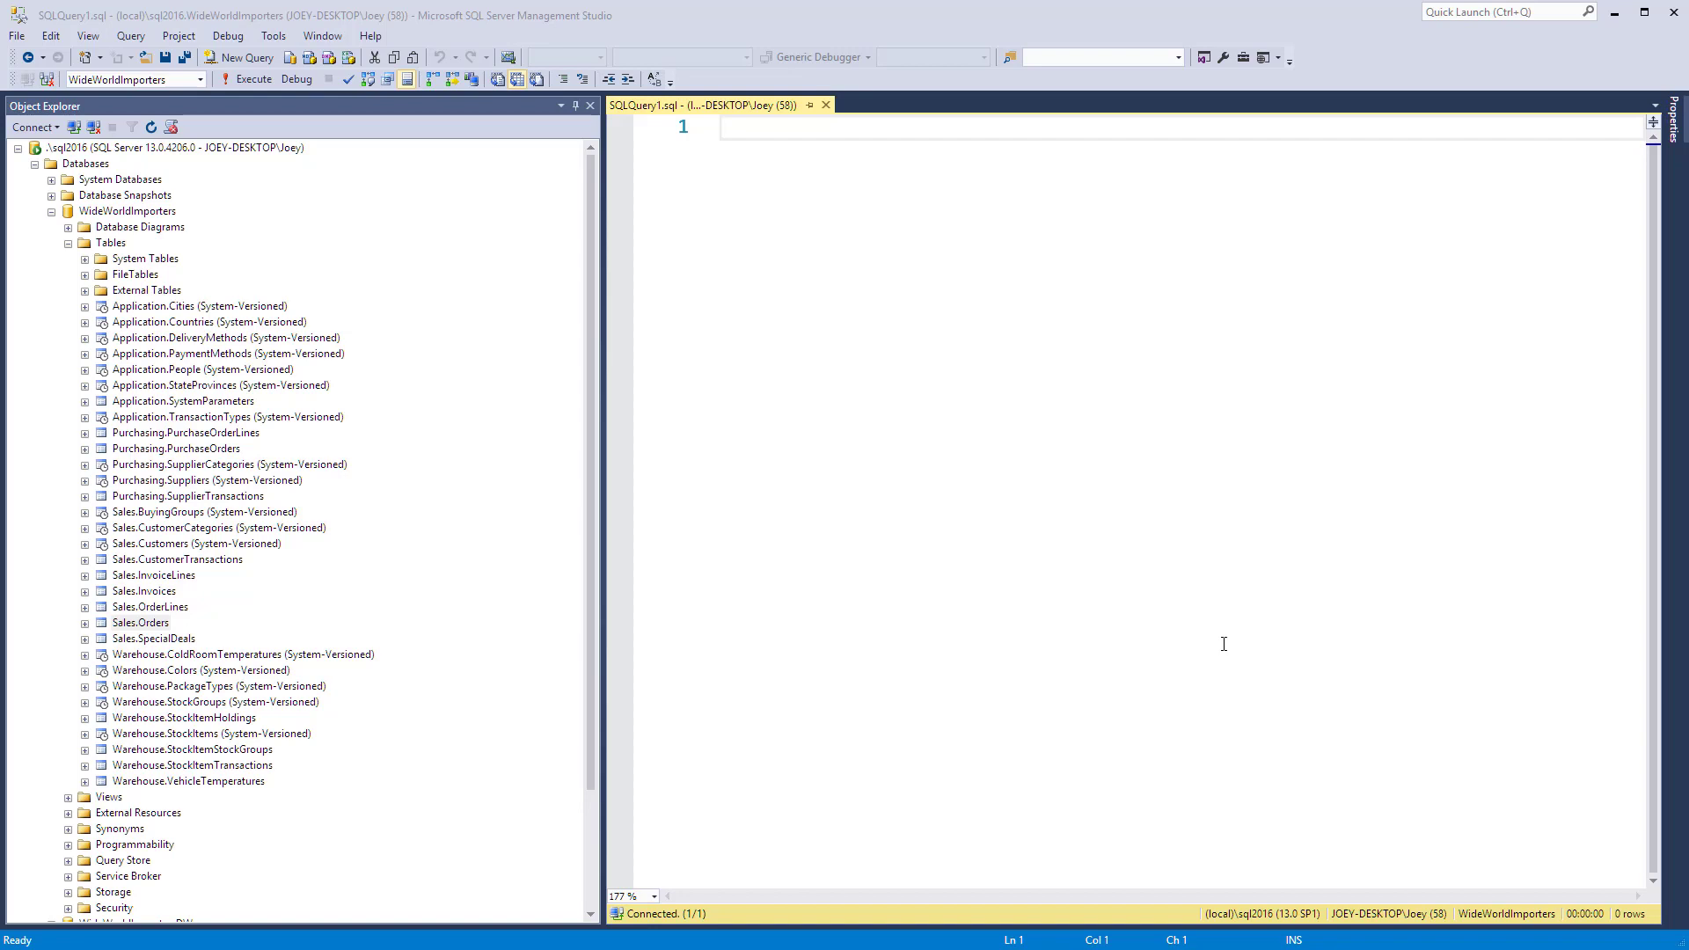
mouse_move(988, 643)
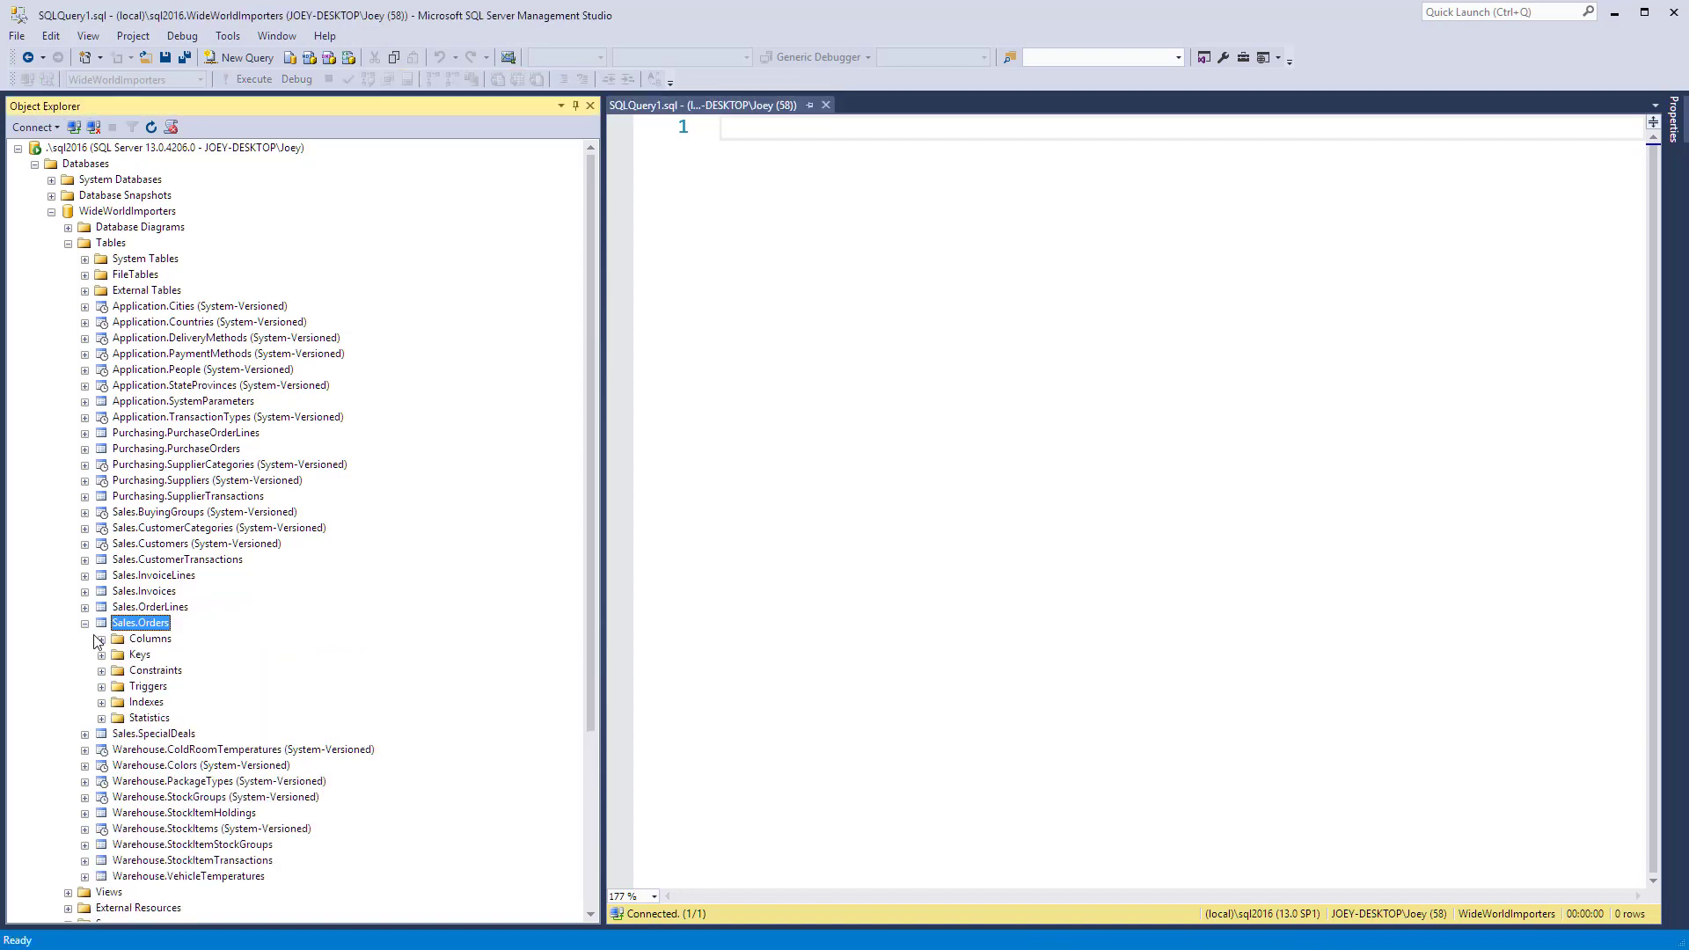
Expand the Columns folder of Sales.Orders in Object Explorer to see its columns
click(100, 639)
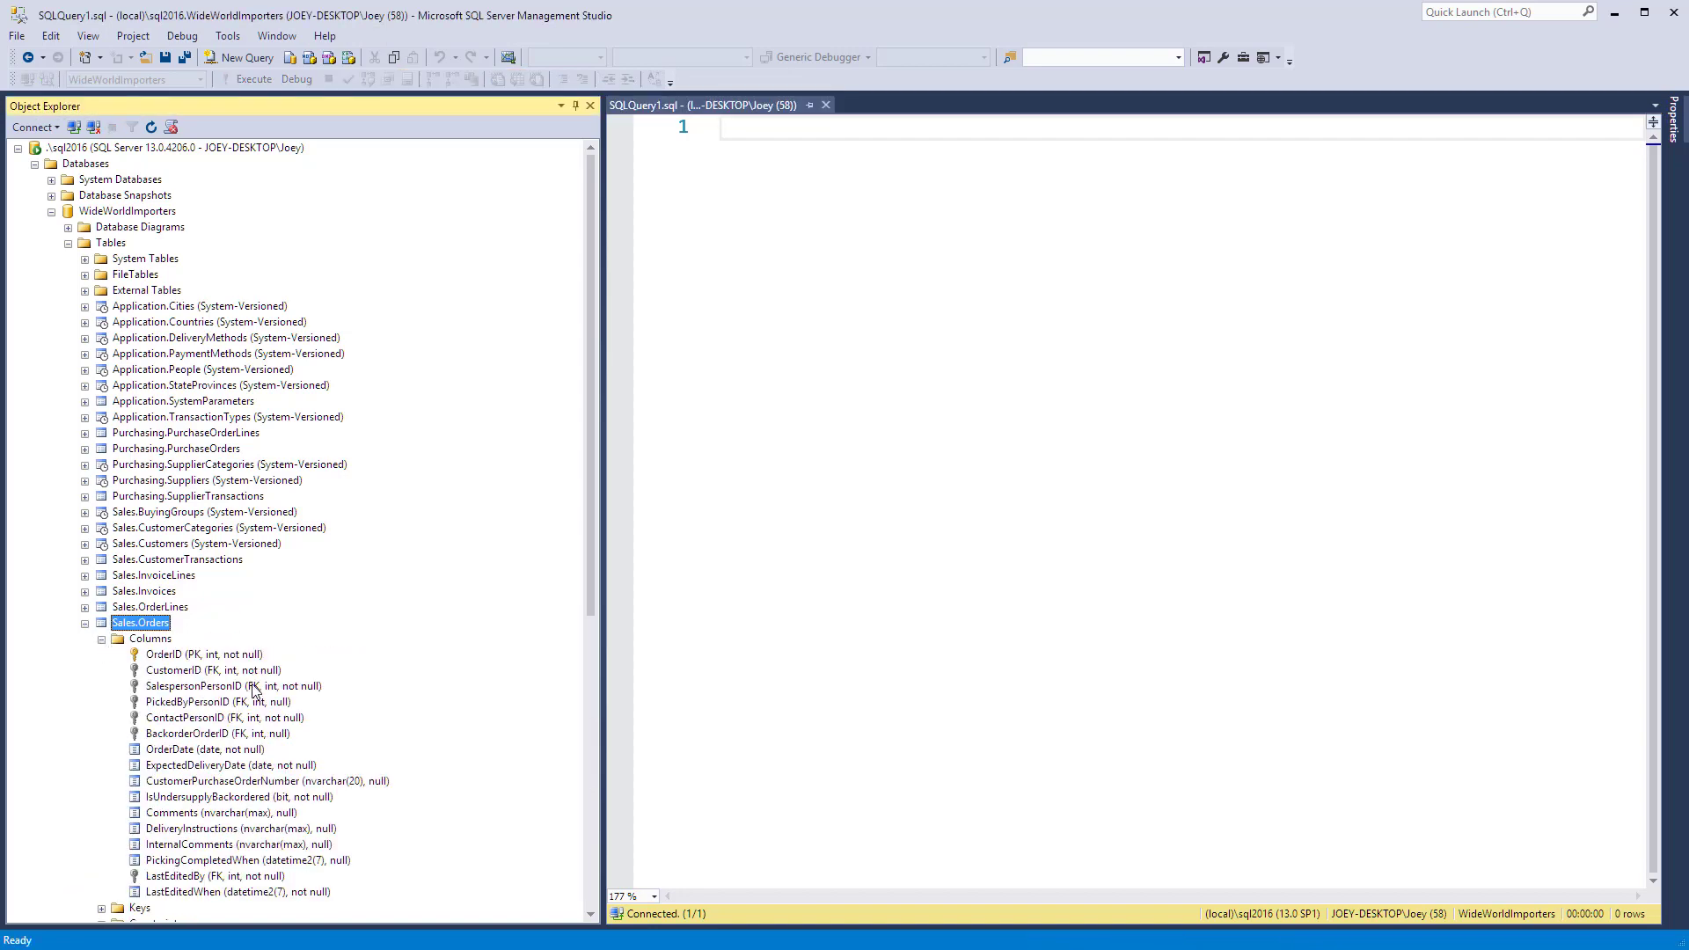
mouse_move(240, 769)
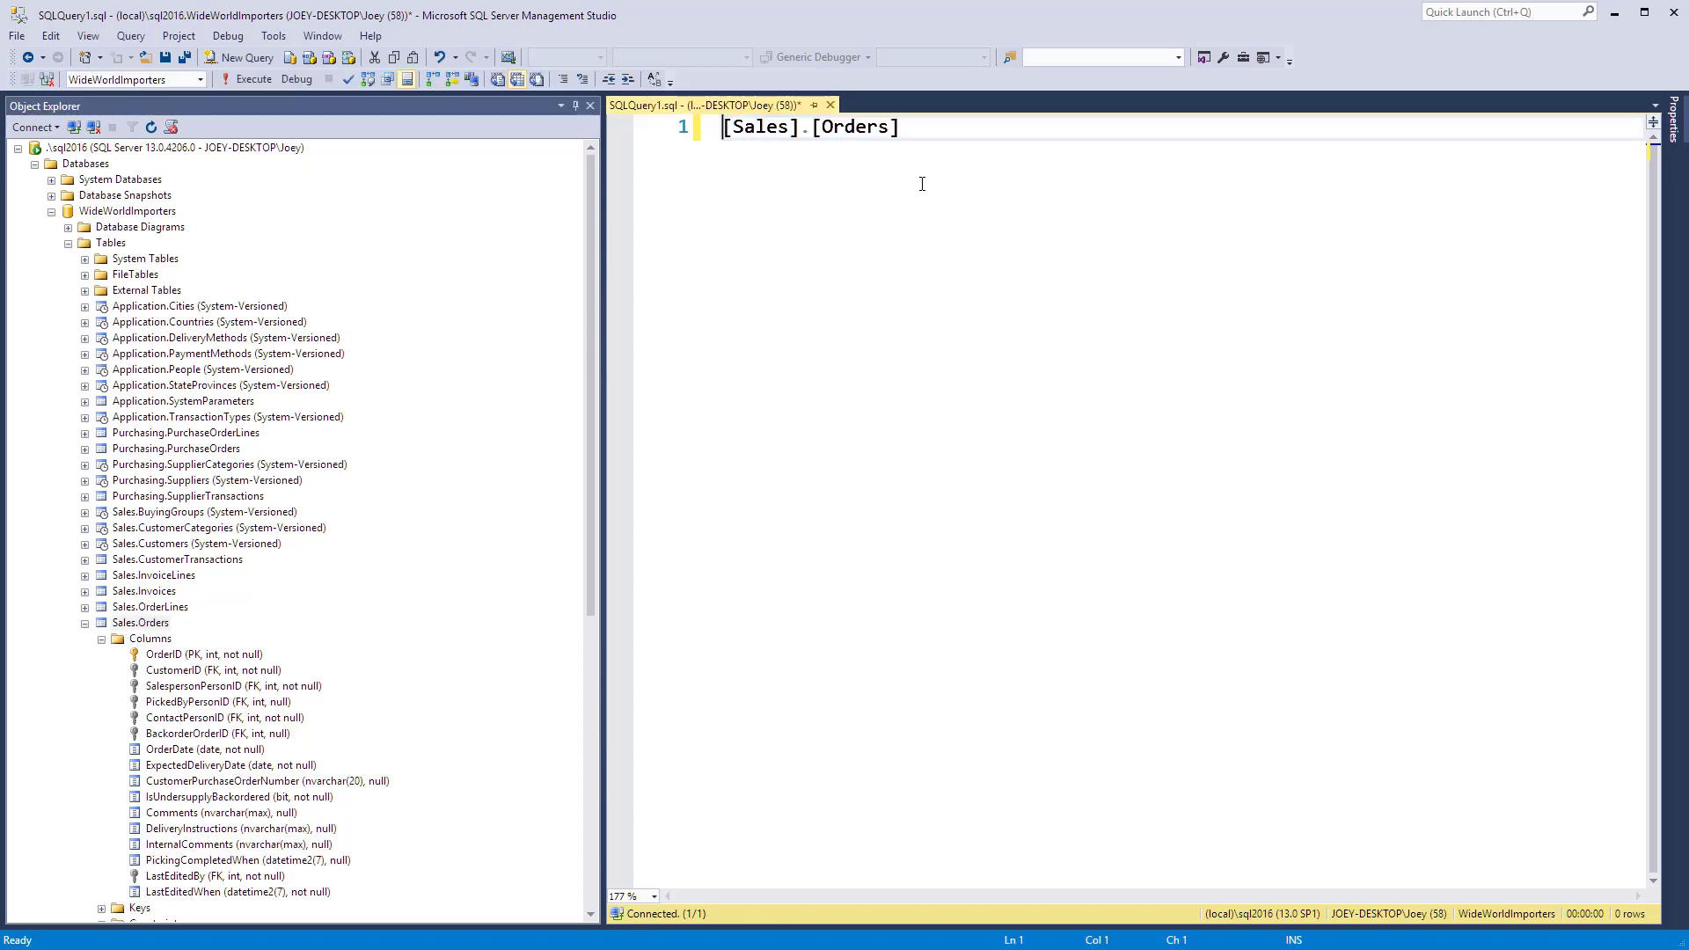
Run select * from Sales.Orders, then rerun as max(OrderDate), returning 2016-05-31
text(select * from)
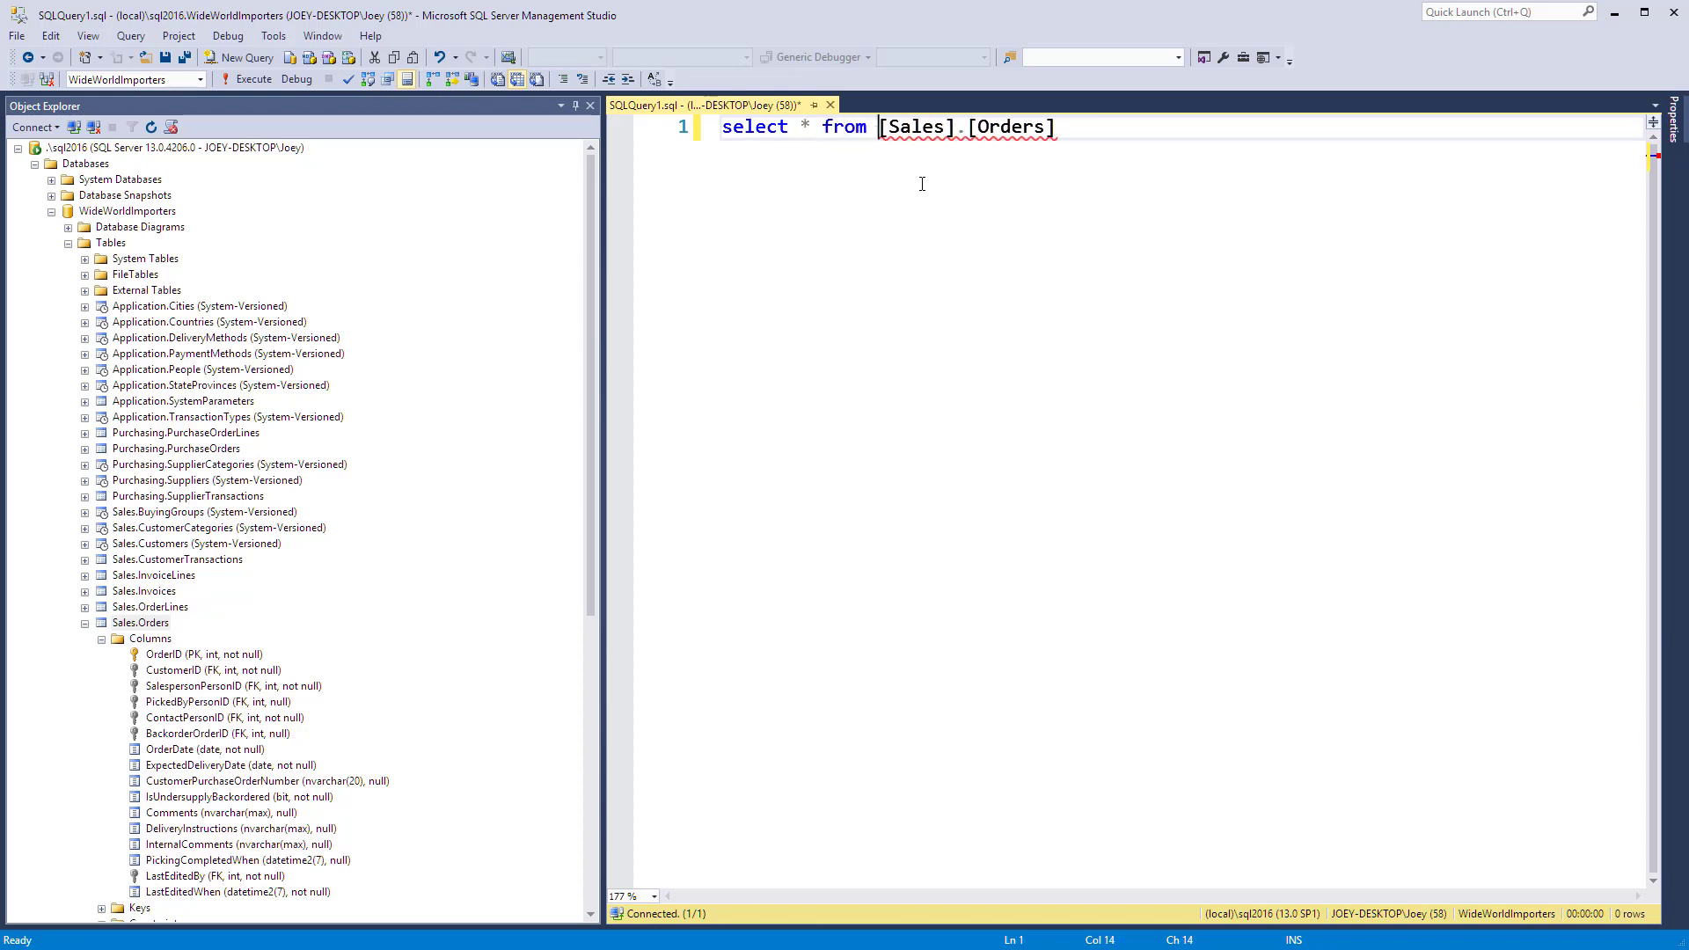
click(256, 79)
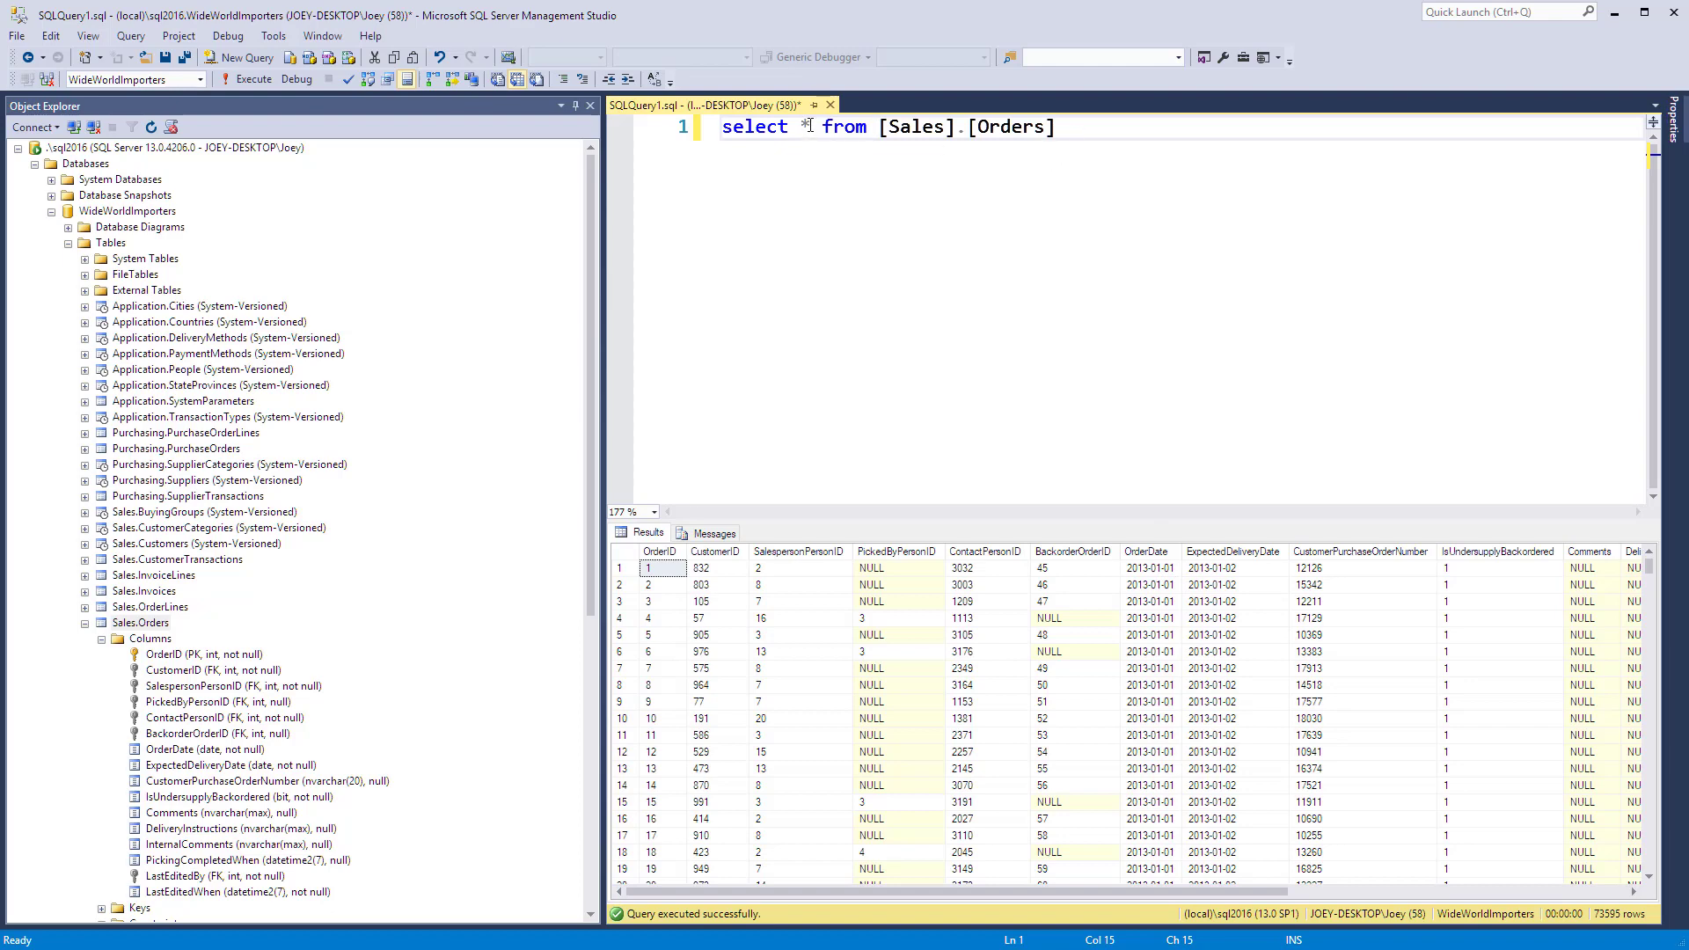
click(806, 127)
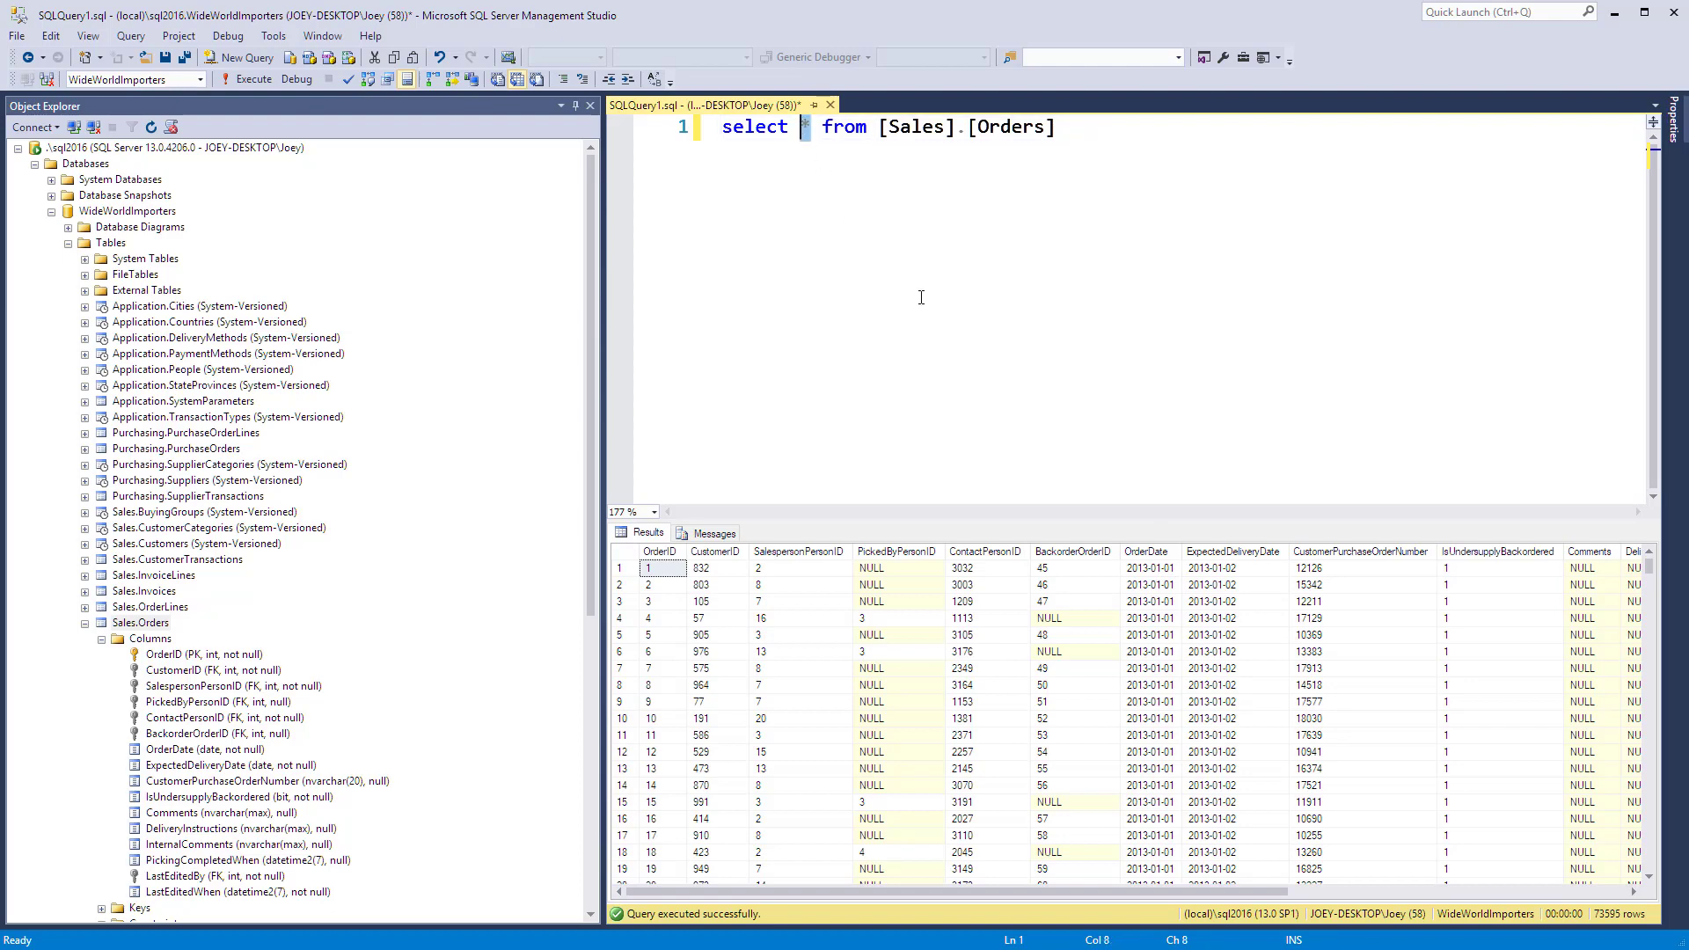
text(ma)
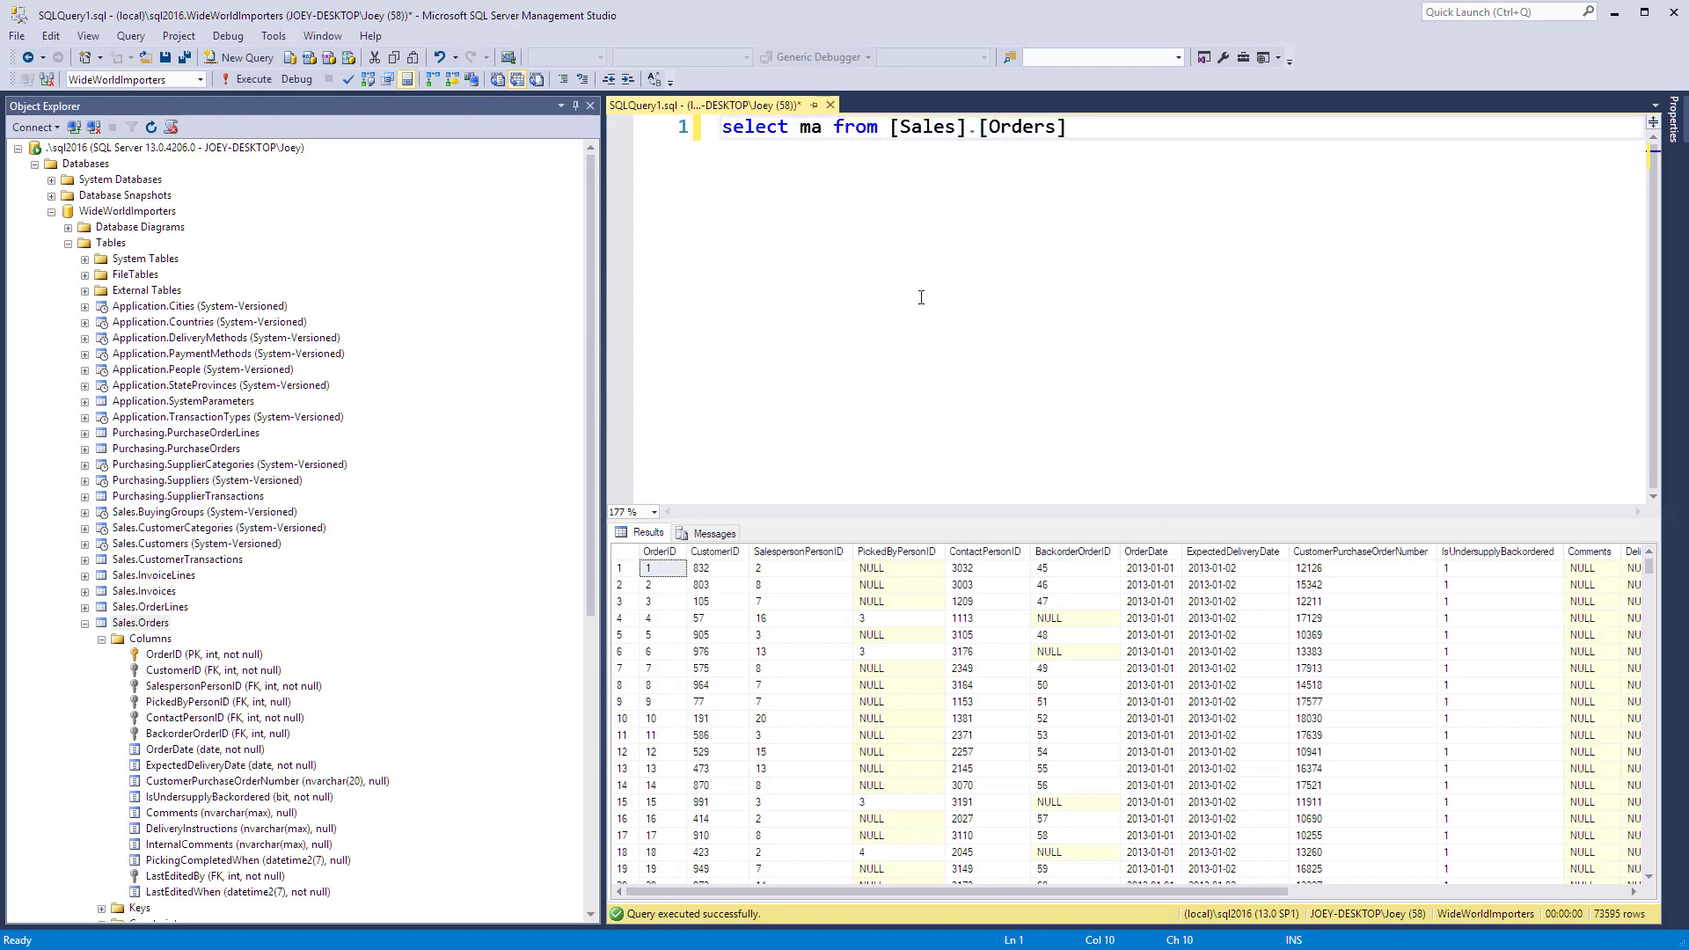
text(x(orderda)
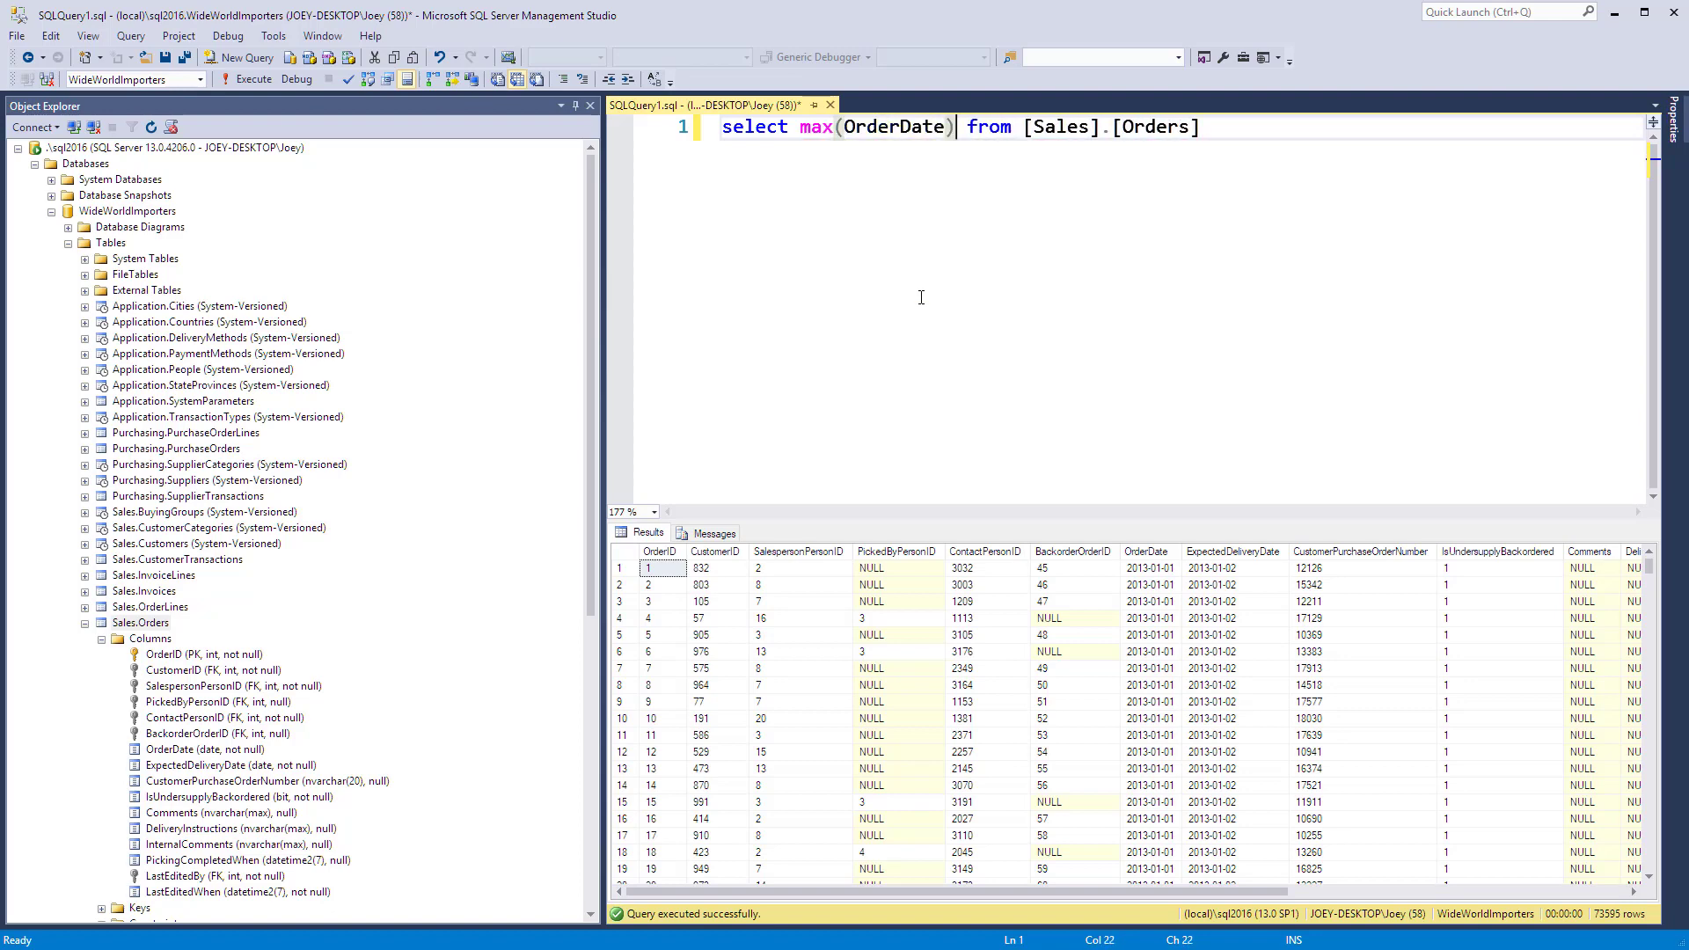
click(259, 78)
text(where year(OrderDate)
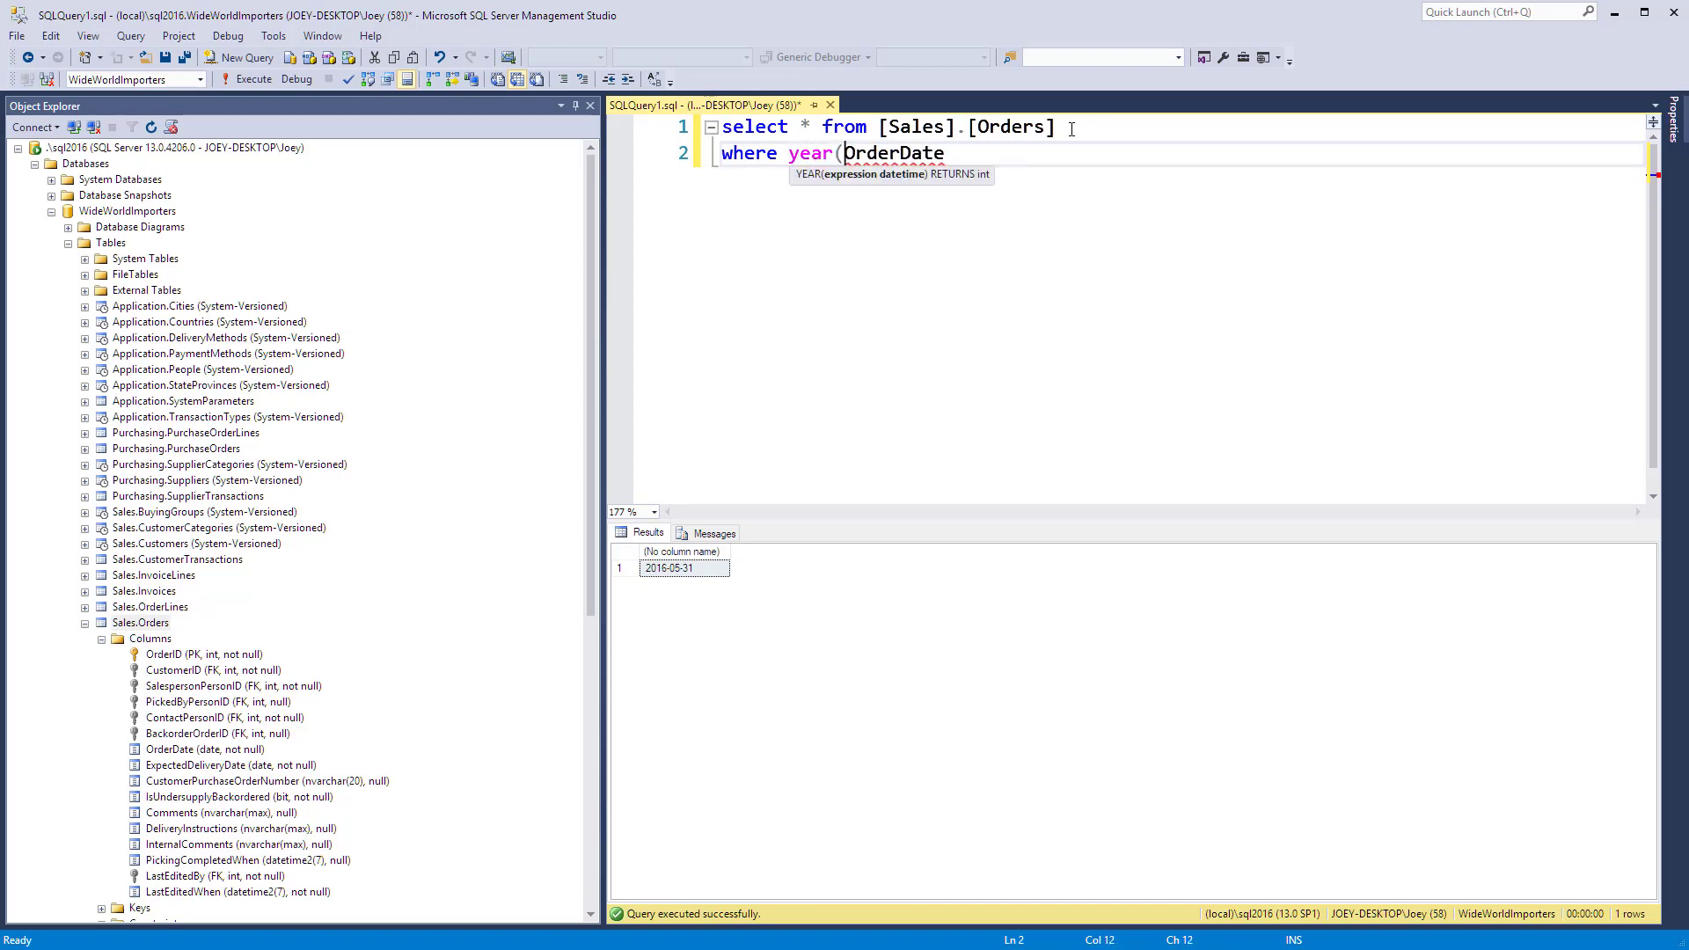
Filter Sales.Orders with where year(OrderDate) = 2016, returning 9,617 orders
text())
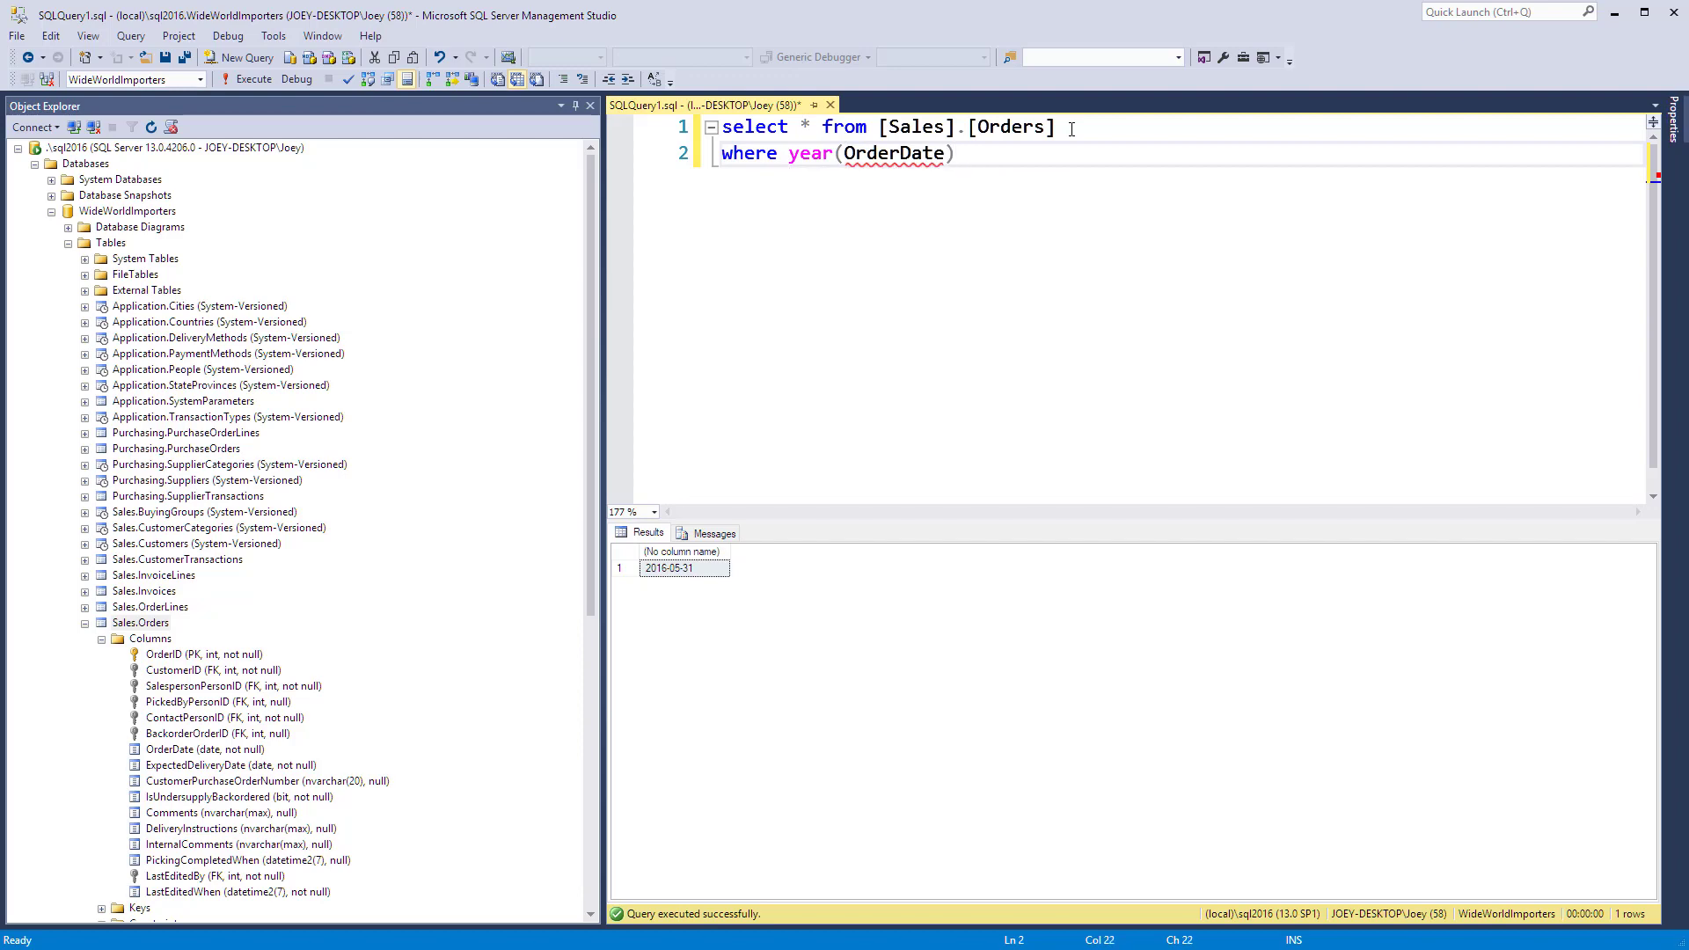
text(= 2016)
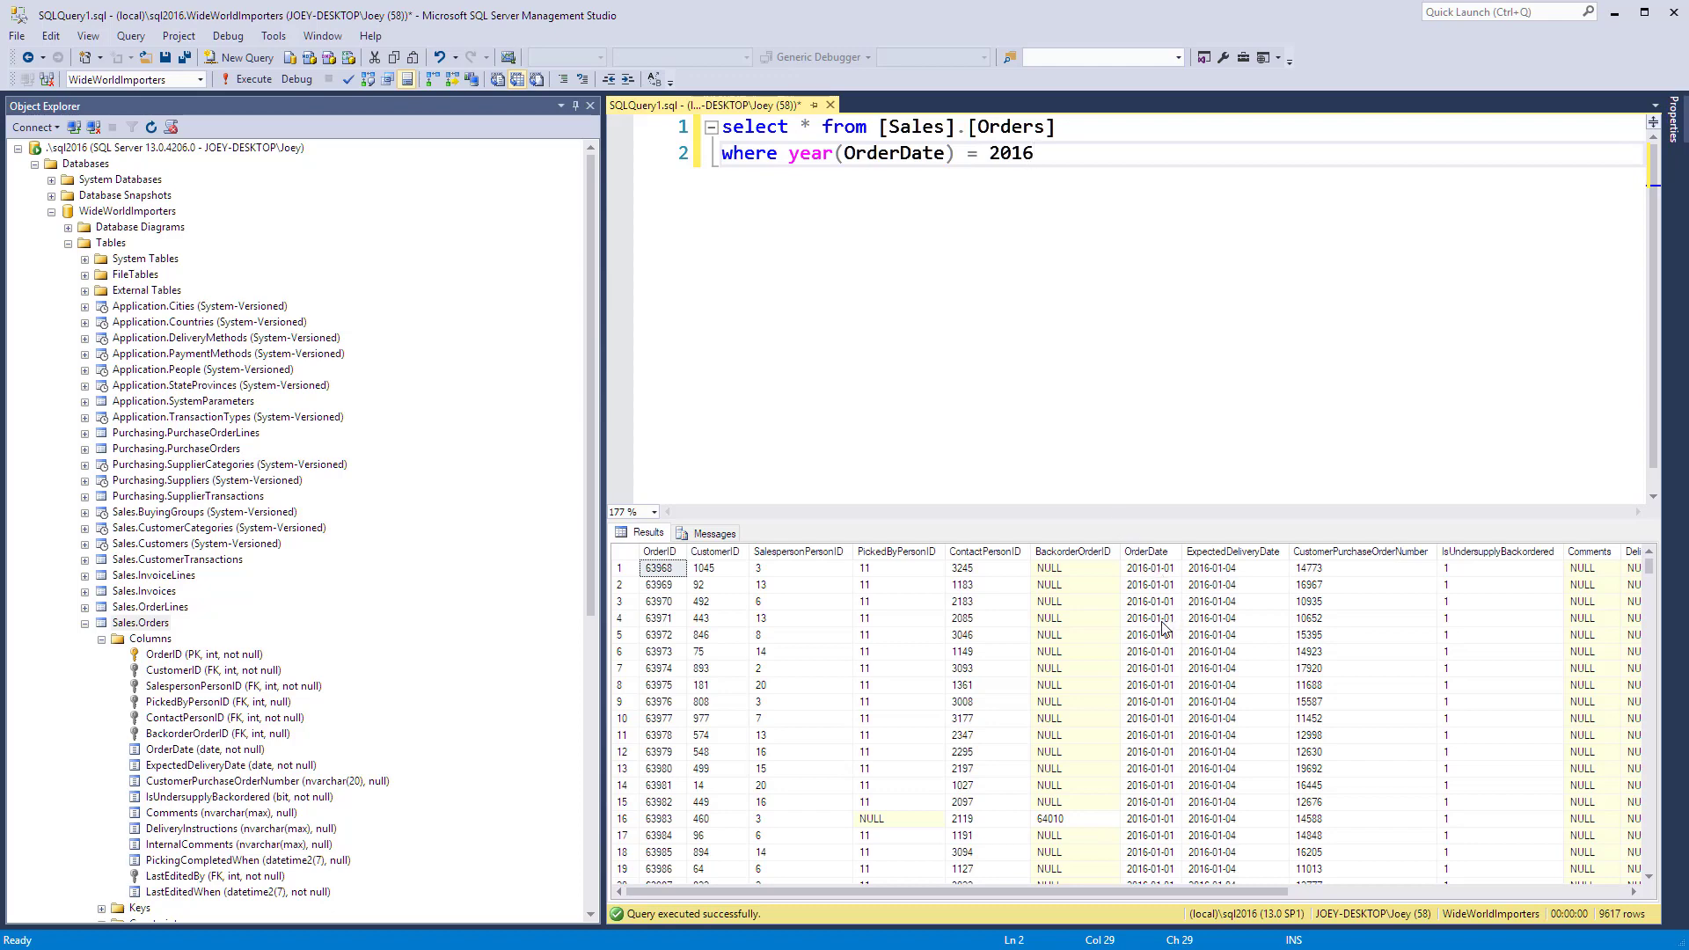
click(805, 126)
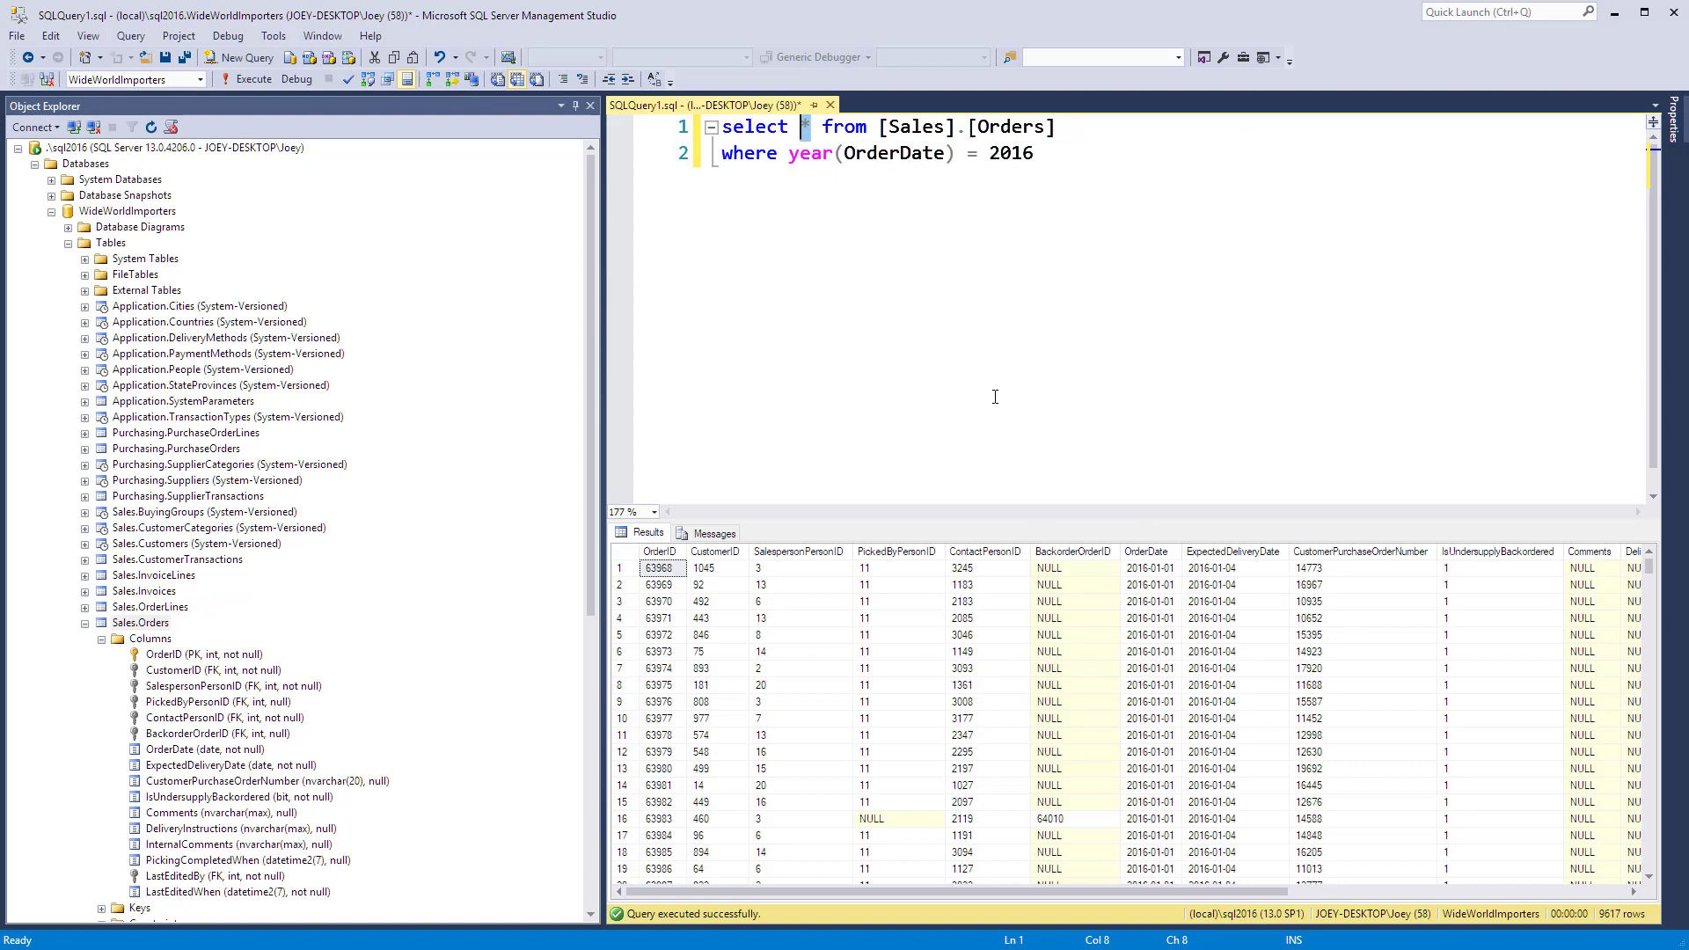
Select only OrderDate for the 2016 orders, then begin a Format call after it
text(orderDate)
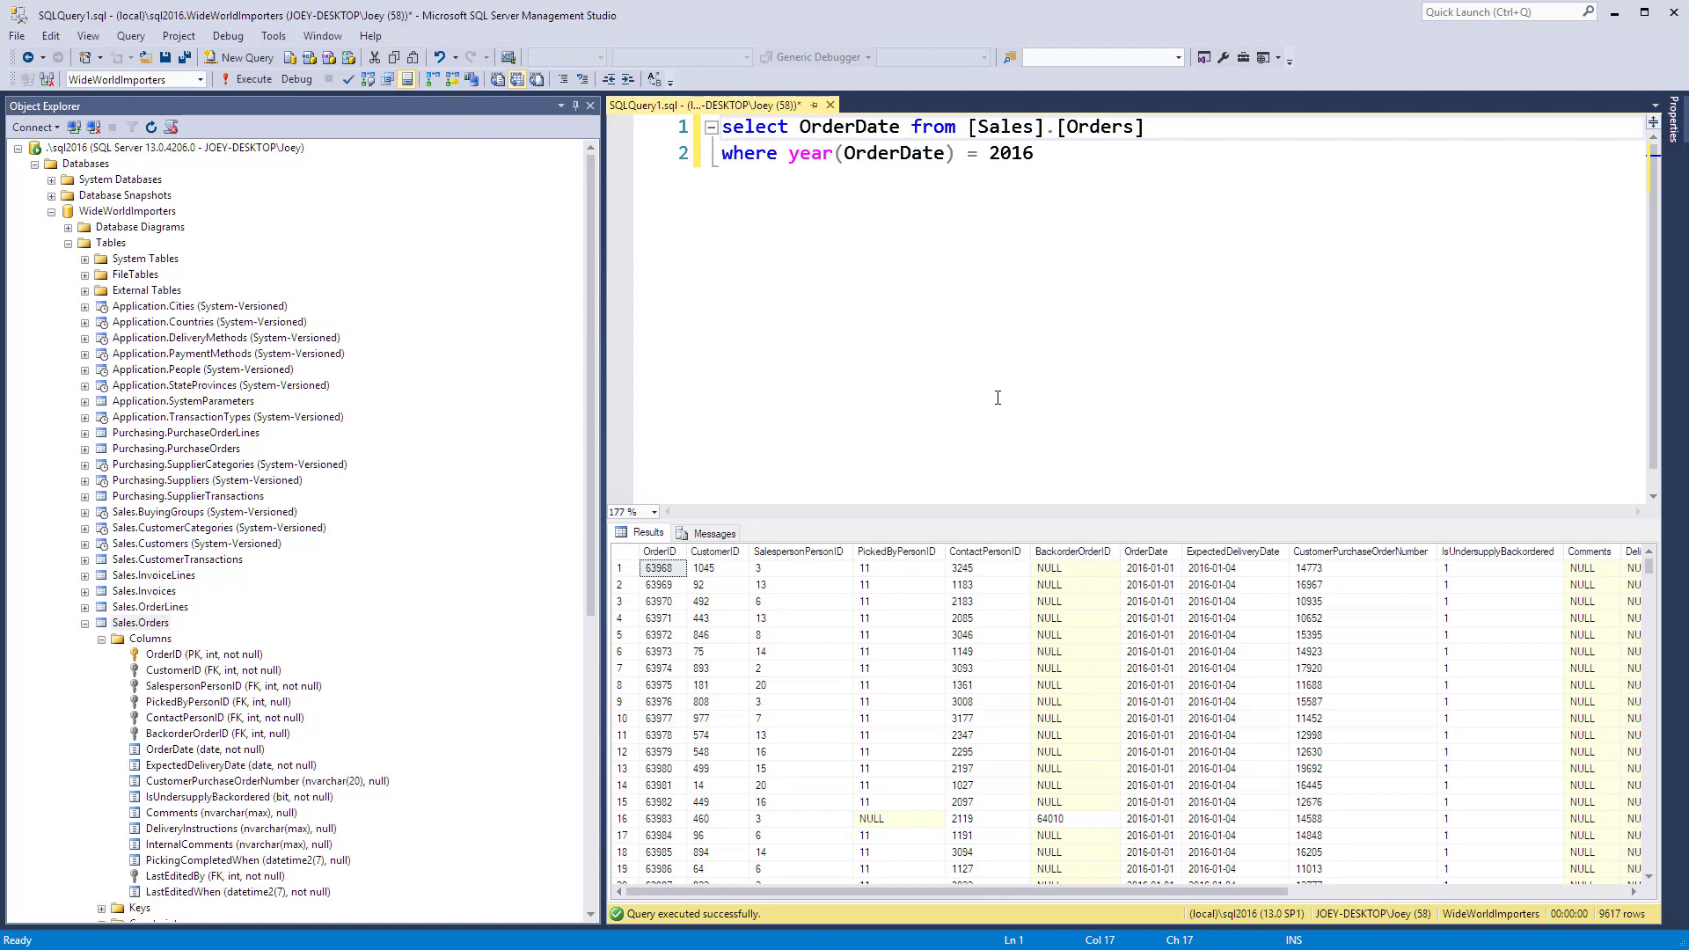
click(258, 78)
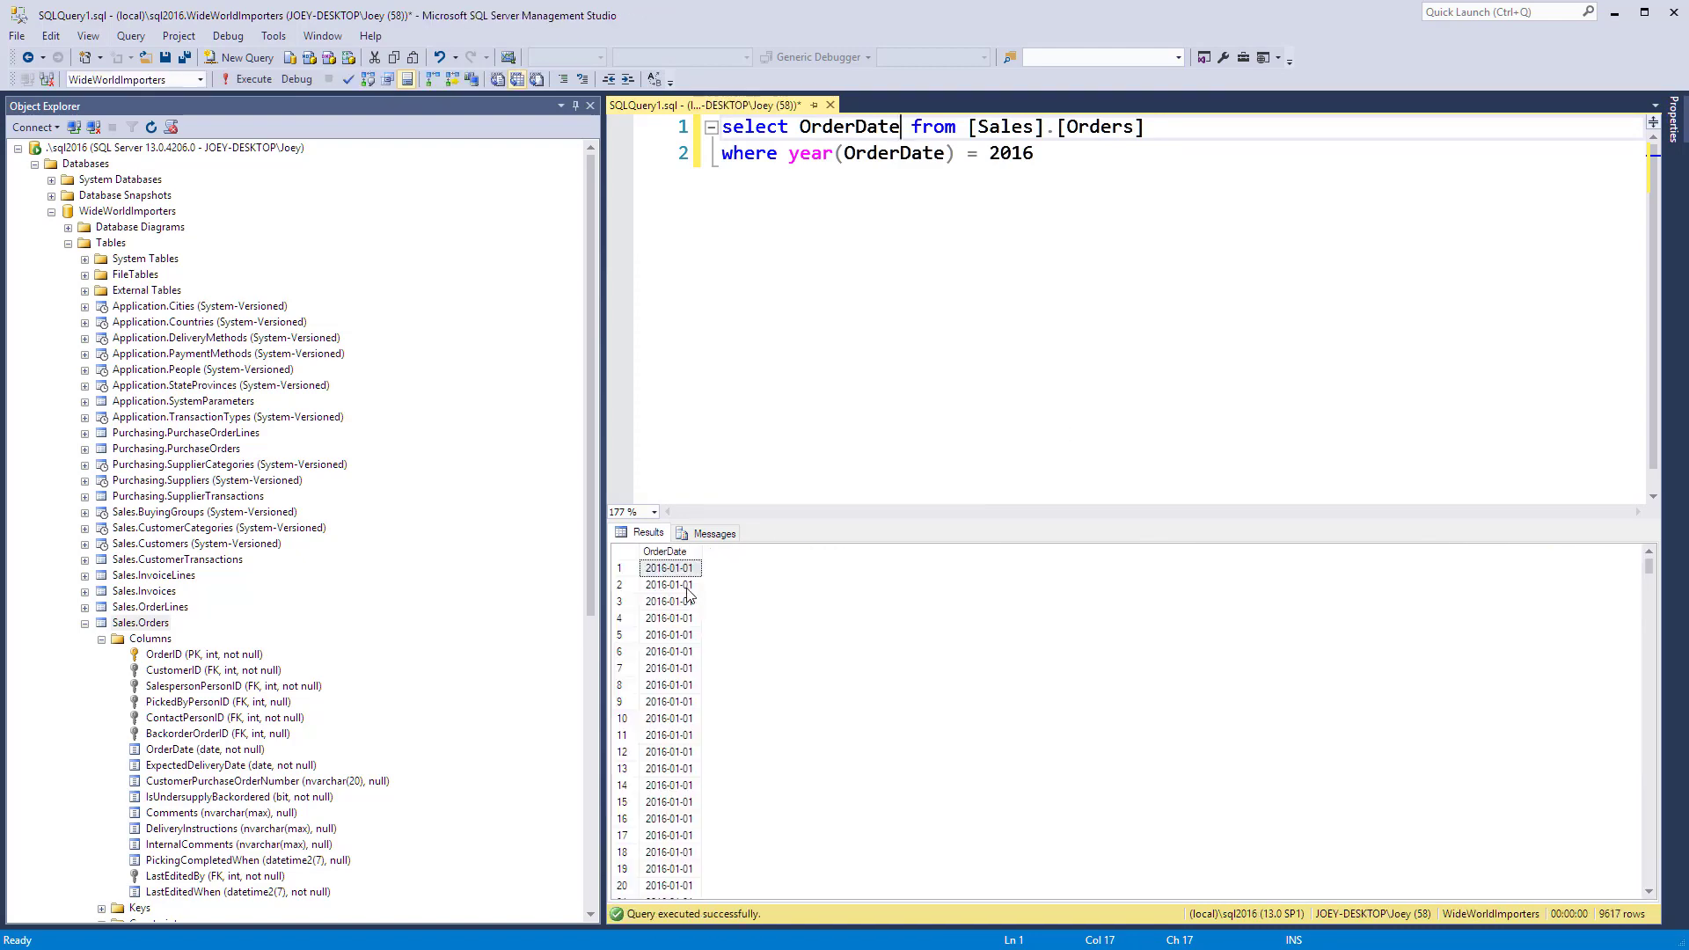
mouse_move(941, 222)
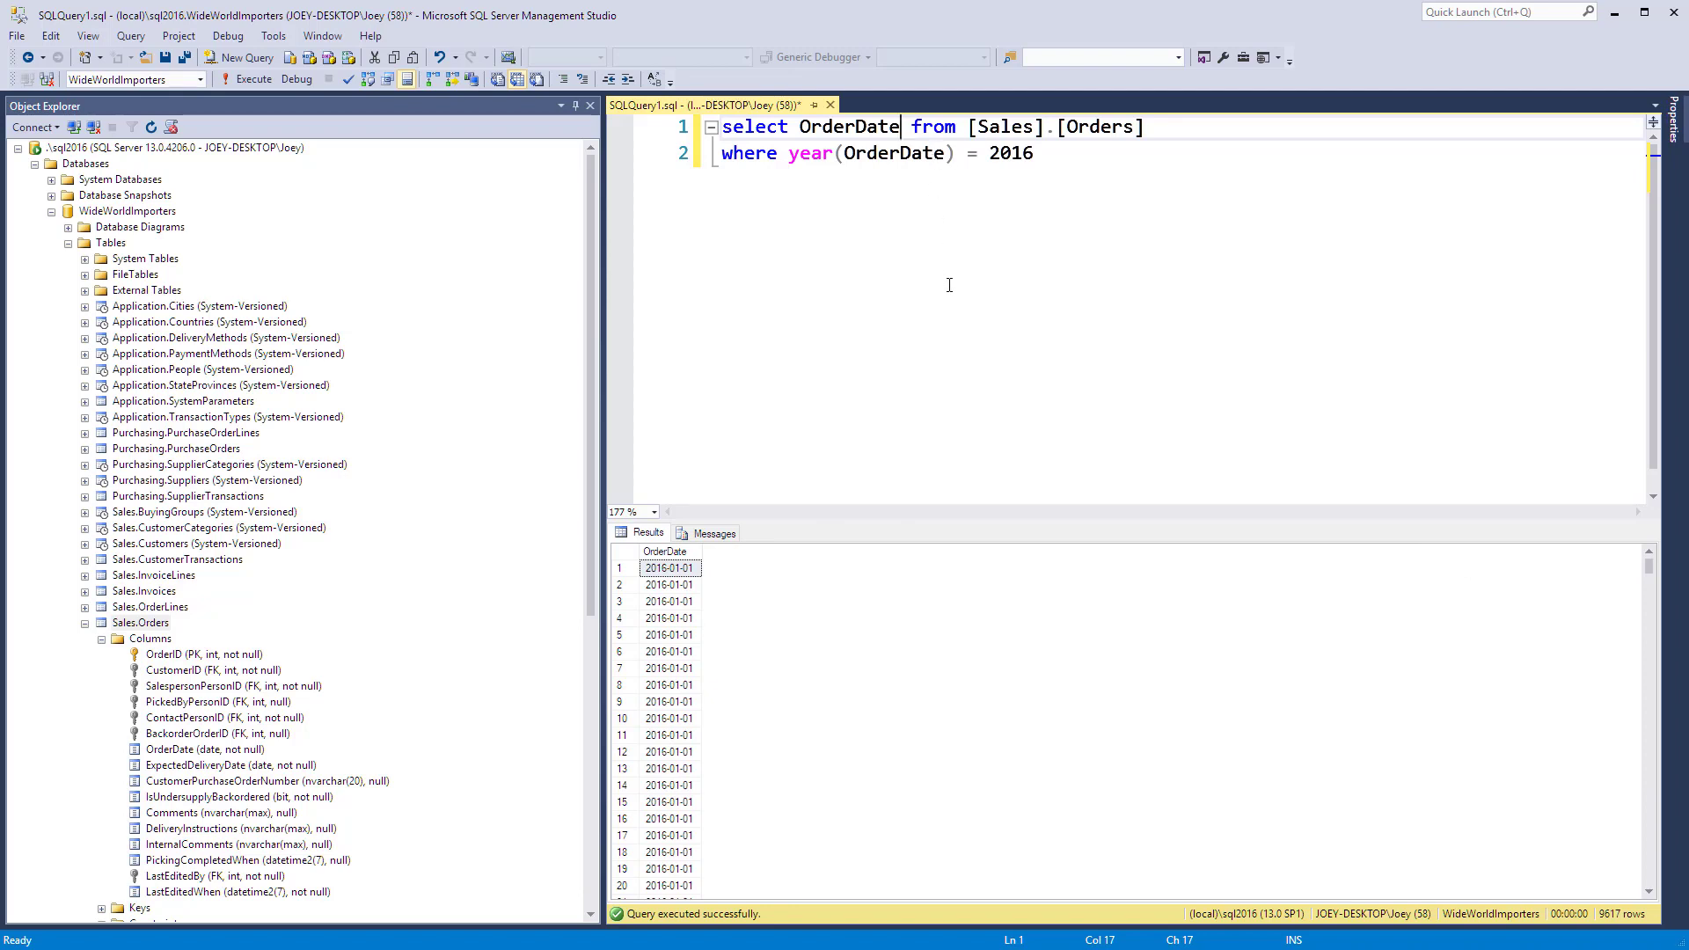
text(,)
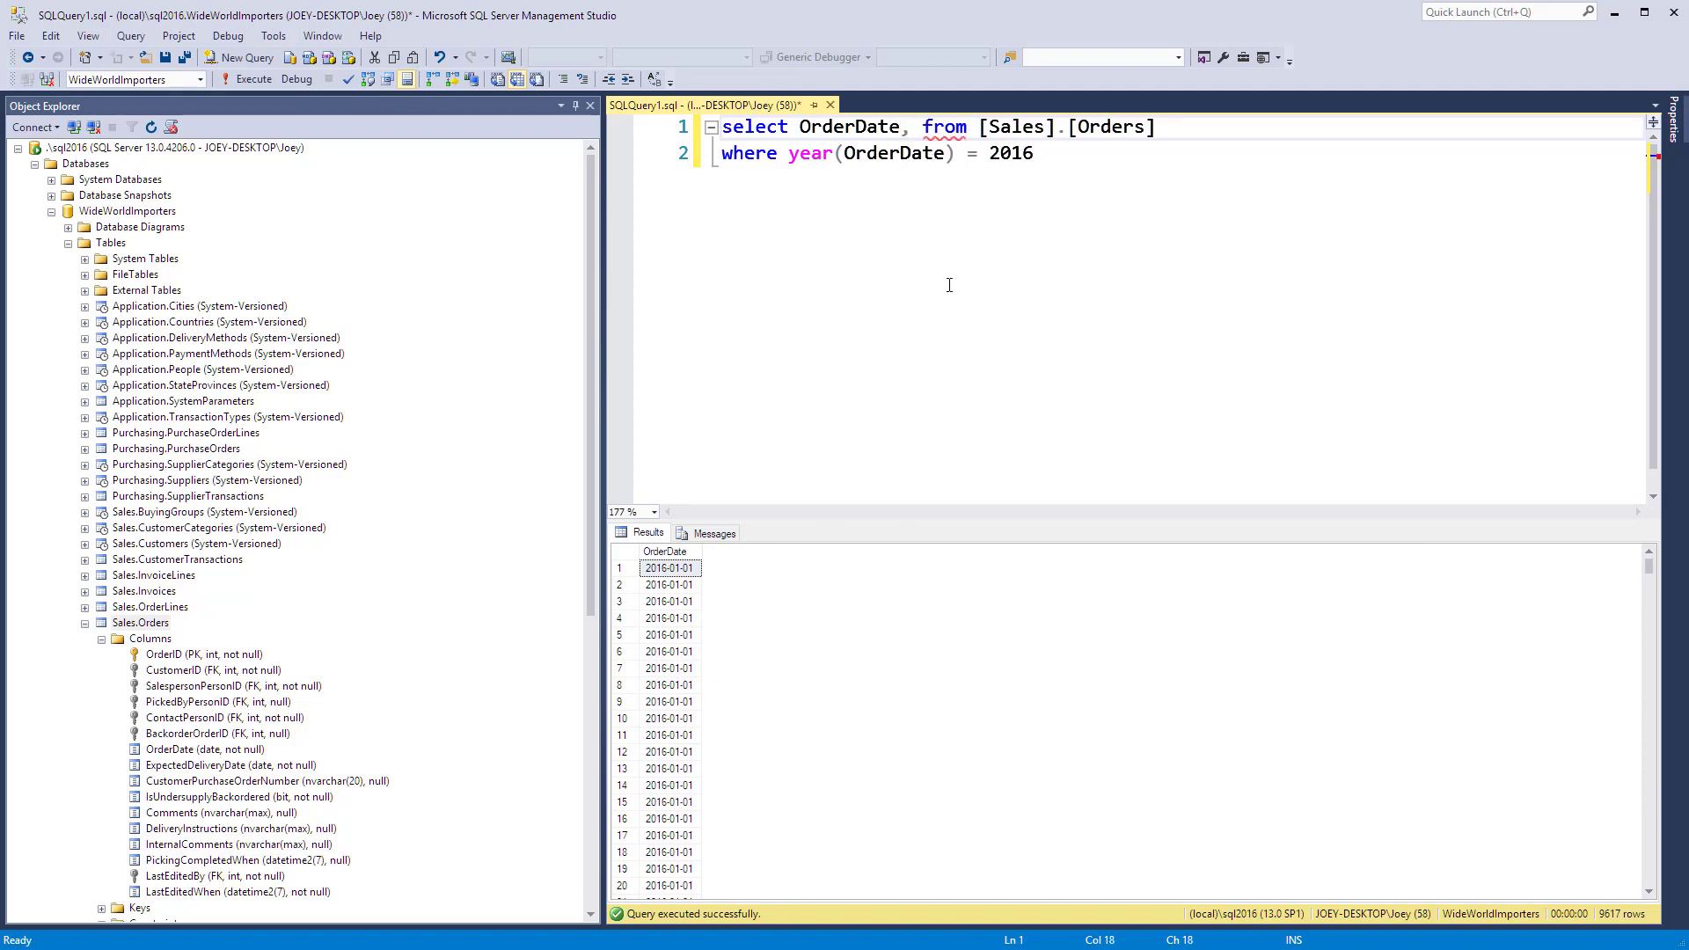
text(,Format()
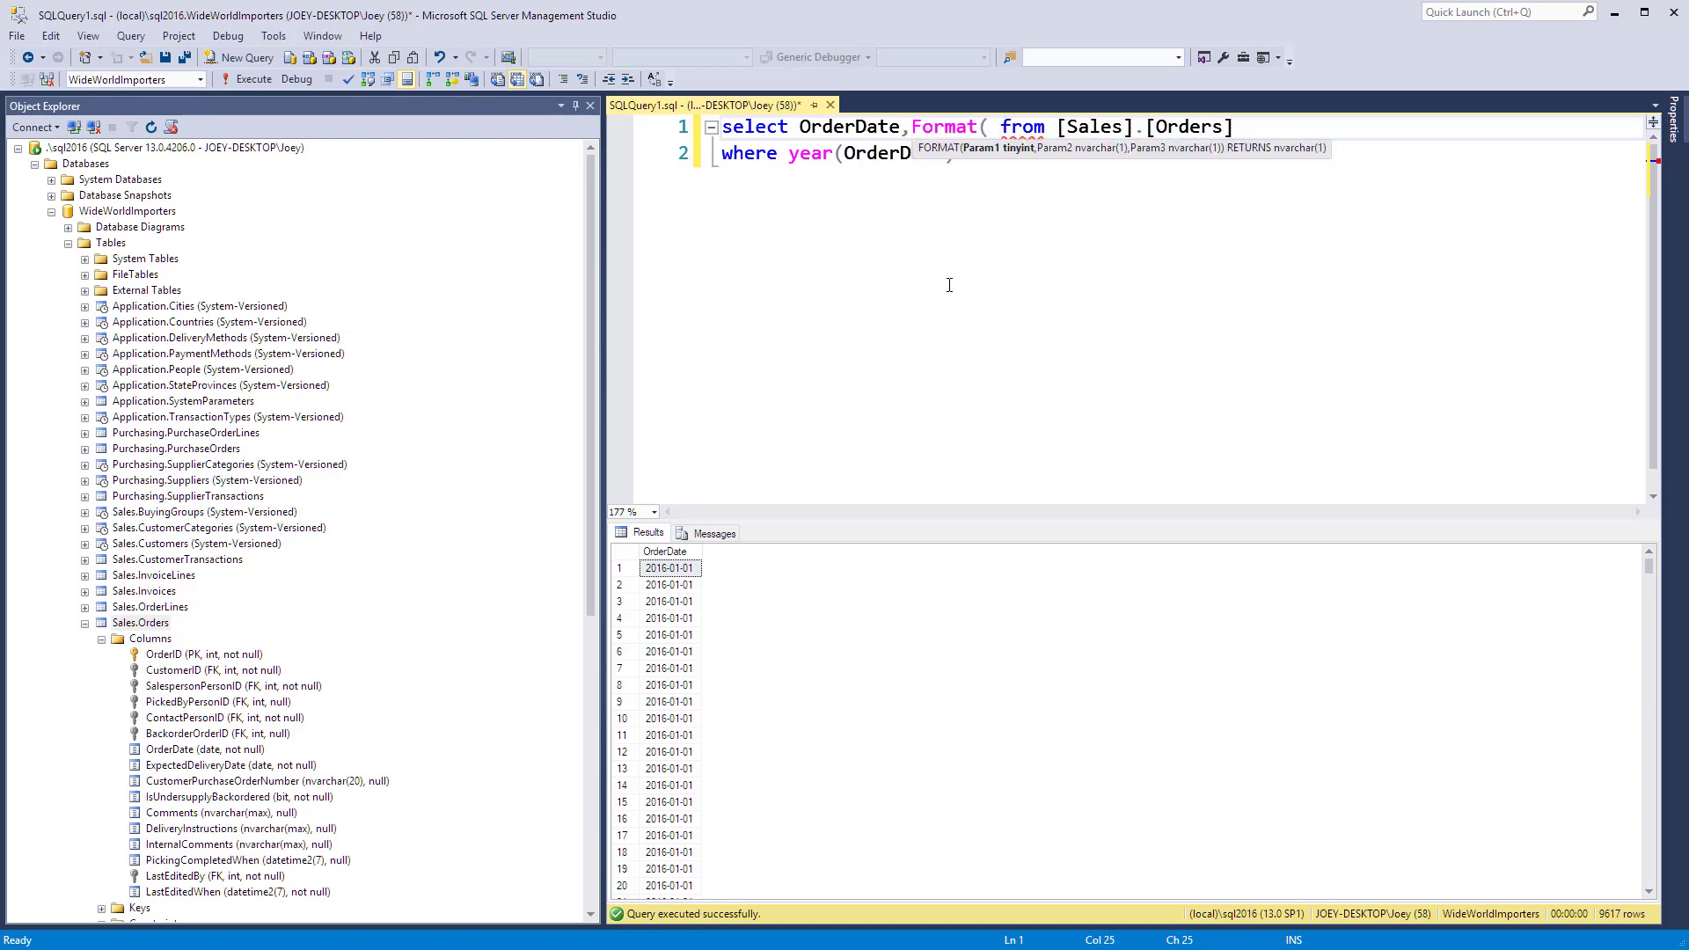
Add a Format(OrderDate,'d') column showing dates like 1/1/2016, removing a stray semicolon
text(orderdate)
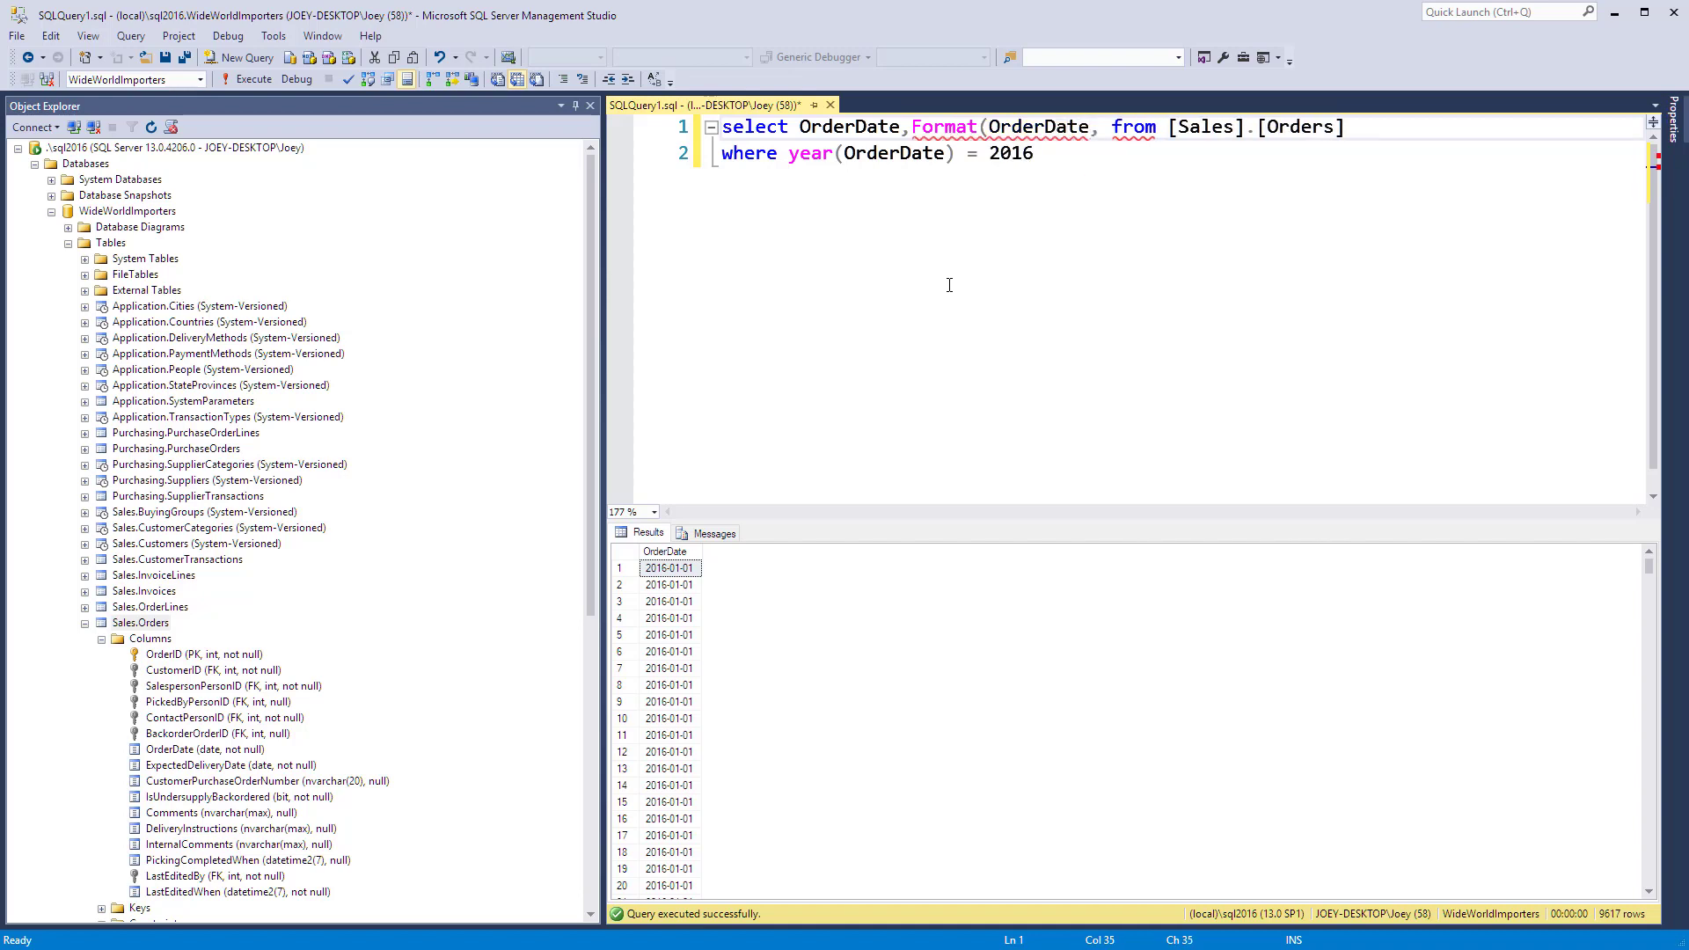
text("d)
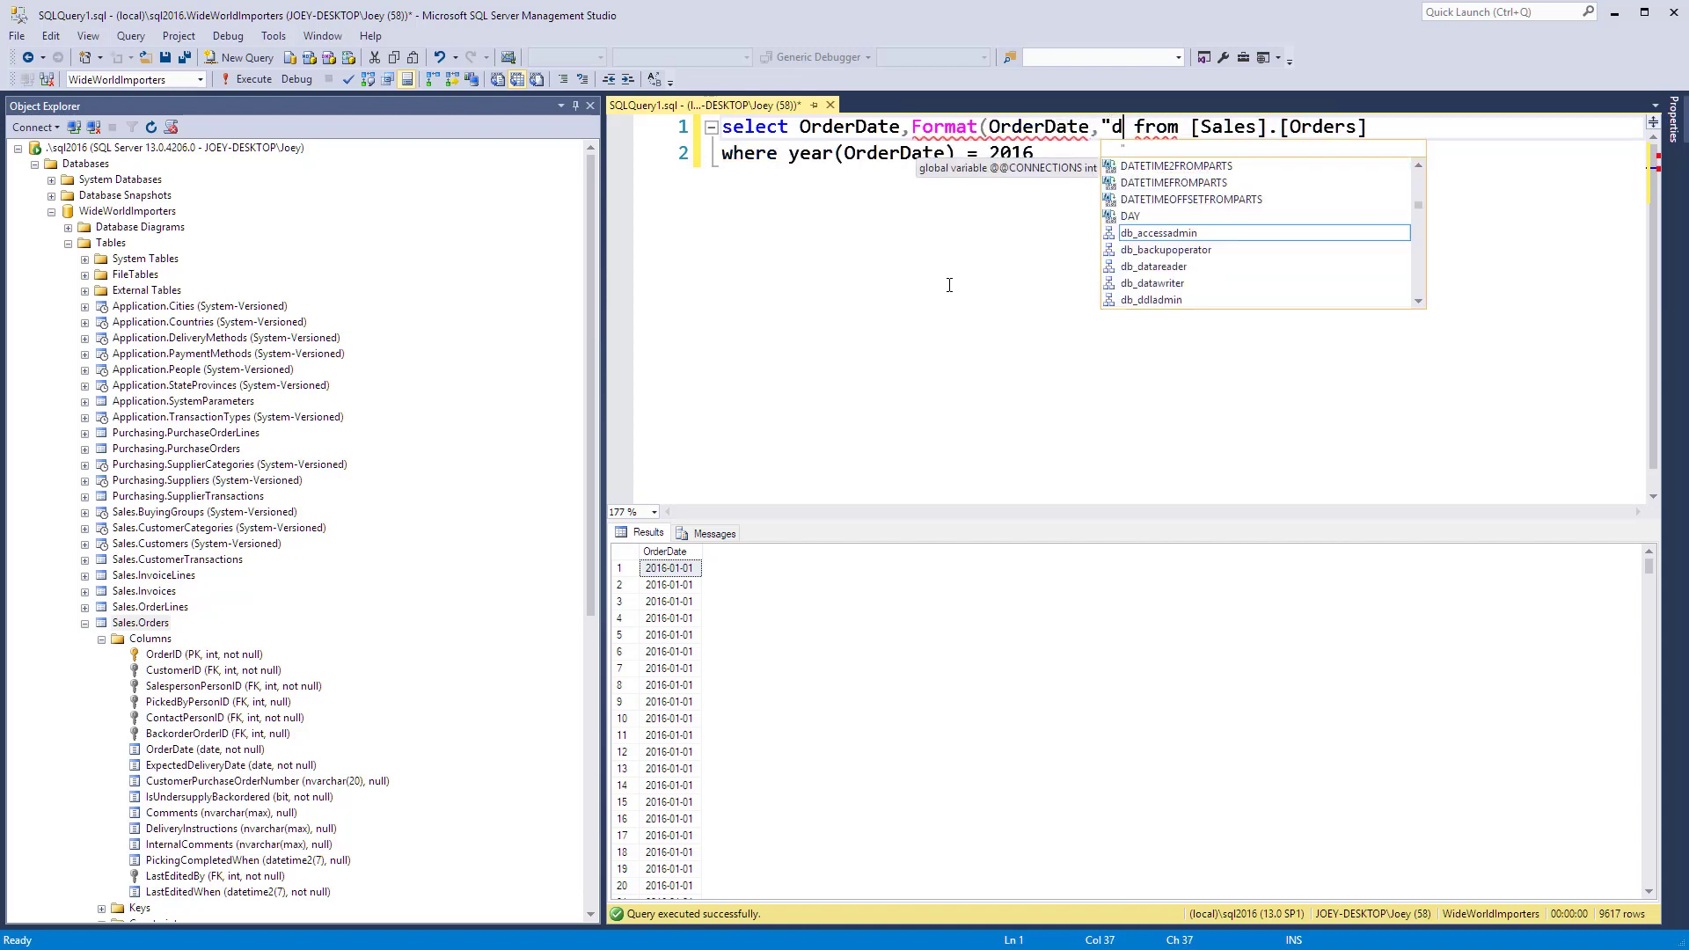
text("))
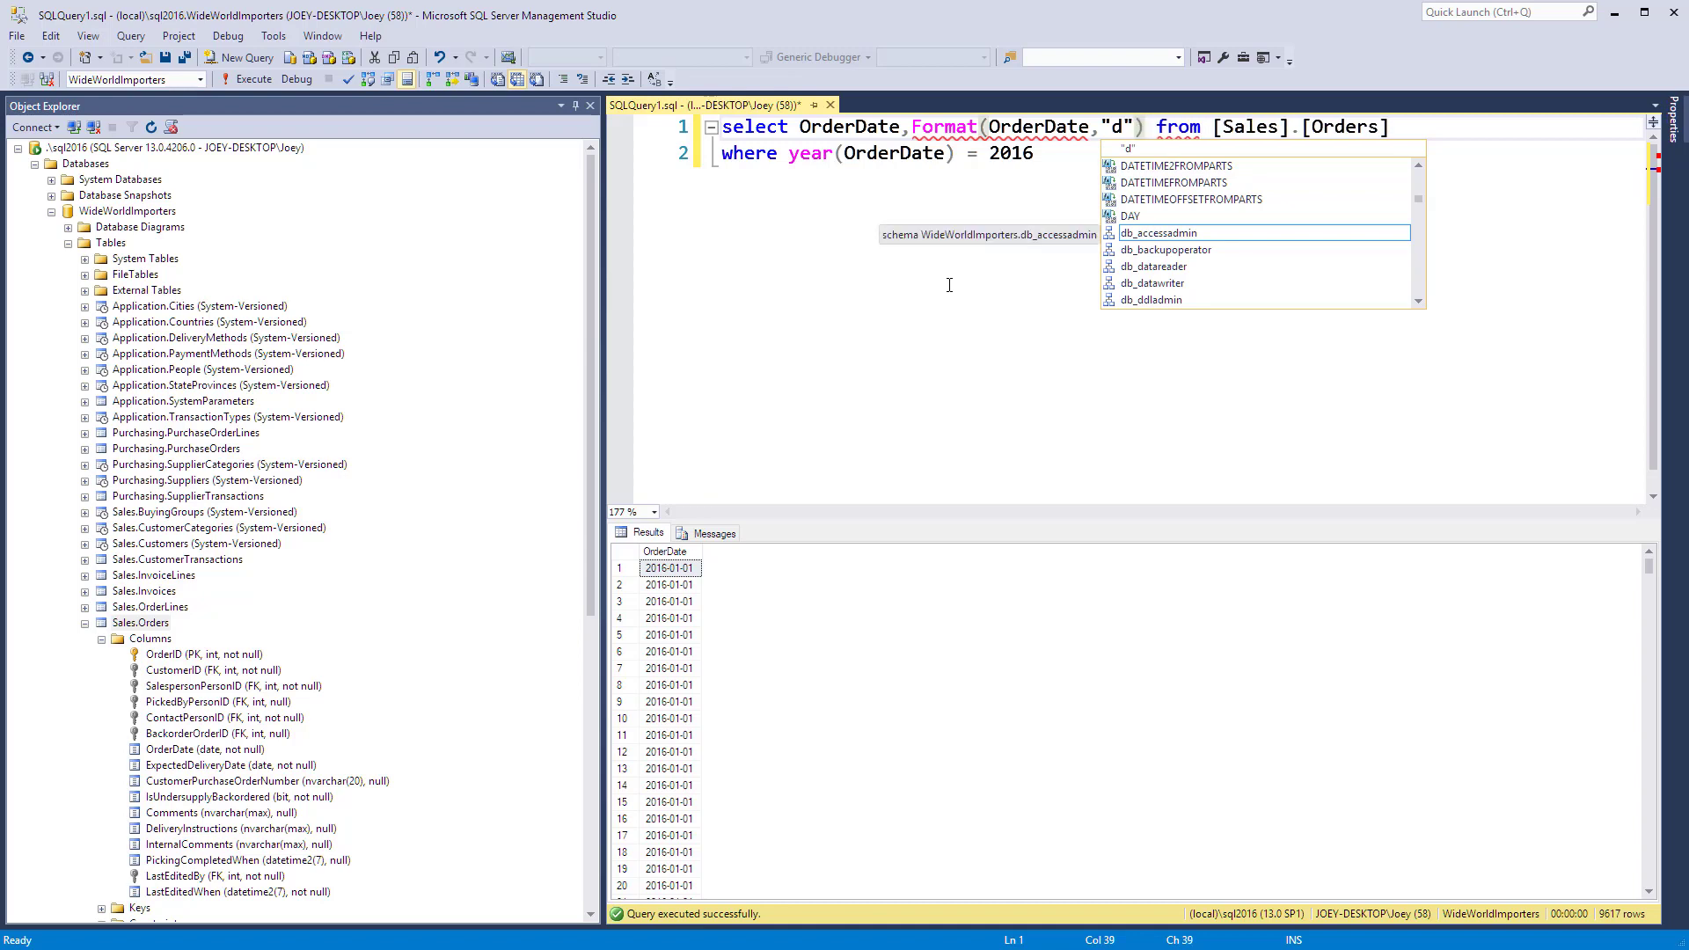
click(276, 79)
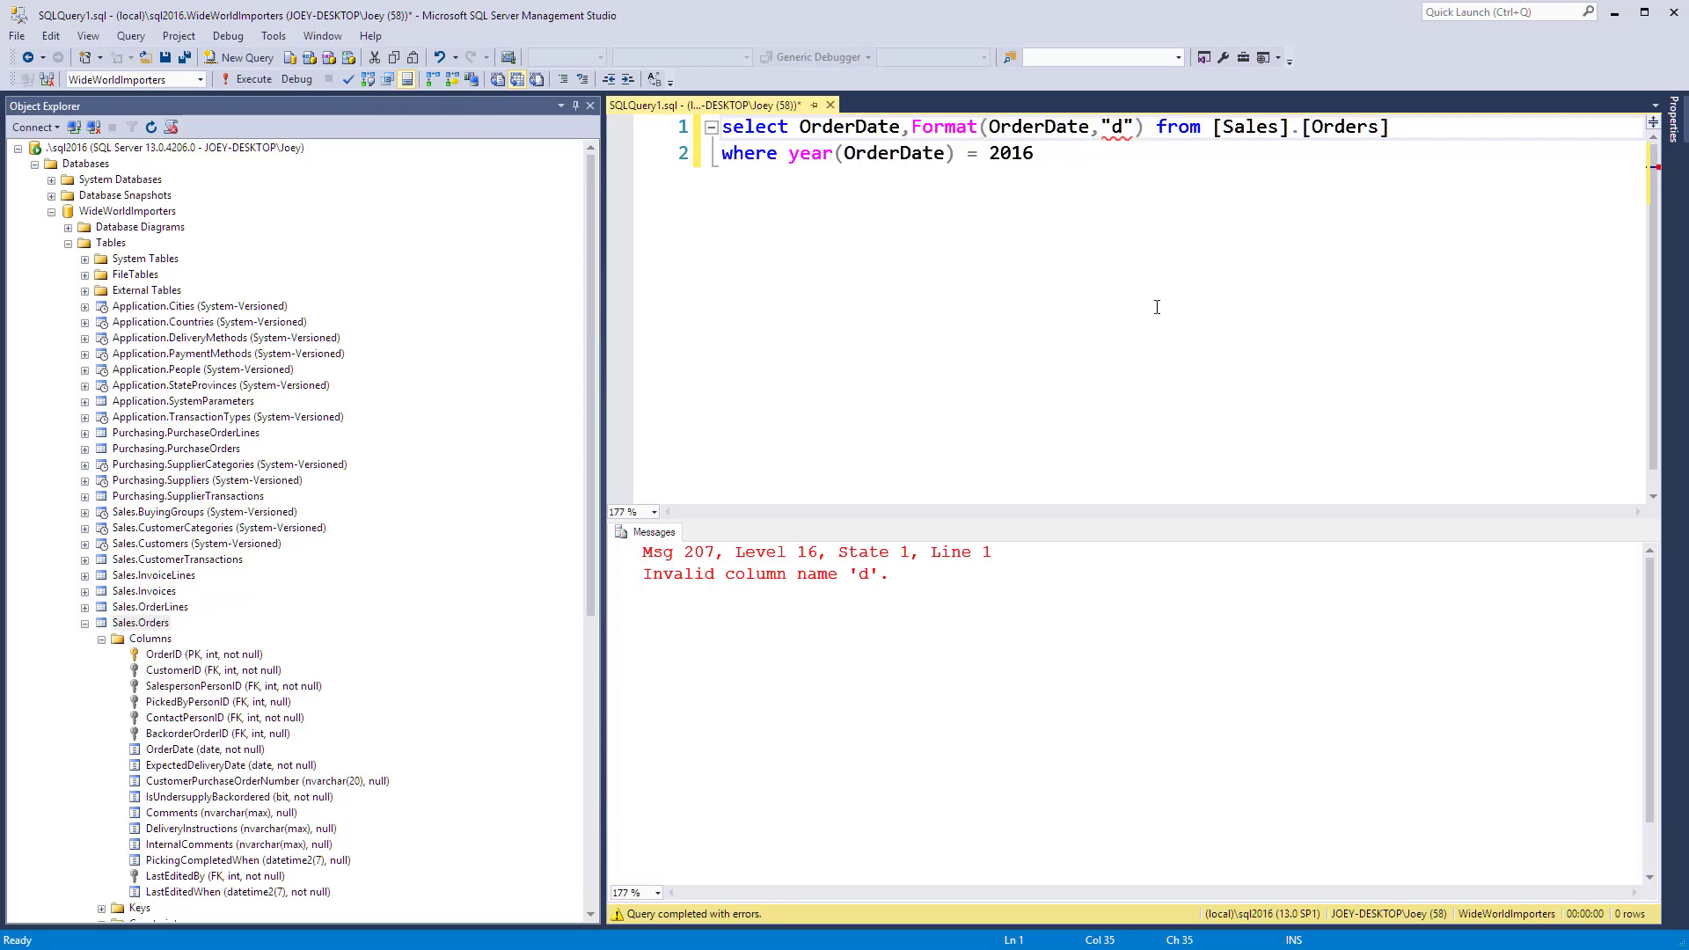
text(;)
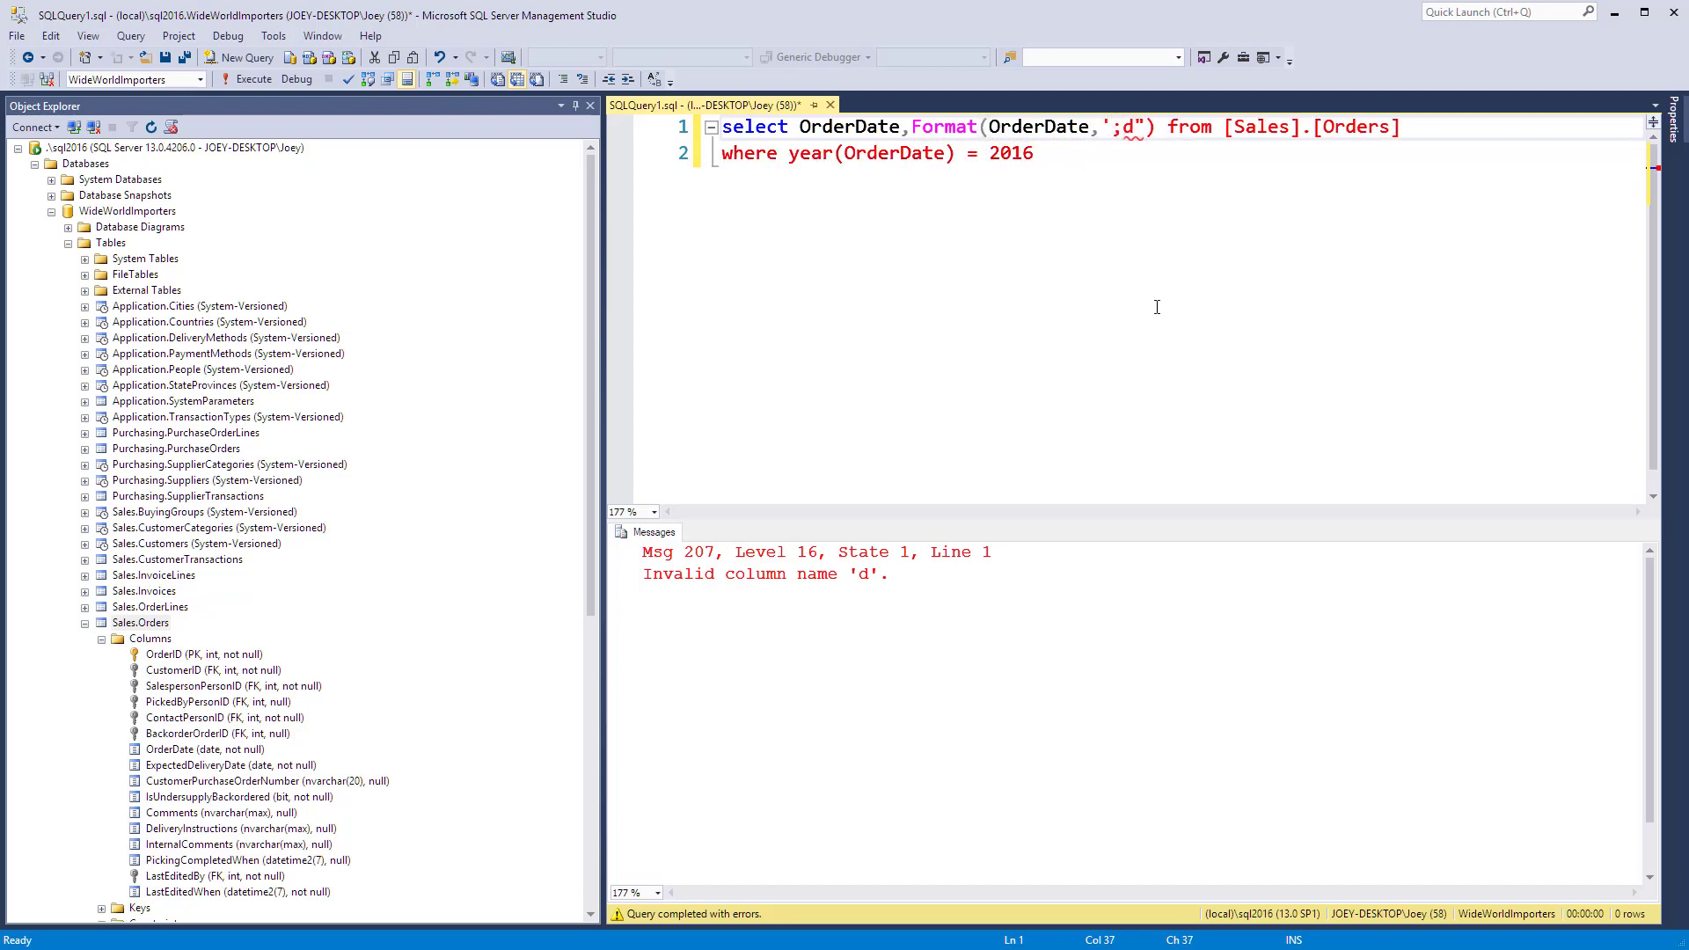
key(Backspace)
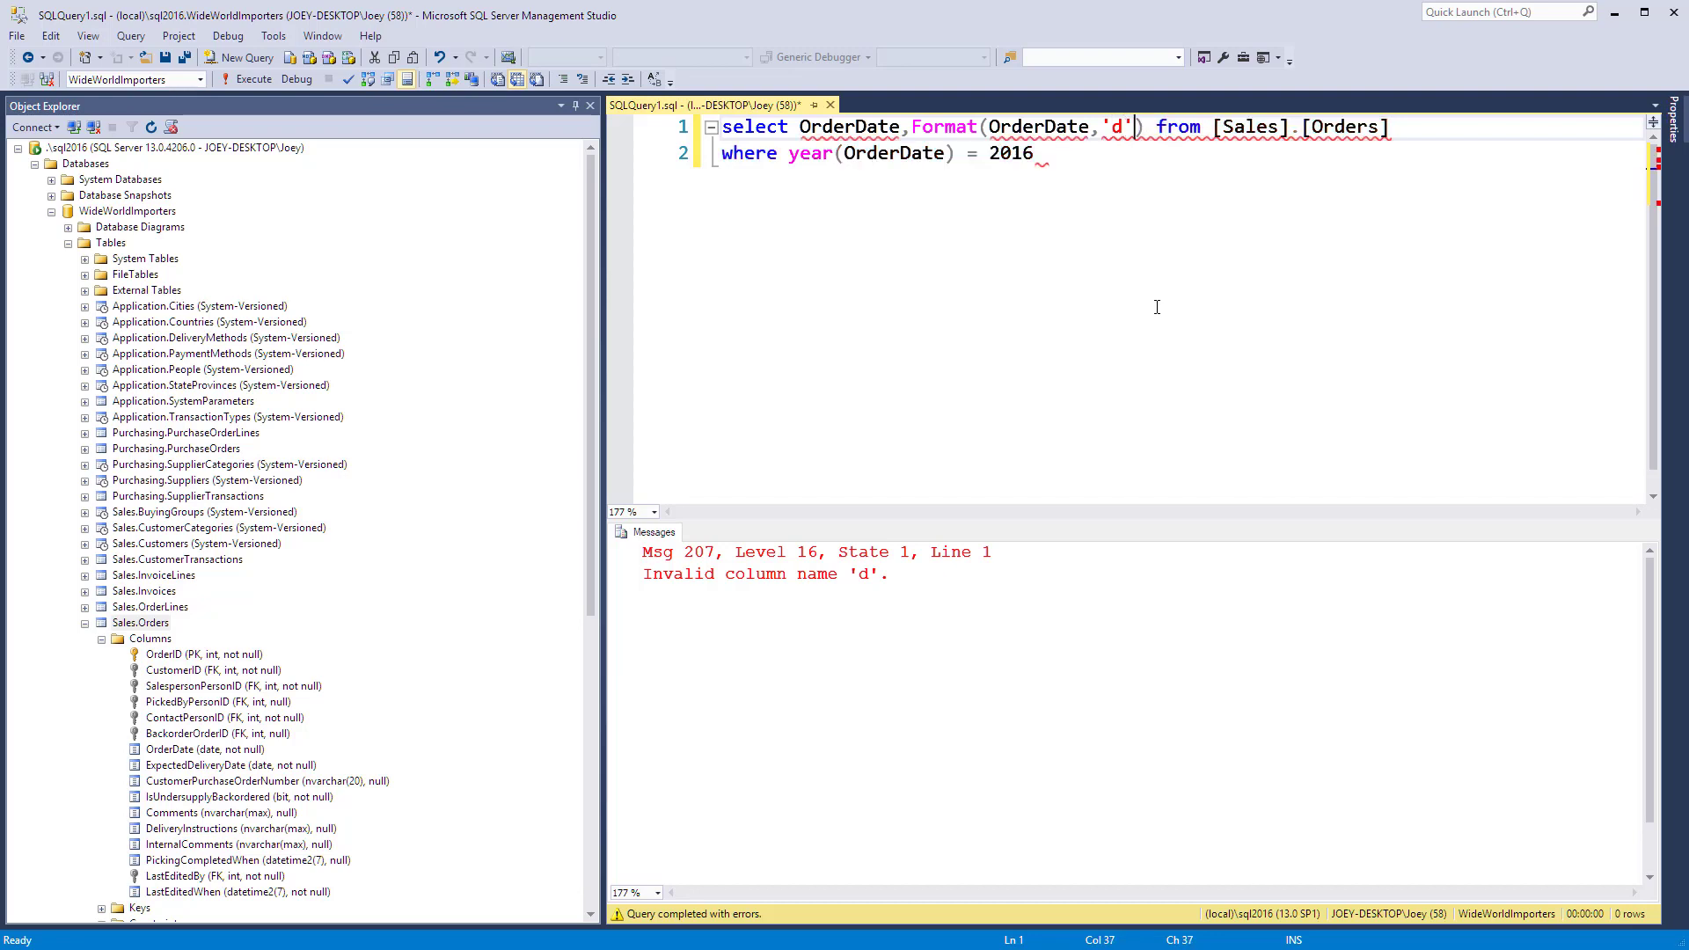
click(255, 78)
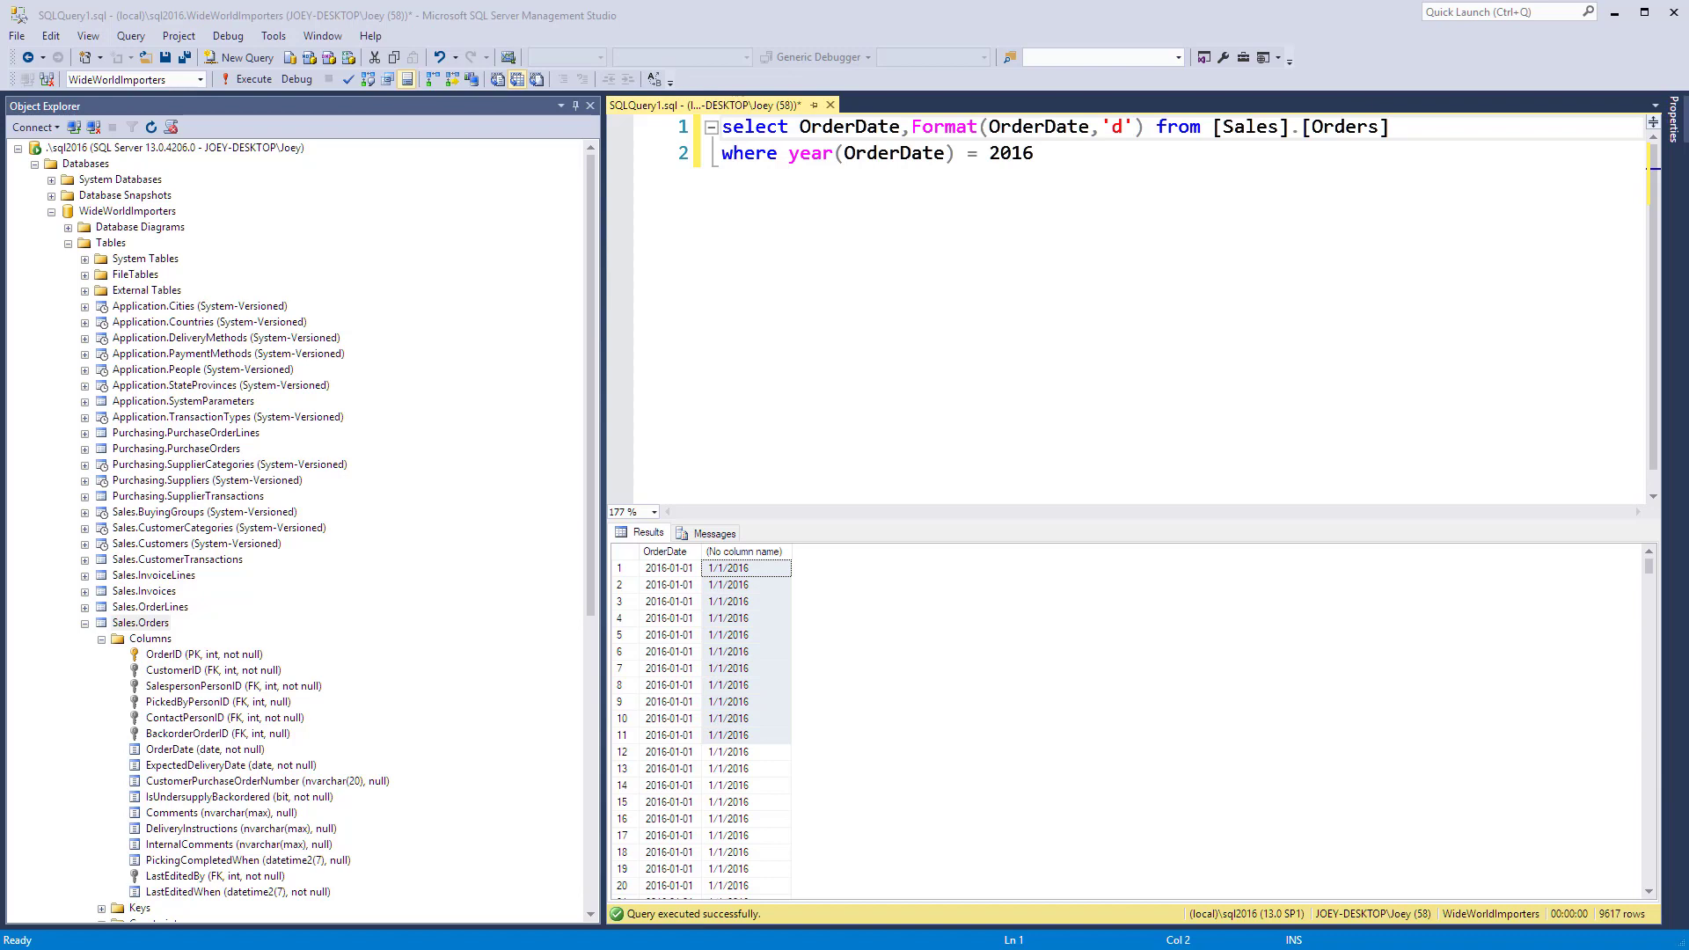
mouse_move(1104, 81)
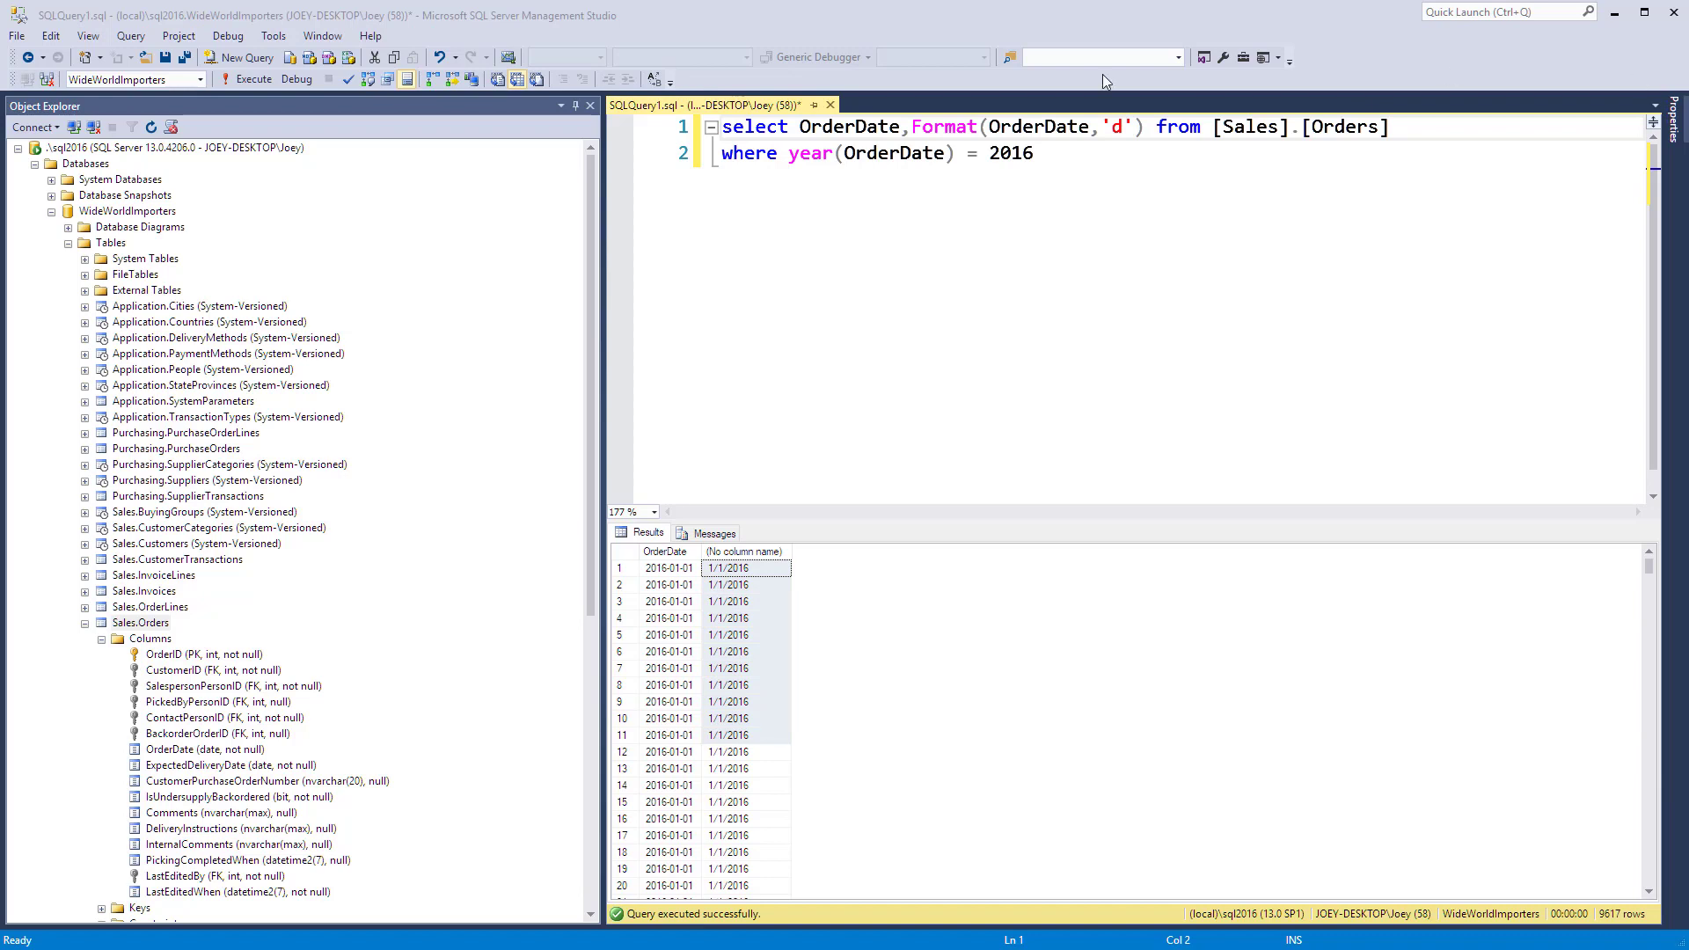
Paste the custom format specifier list as a comment and try the 'dd/yyyy' format
key(Return)
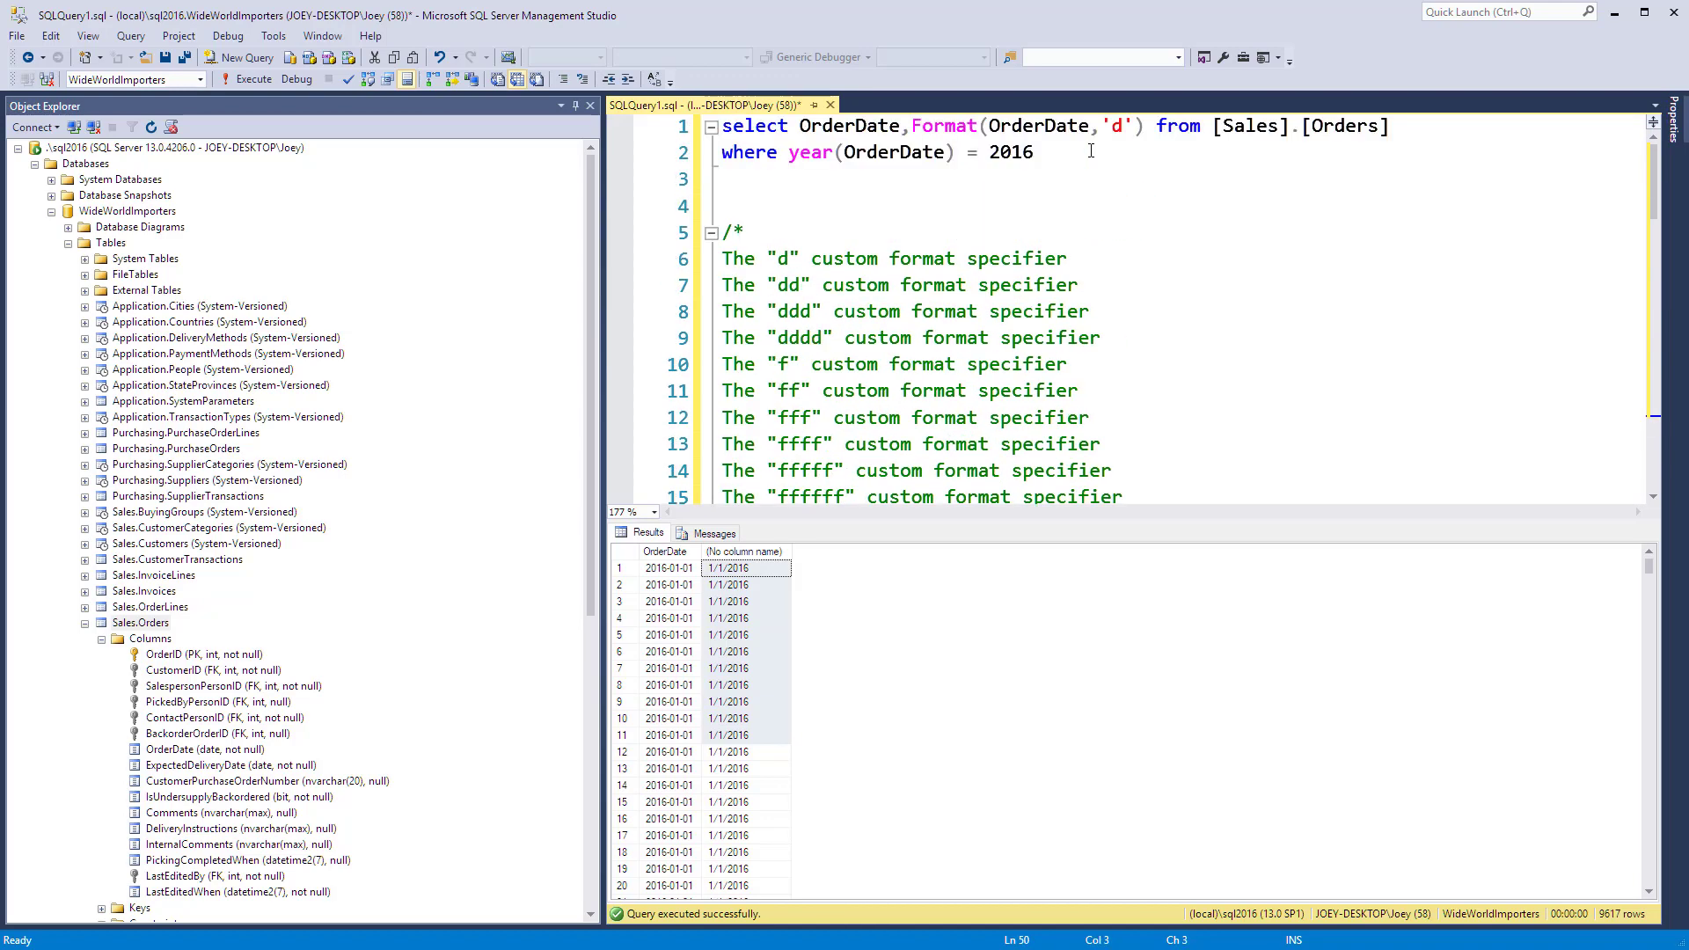
mouse_move(1085, 177)
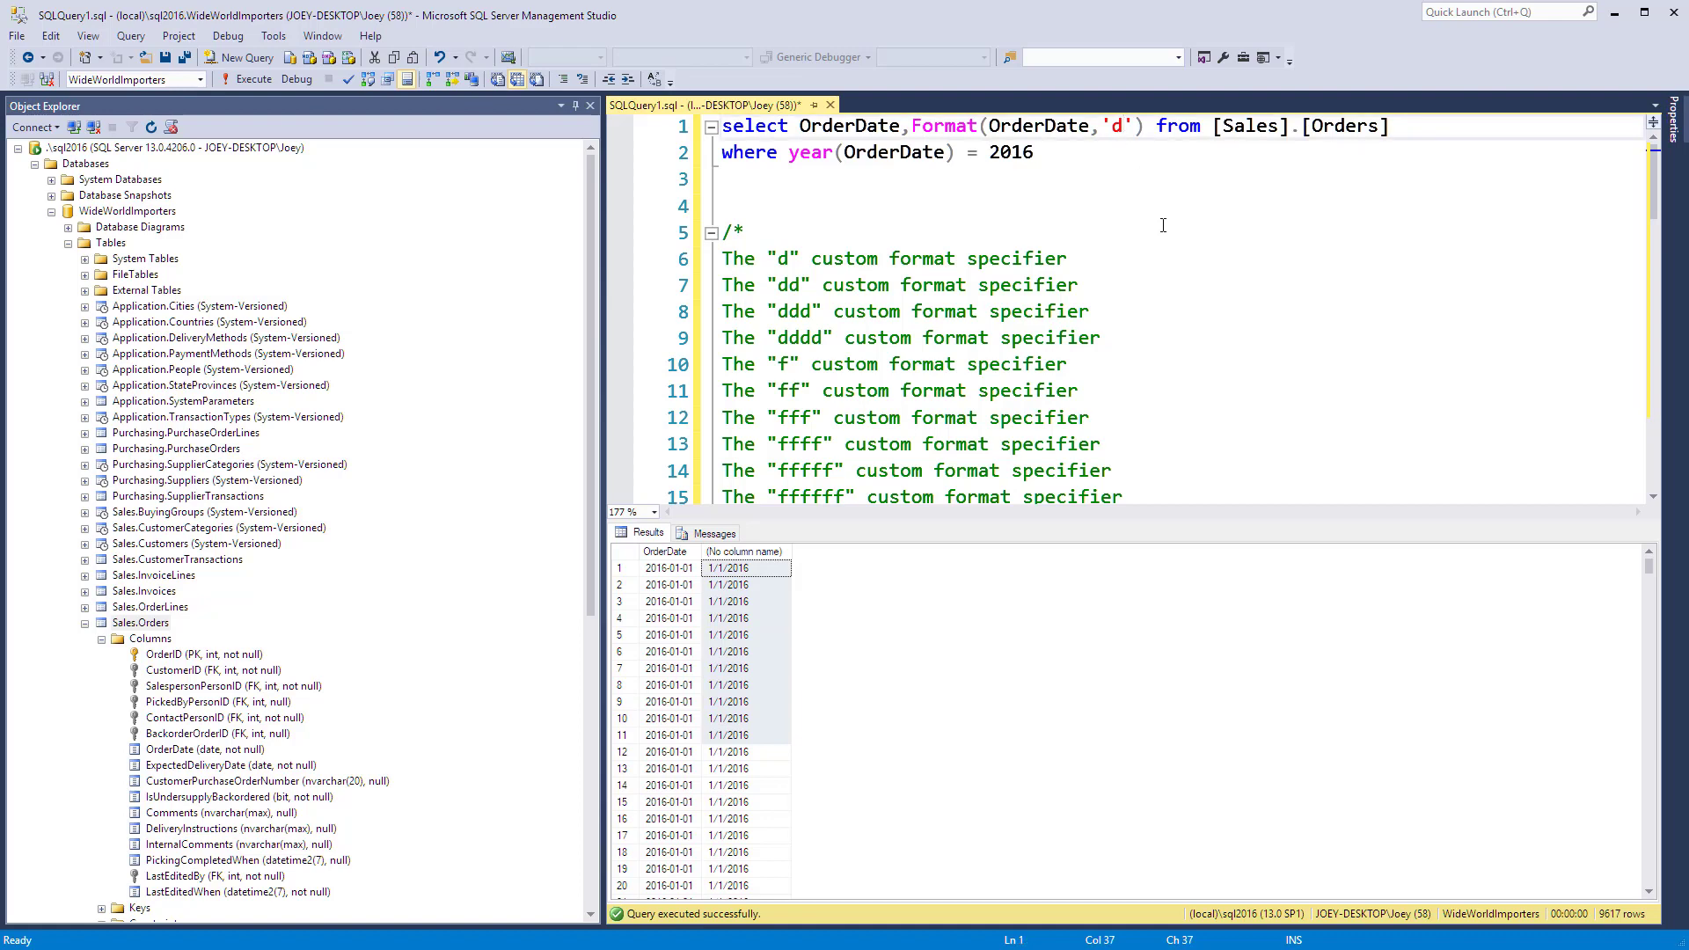
text(d/yy)
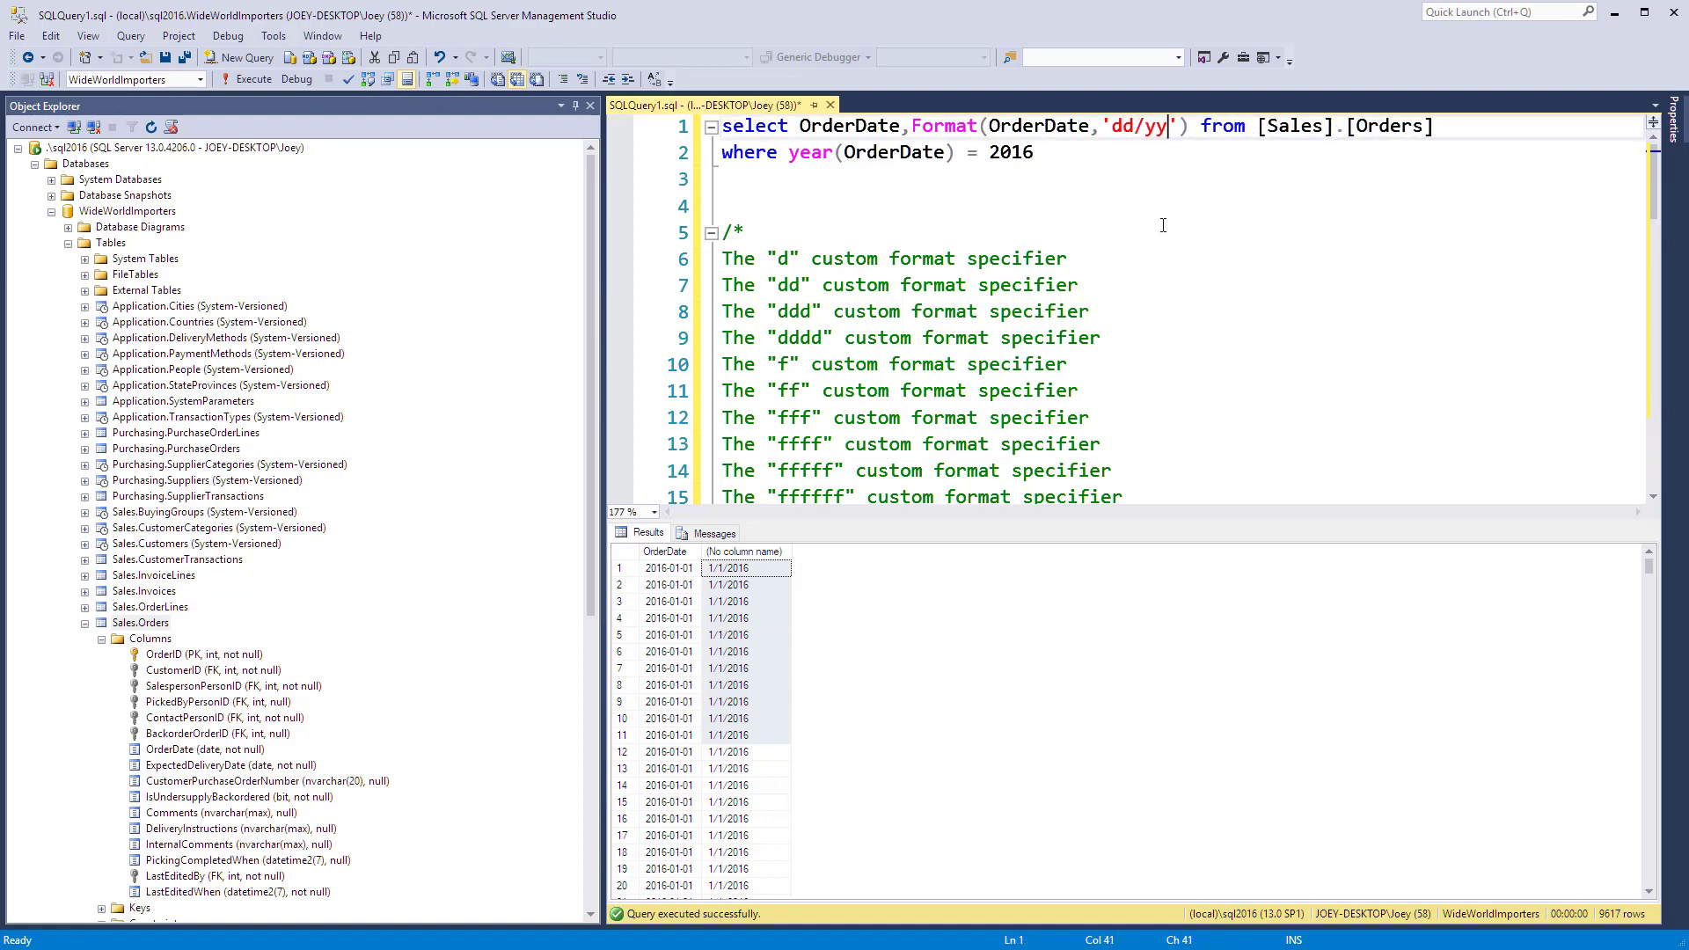
text(yy)
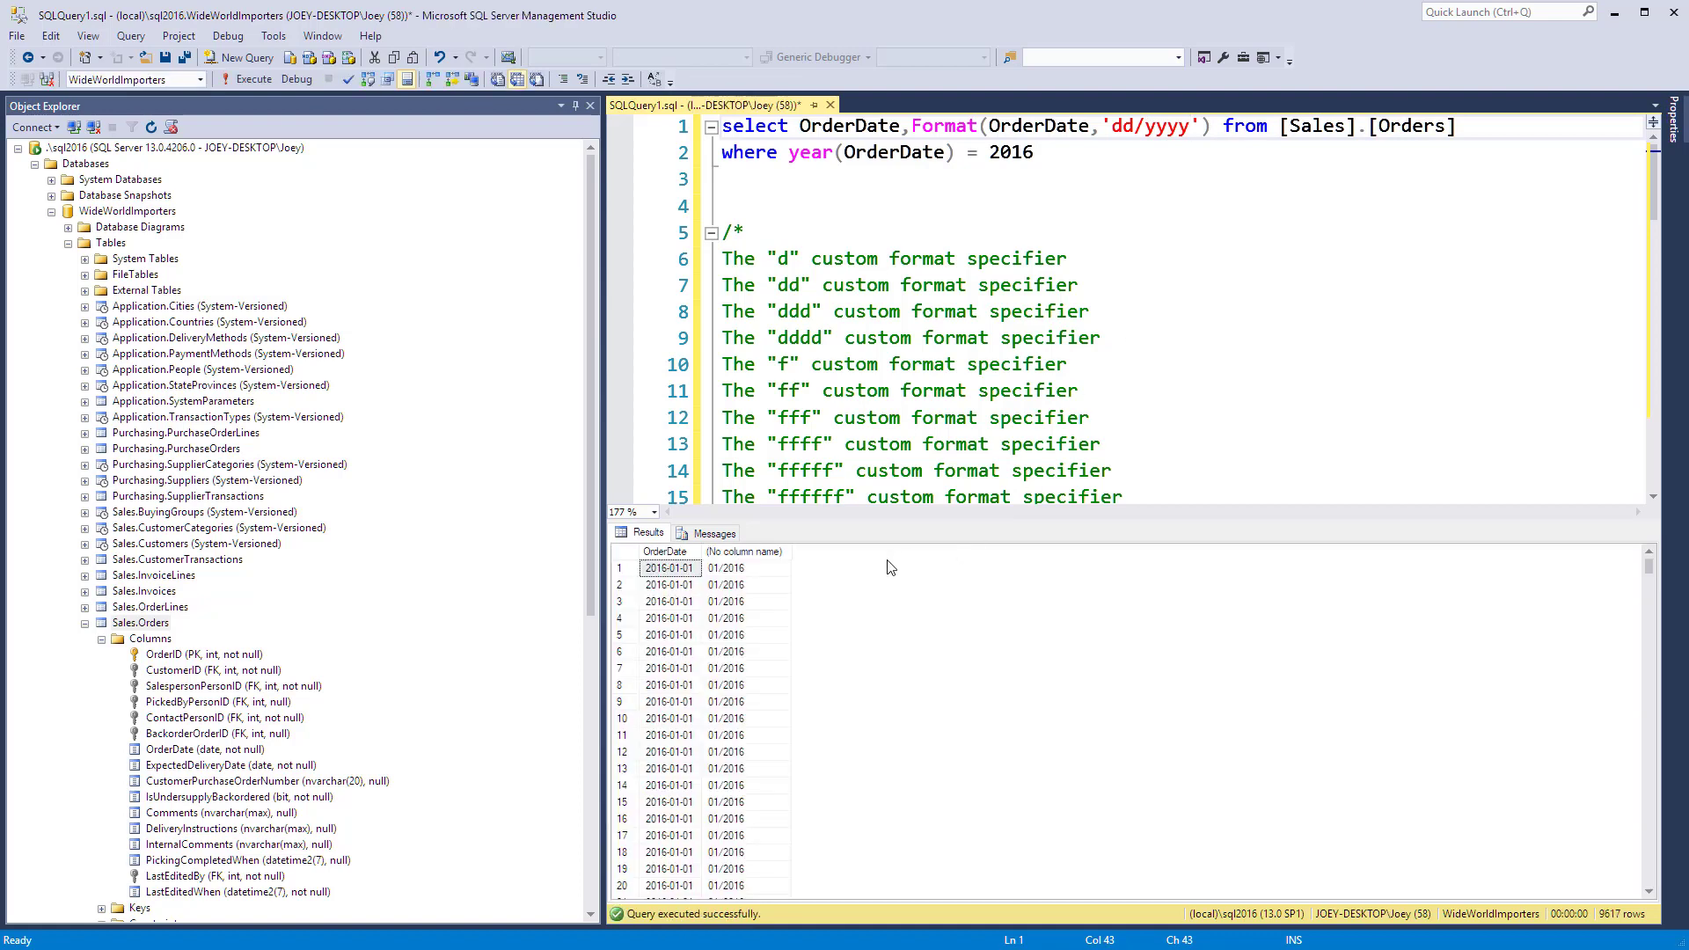
mouse_move(720, 584)
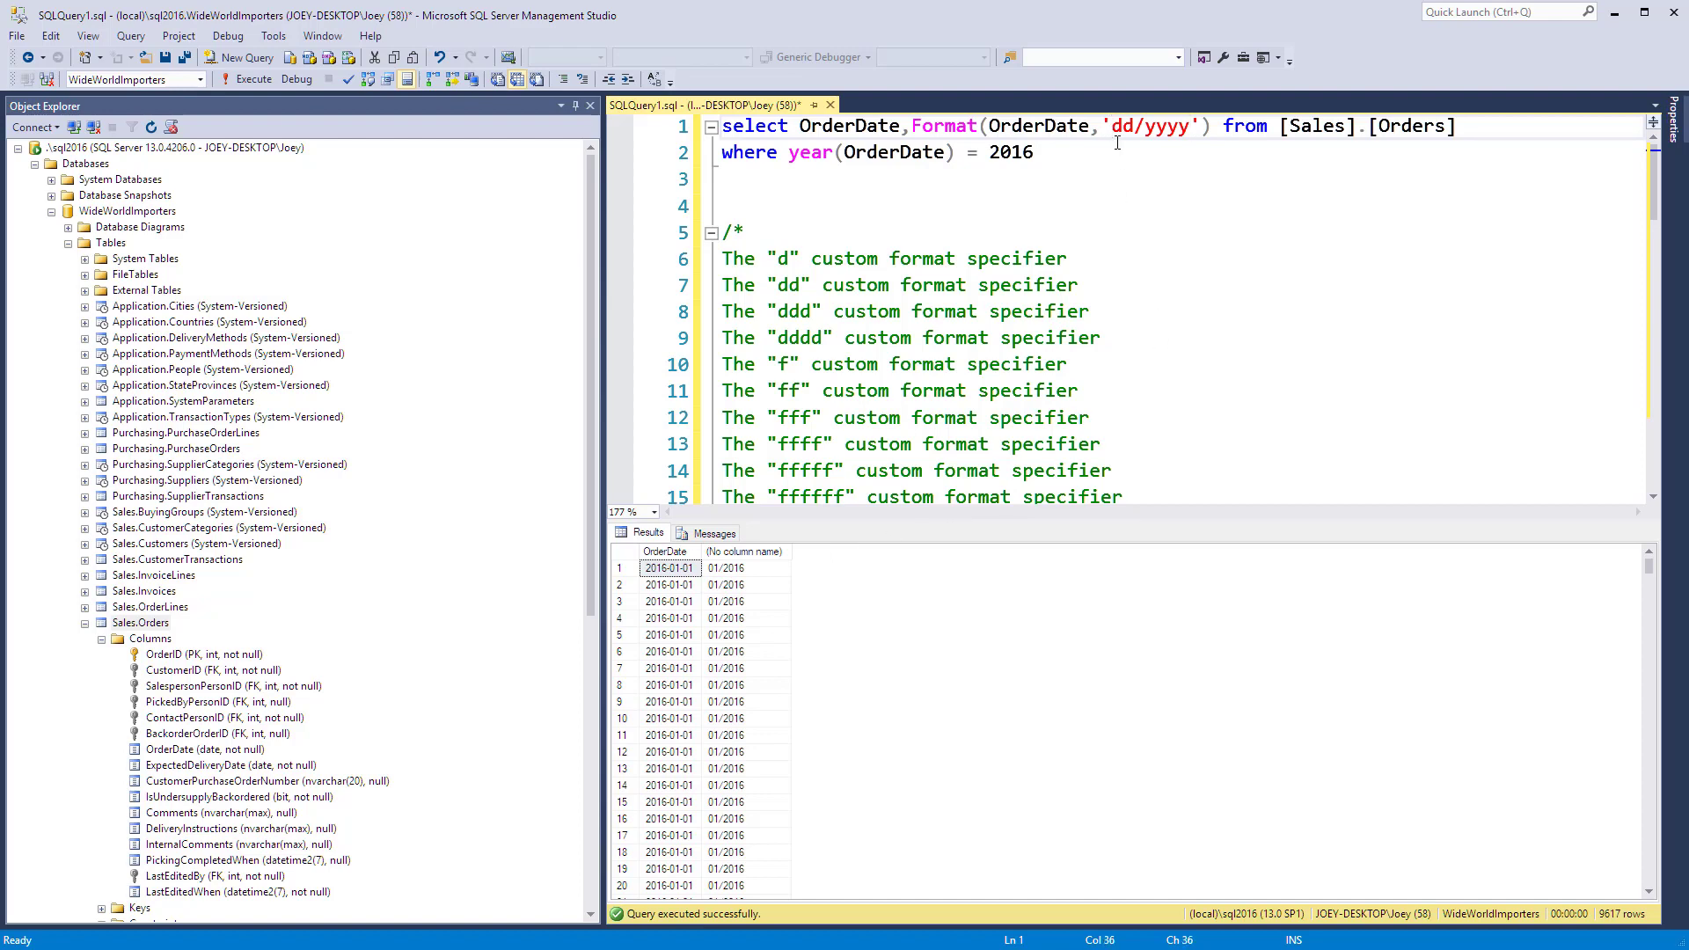
Try 'mm/dd/yyyy', which gives minute-based dates like 00/01/2016, and scroll the list
text(mm/)
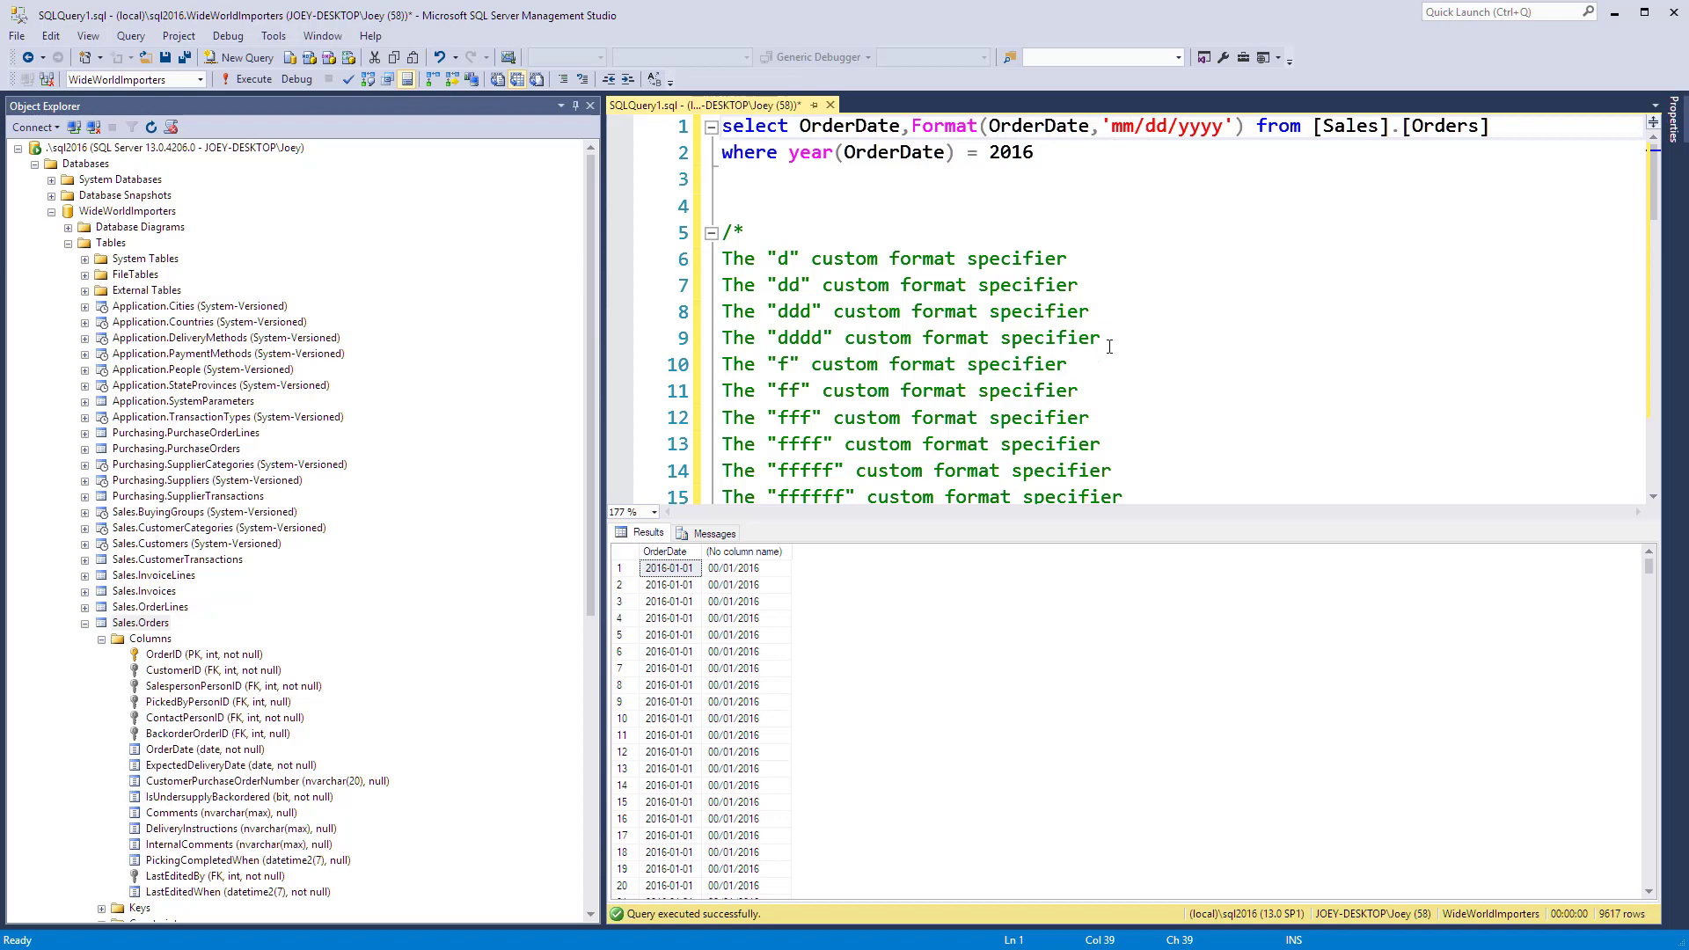
scroll(down, 3)
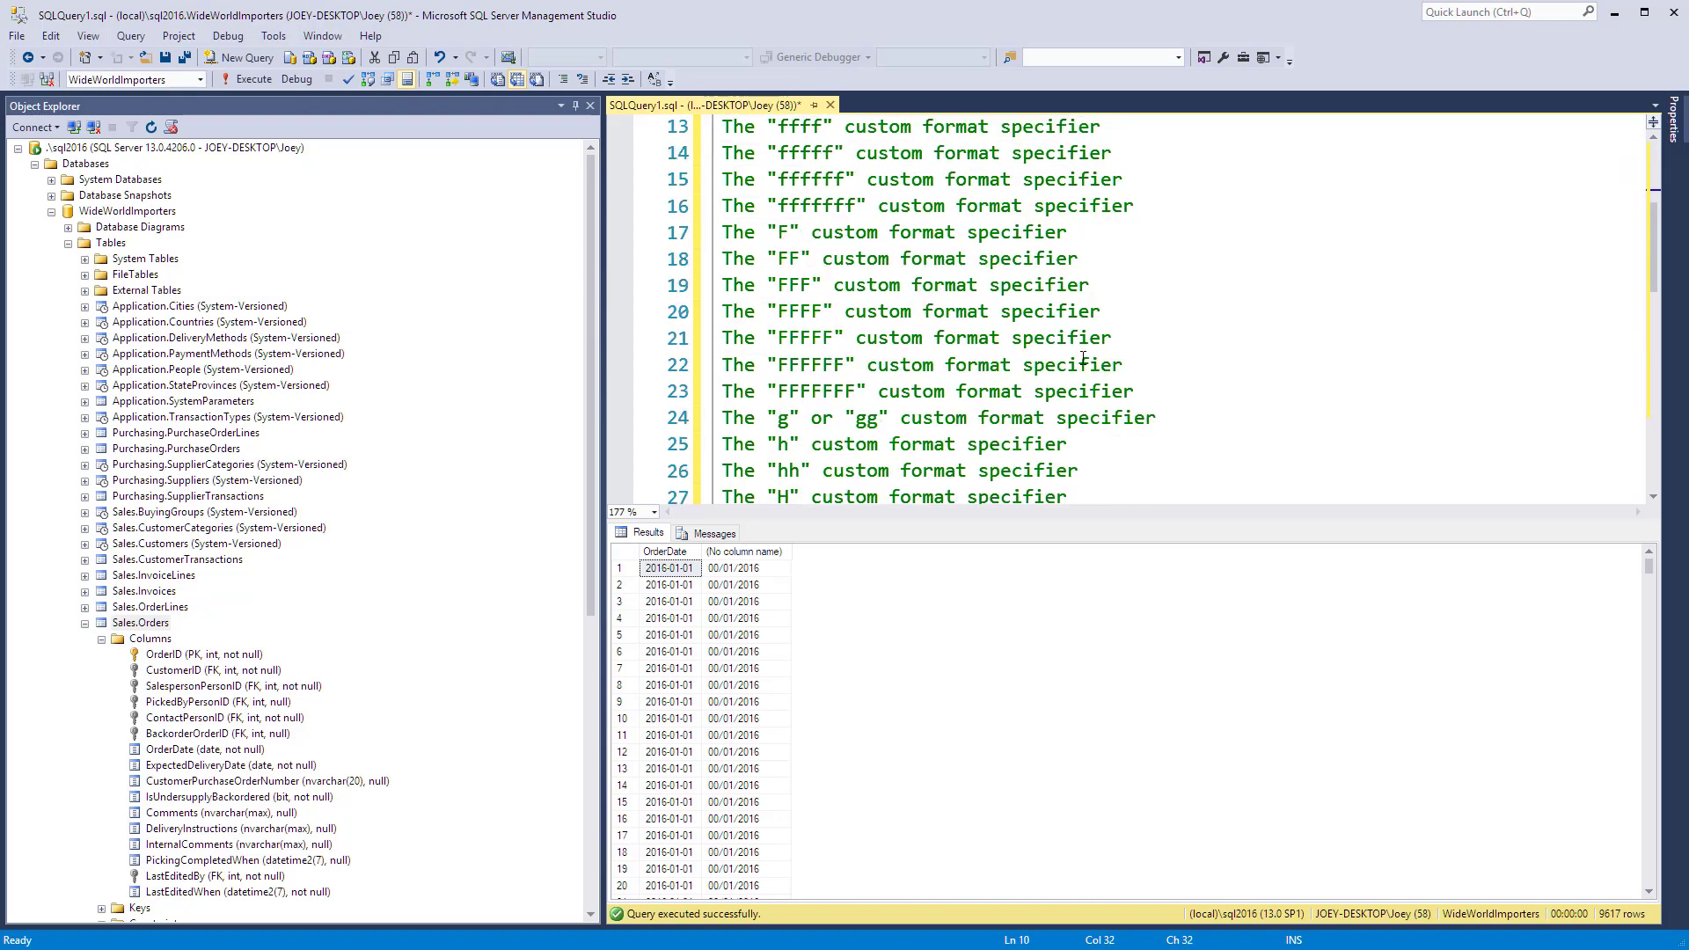
scroll(down, 3)
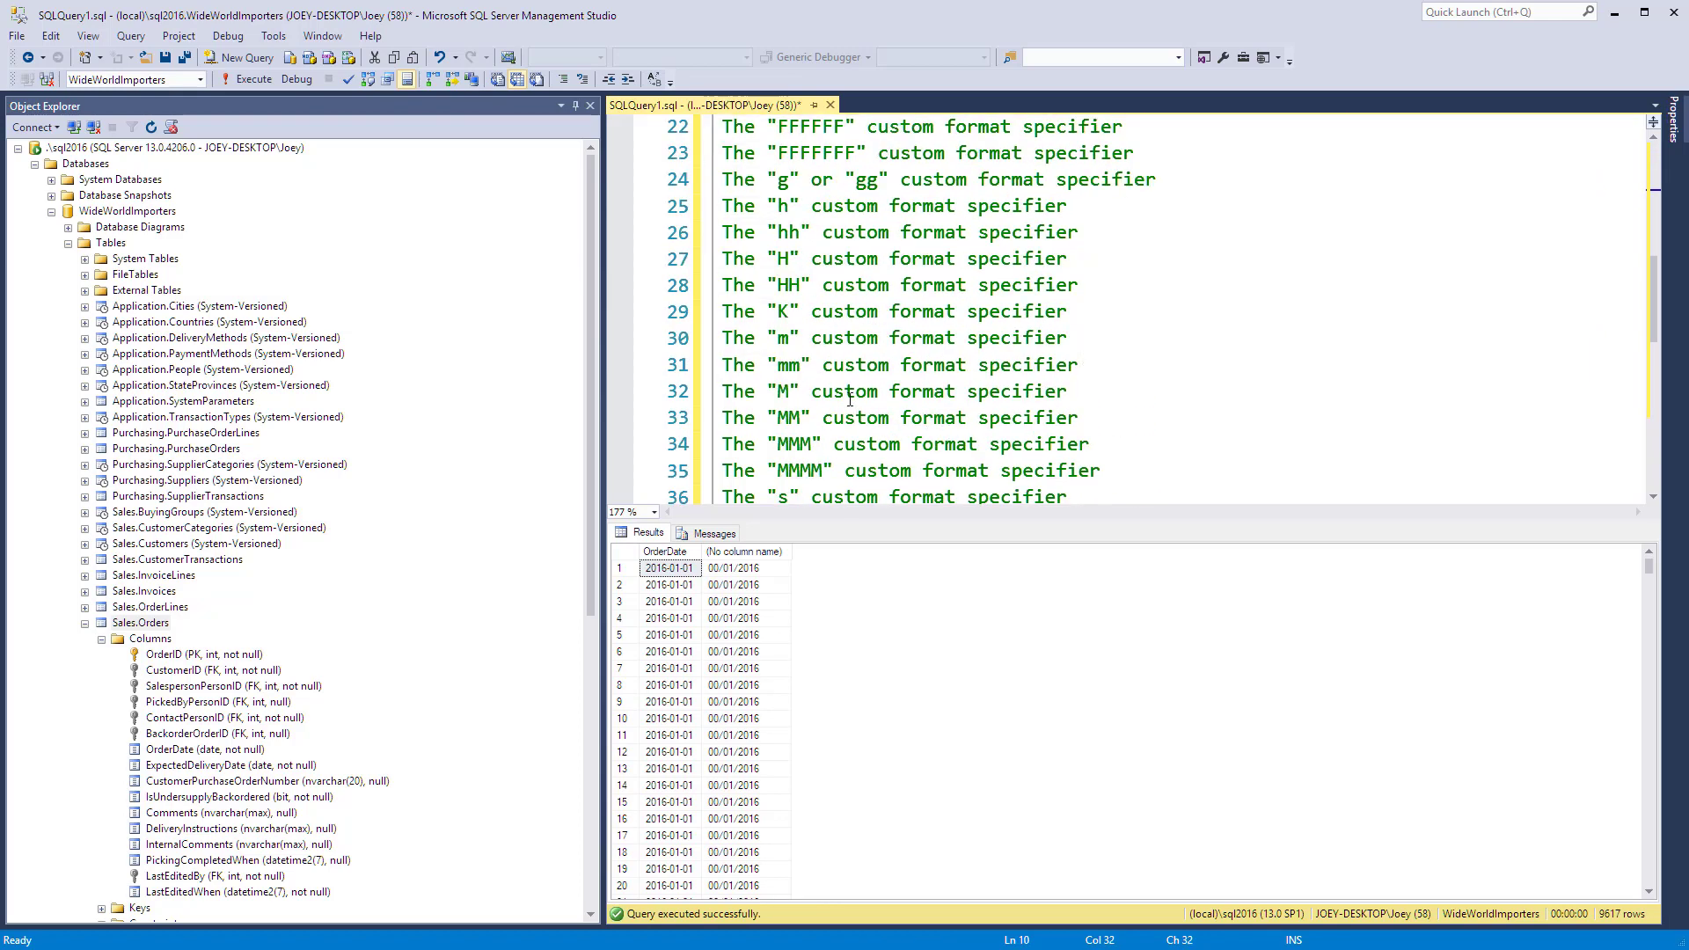
scroll(up, 3)
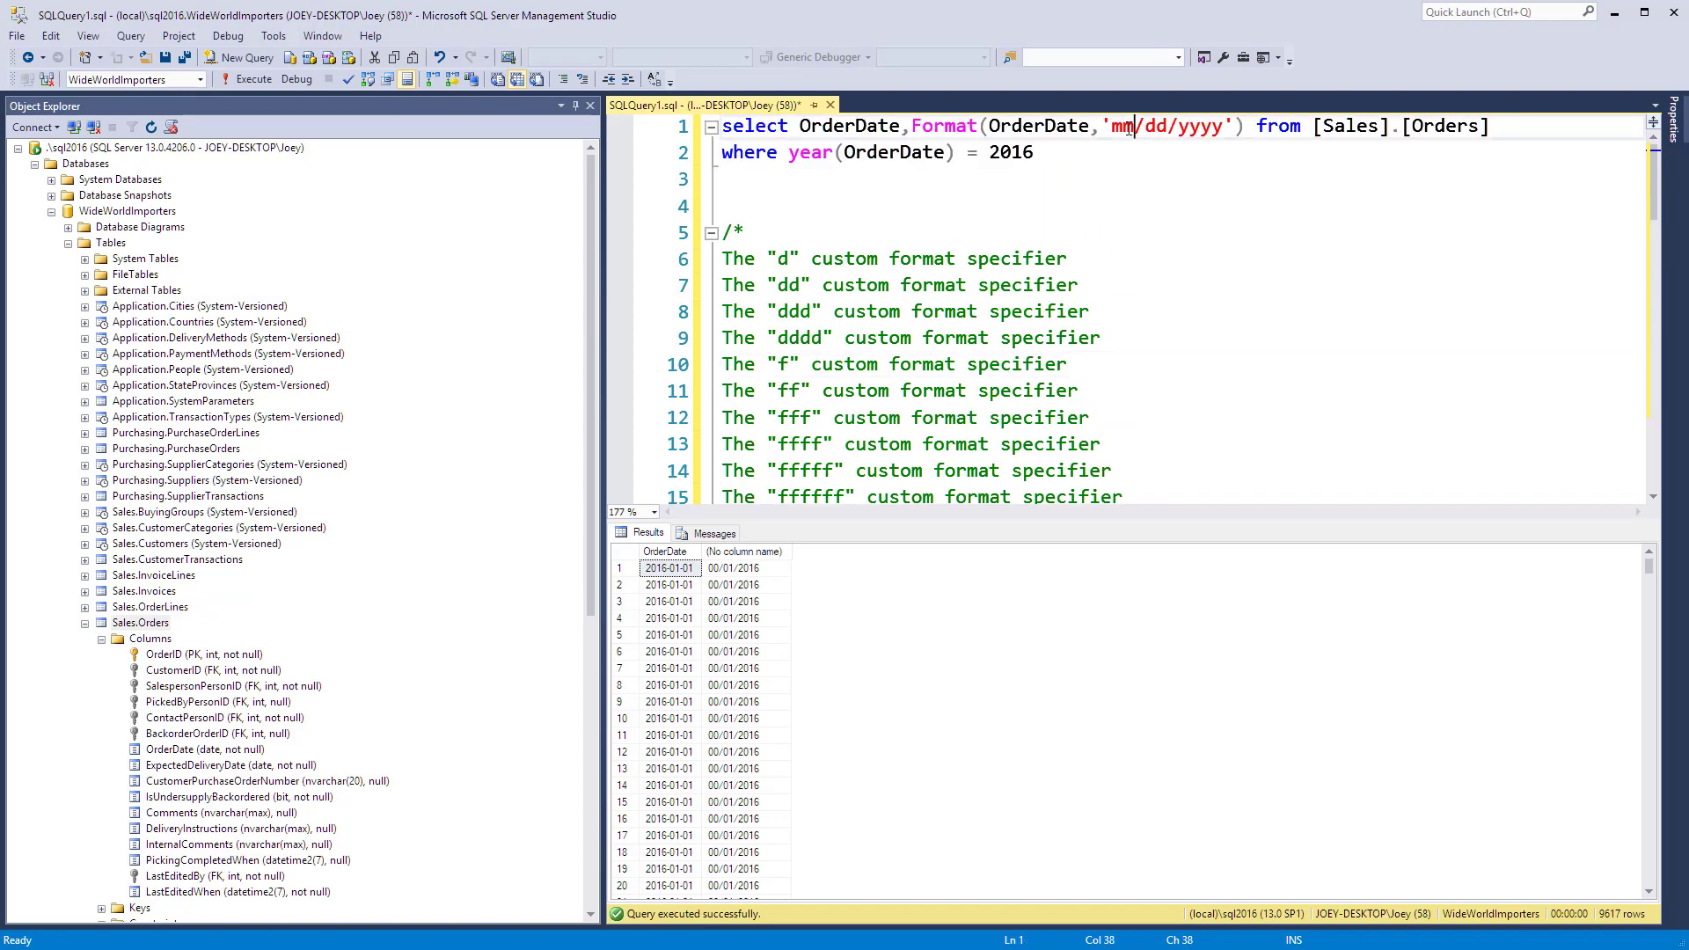
Rerun with uppercase 'MM/dd/yyyy' and scroll results showing 01/01/2016 and 02/27/2016
text(MM)
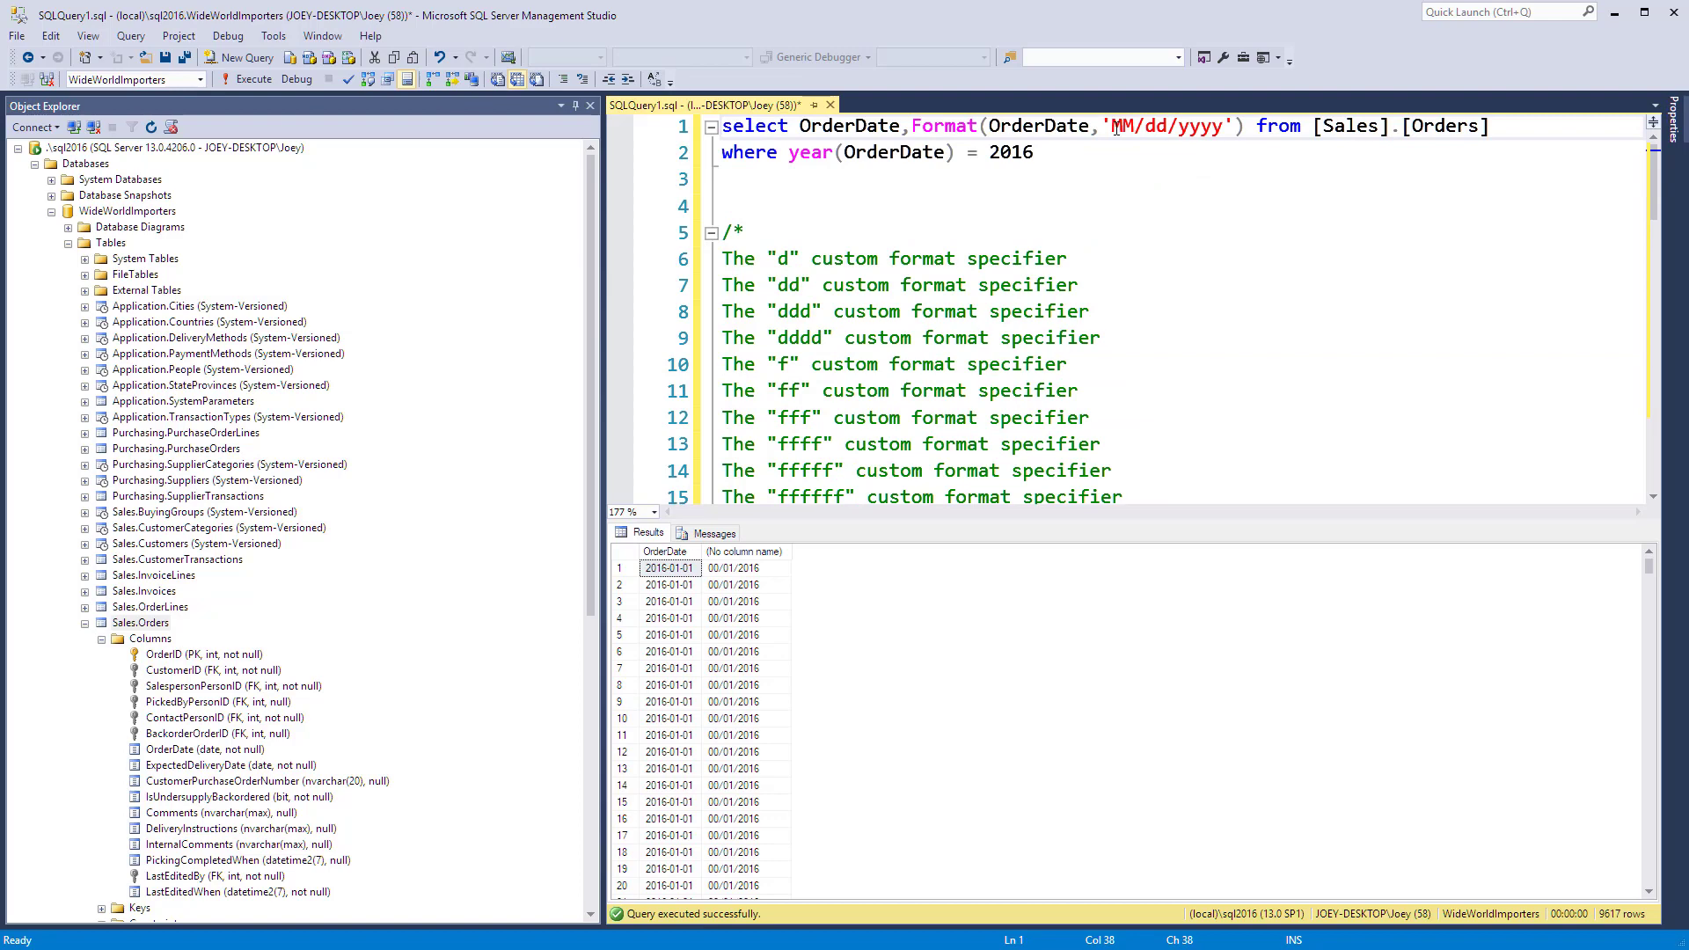
click(275, 78)
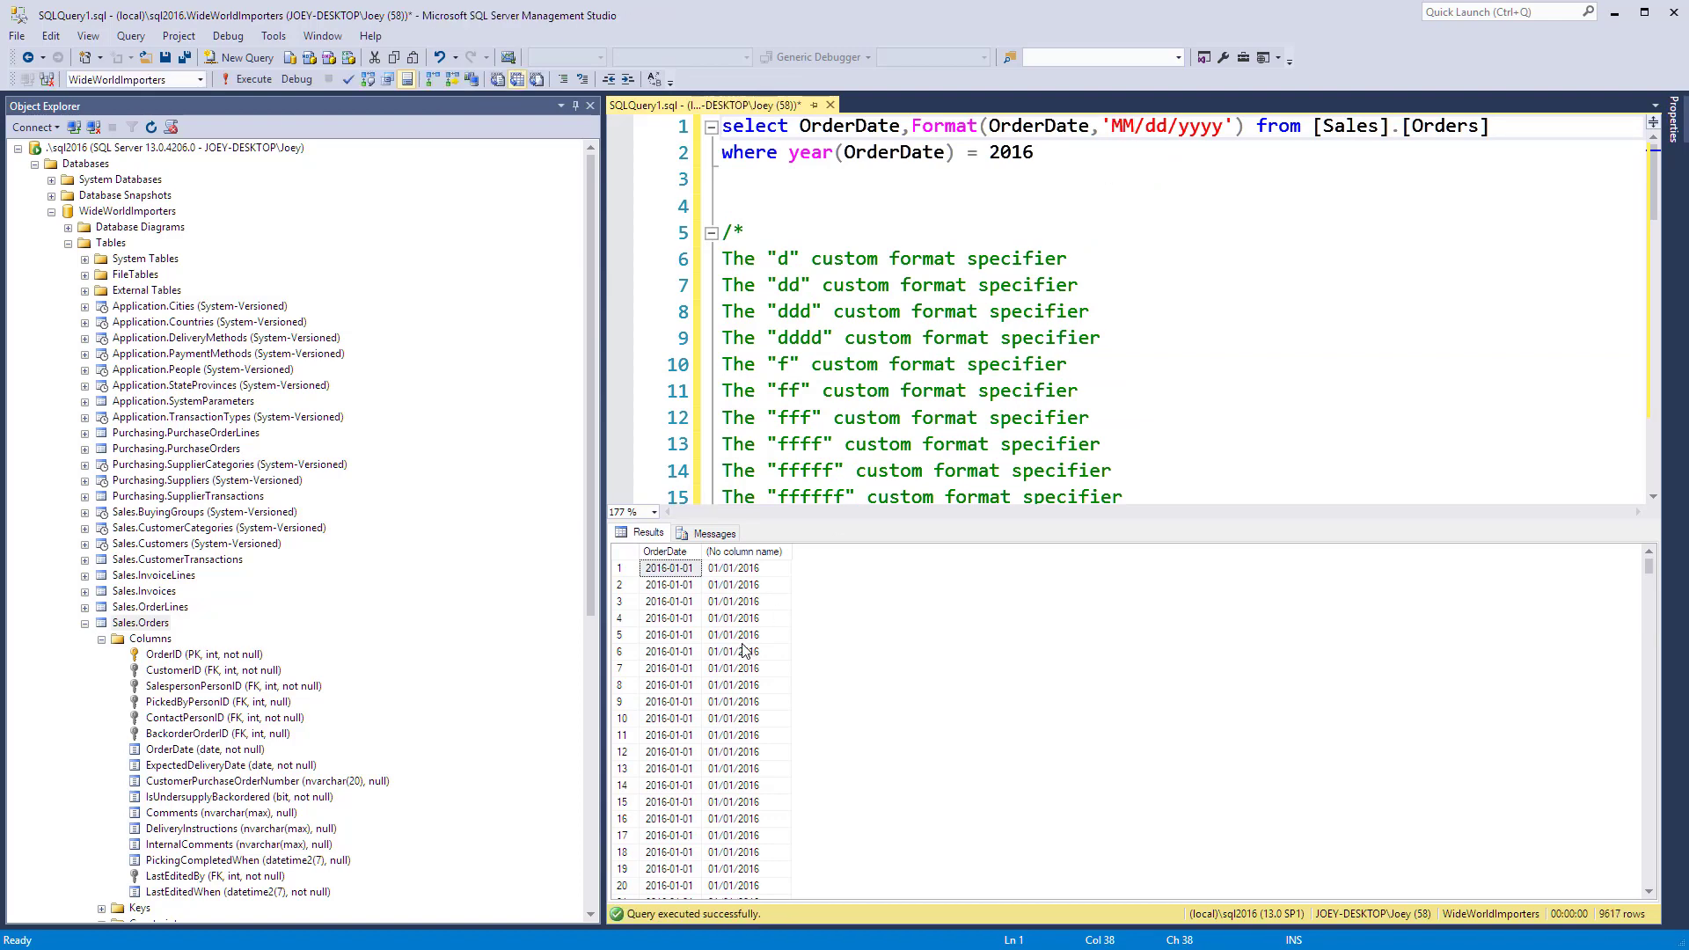
mouse_move(901, 700)
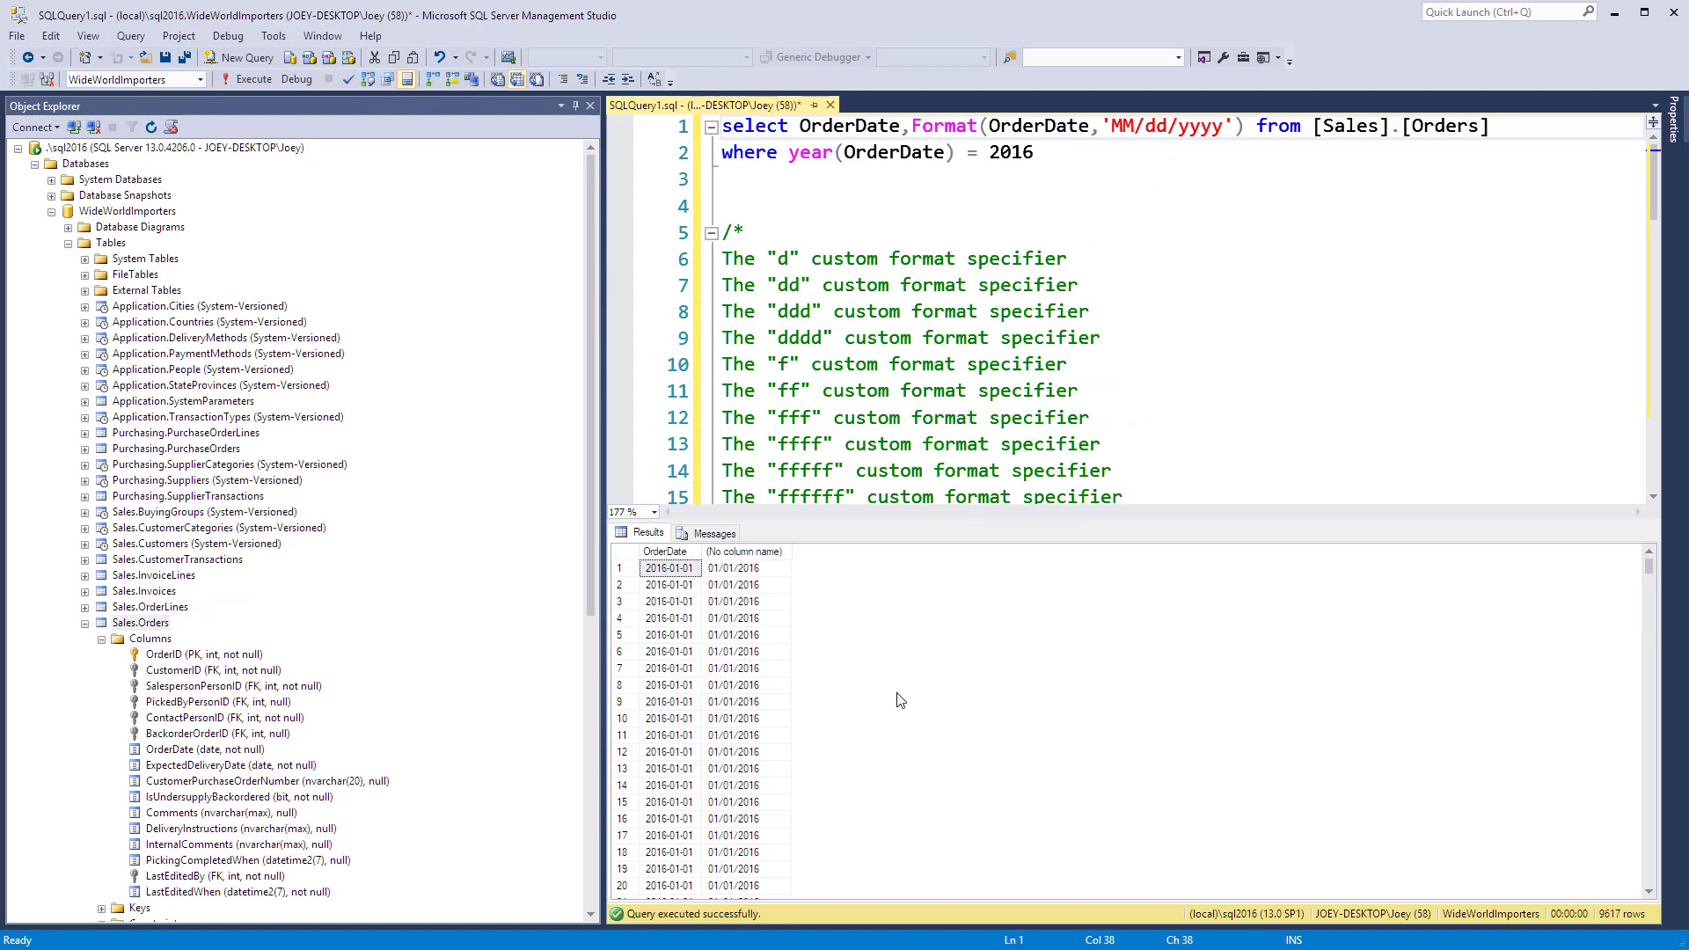
scroll(down, 3)
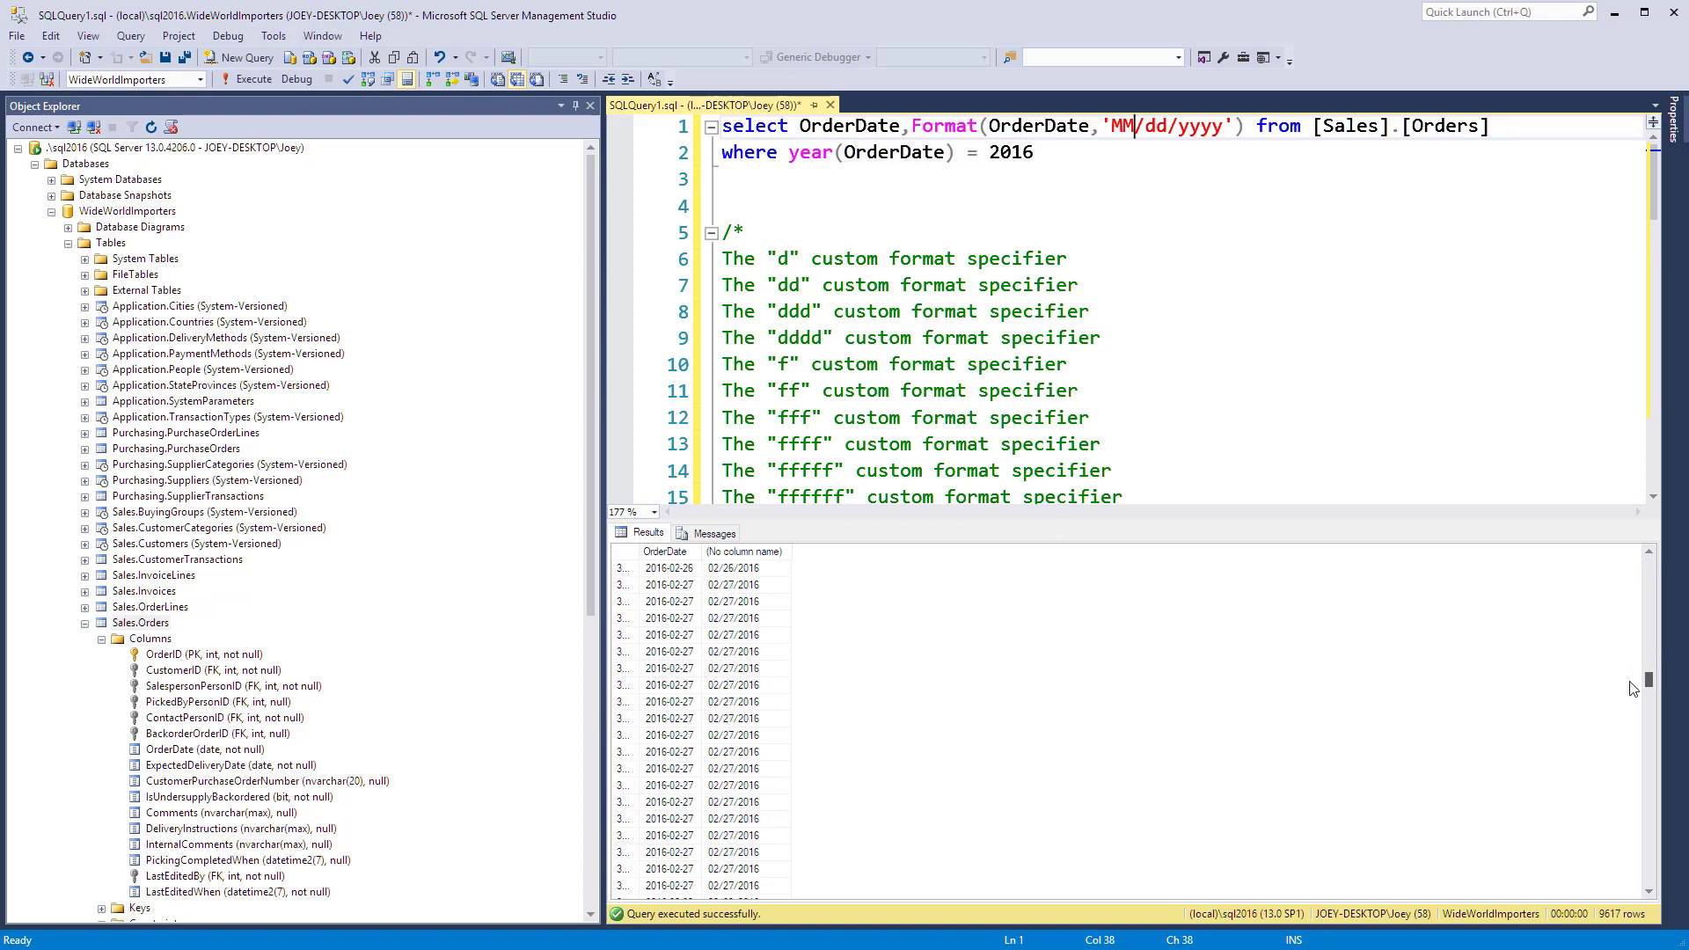
mouse_move(699, 666)
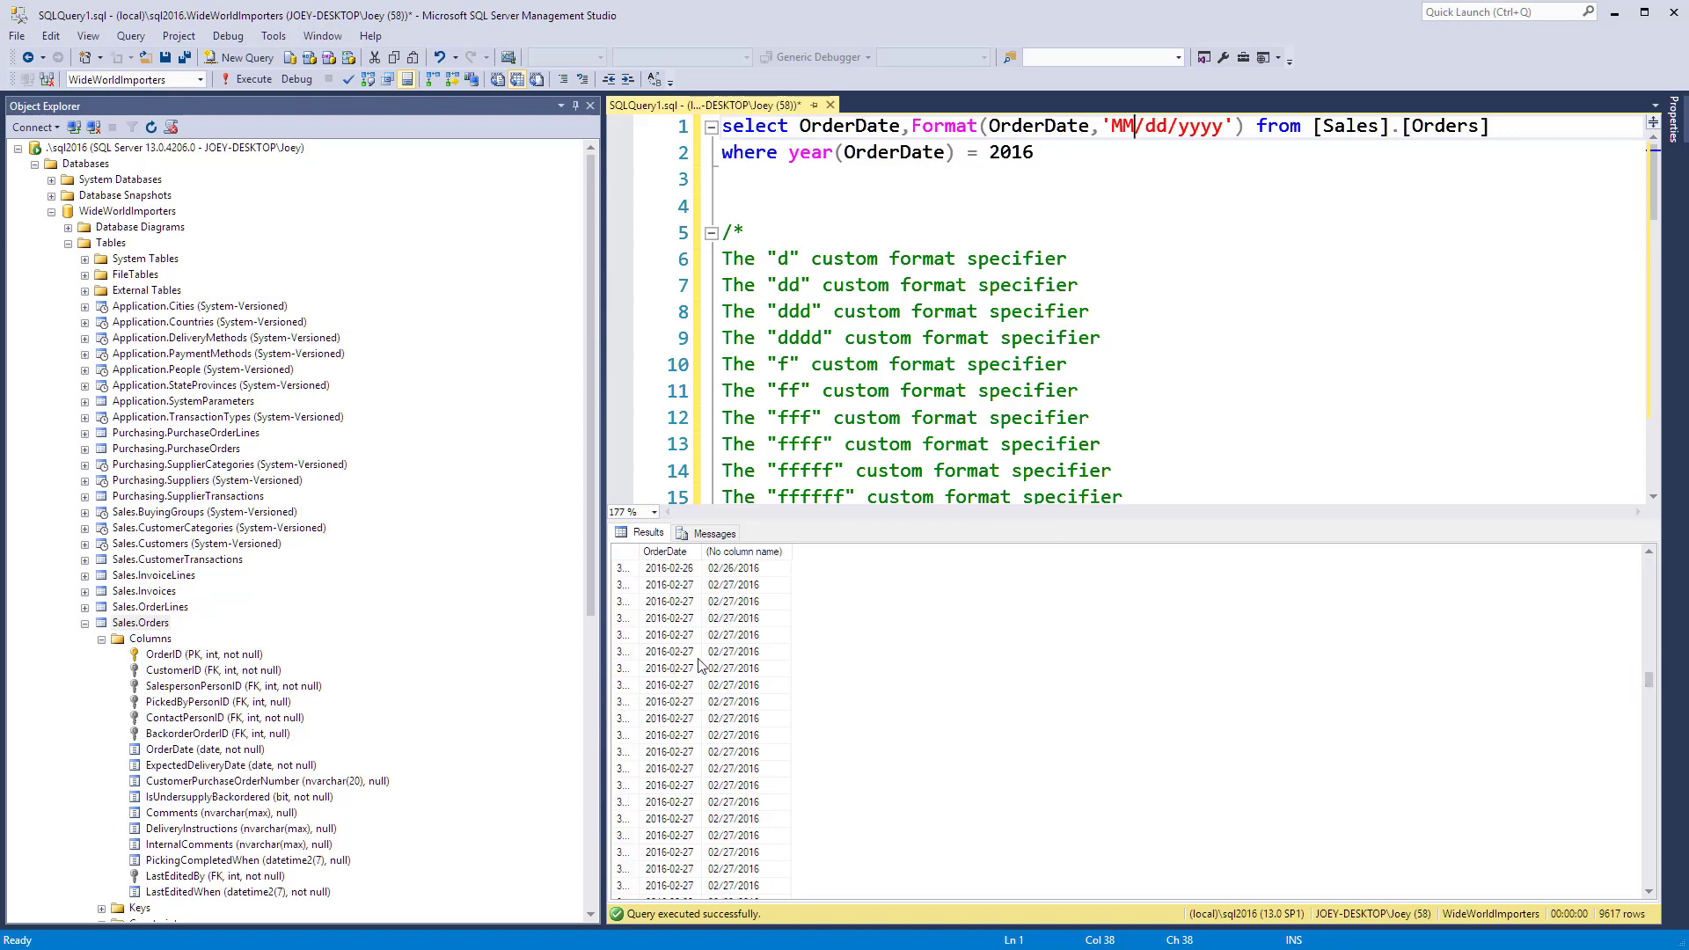
click(733, 651)
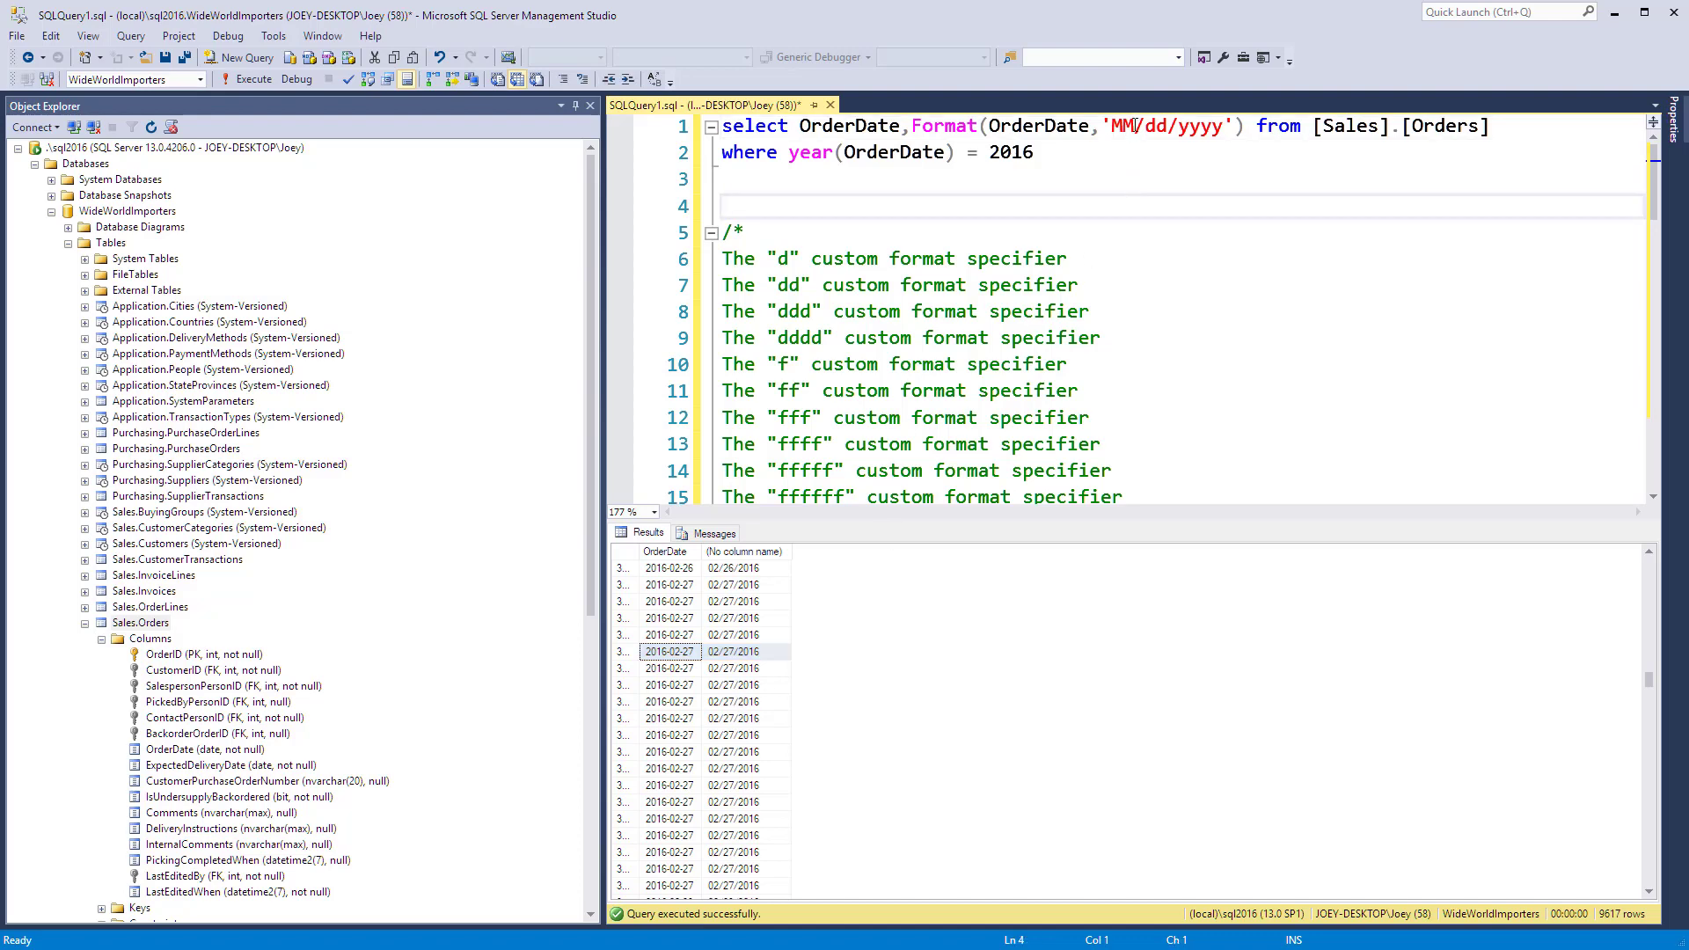
Edit the format string to 'MMM dd, yyyy' to show abbreviated month names like Jan
click(1129, 125)
text(M )
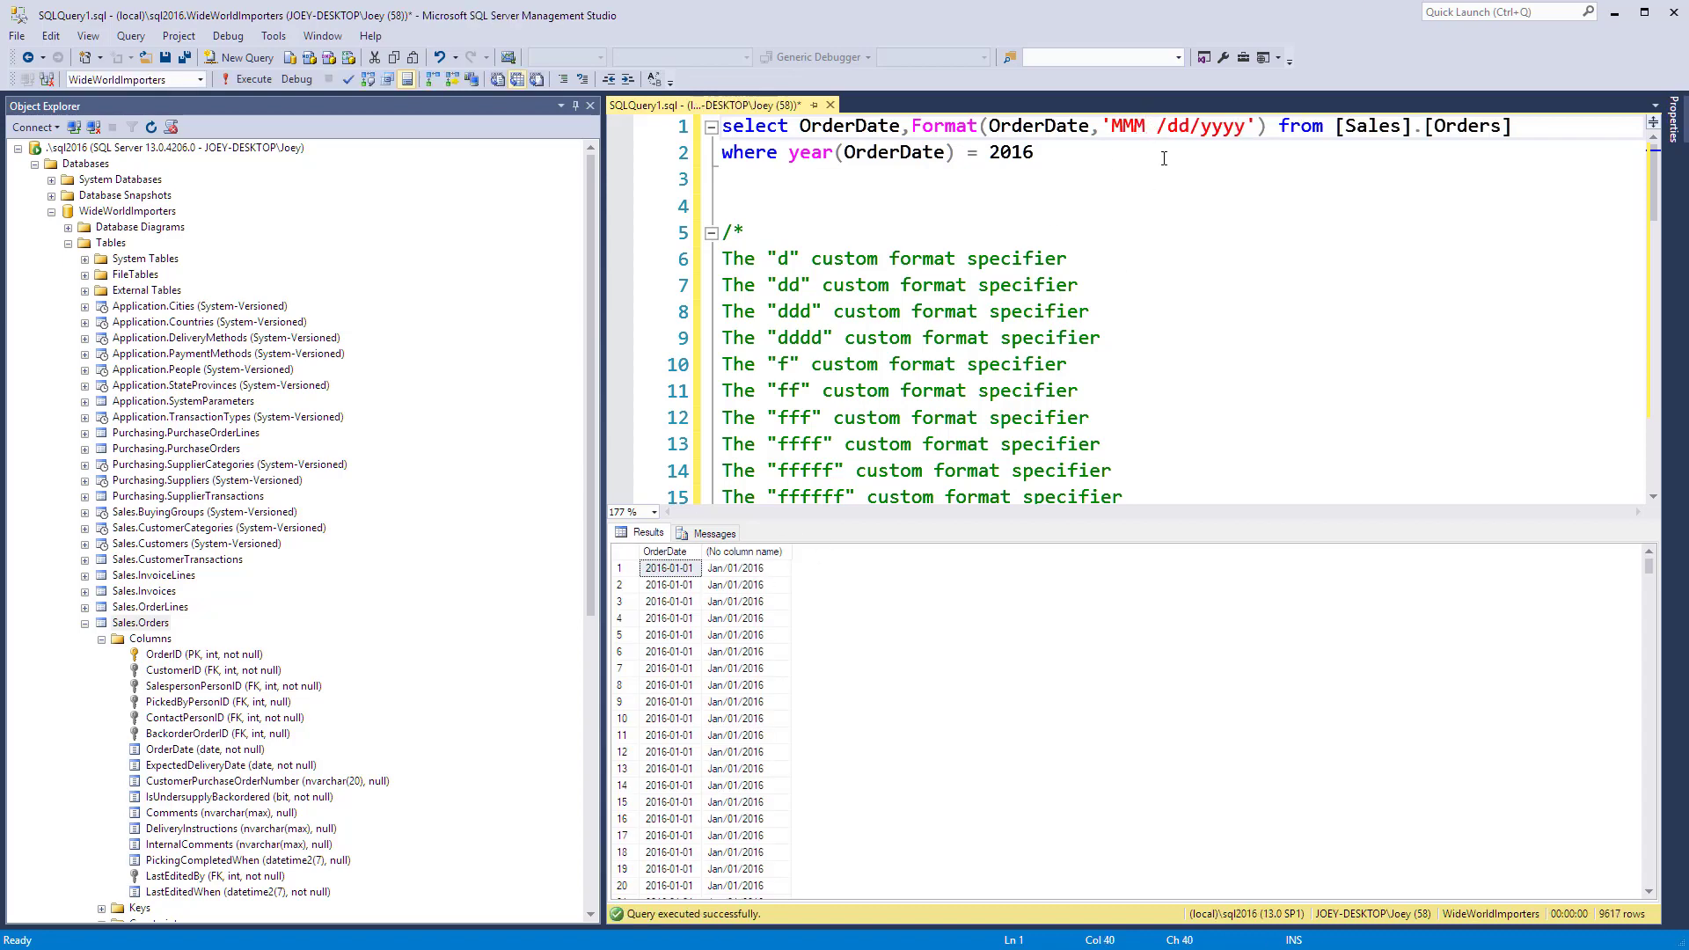
key(Backspace)
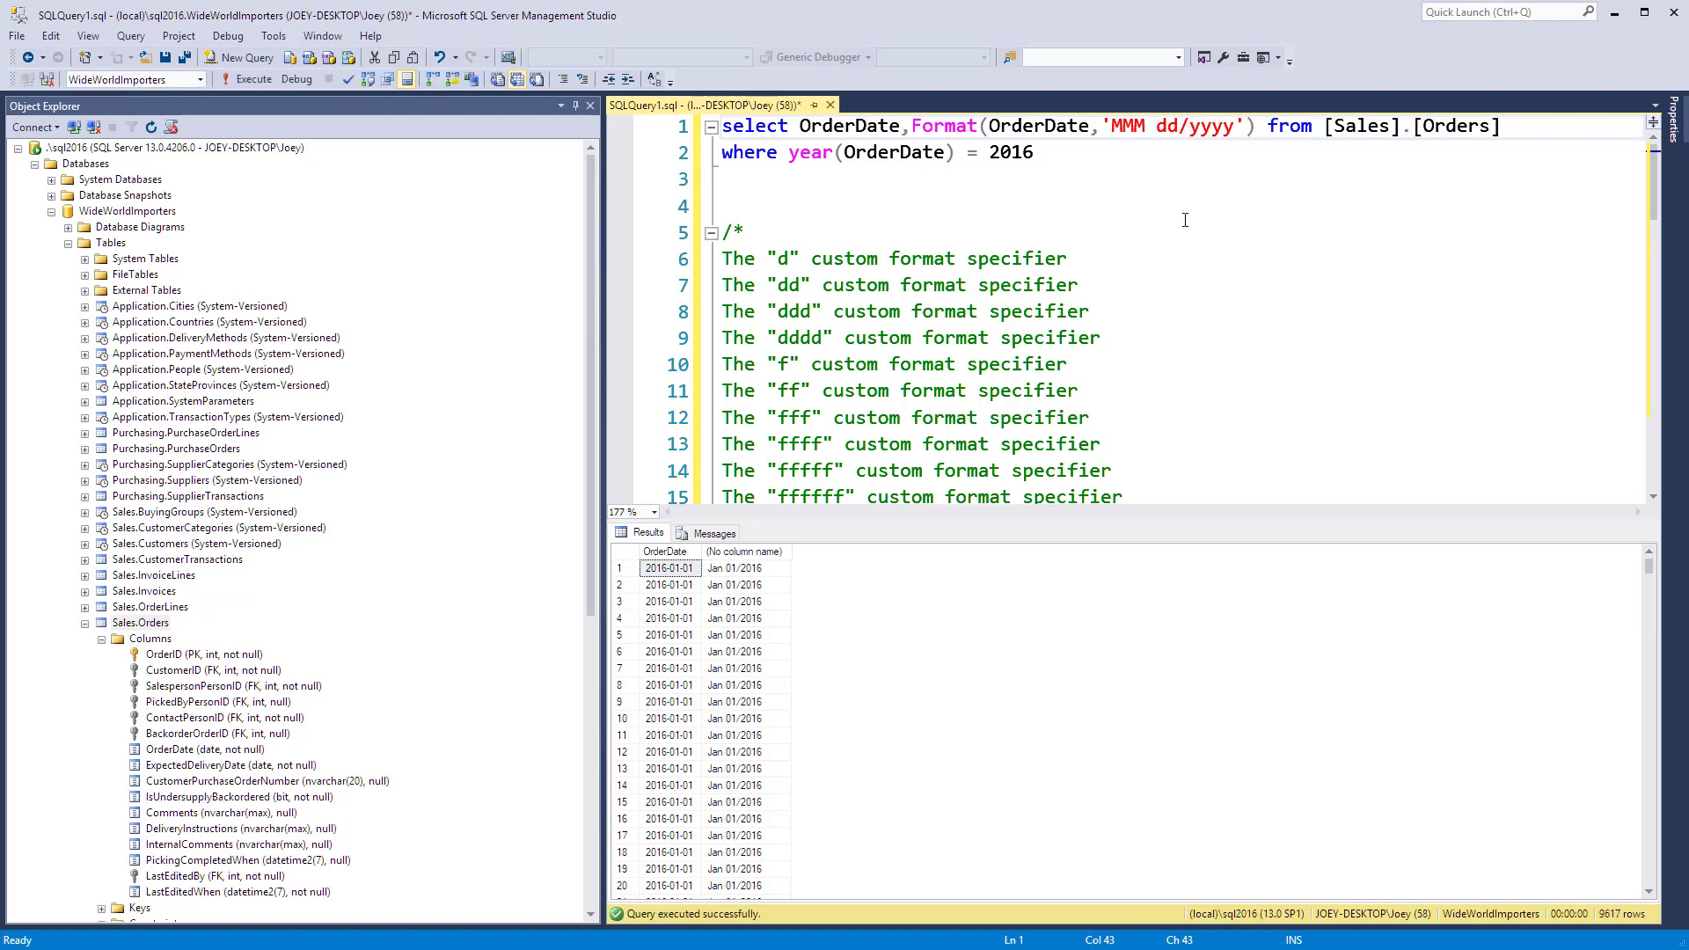
text(,)
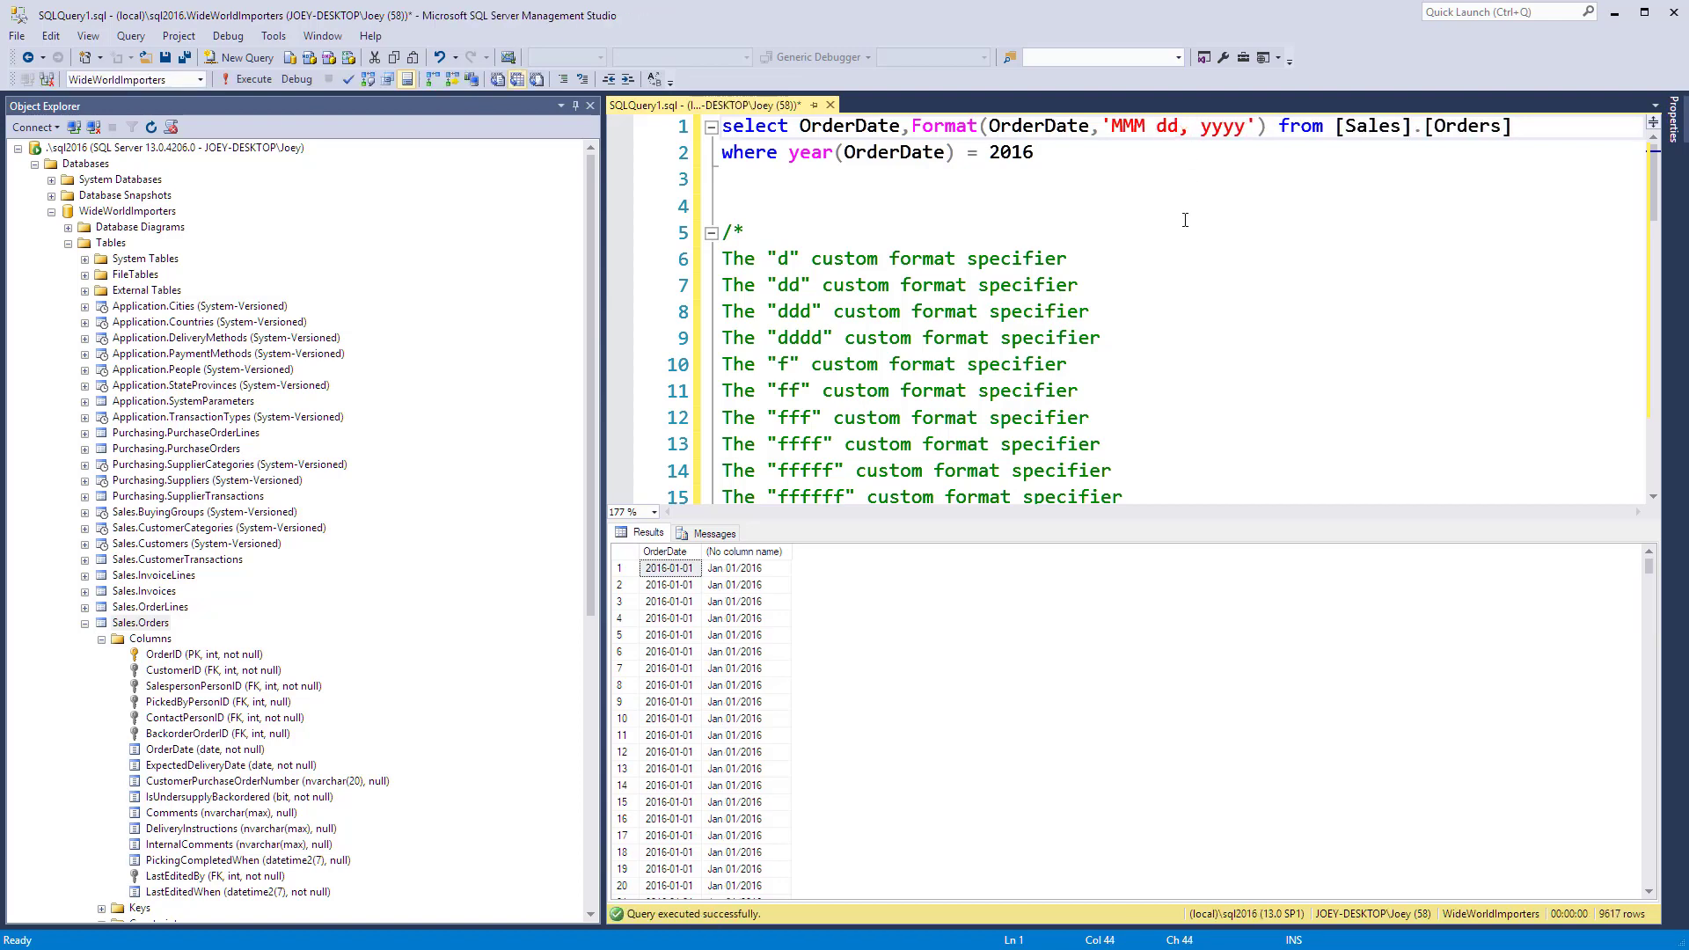